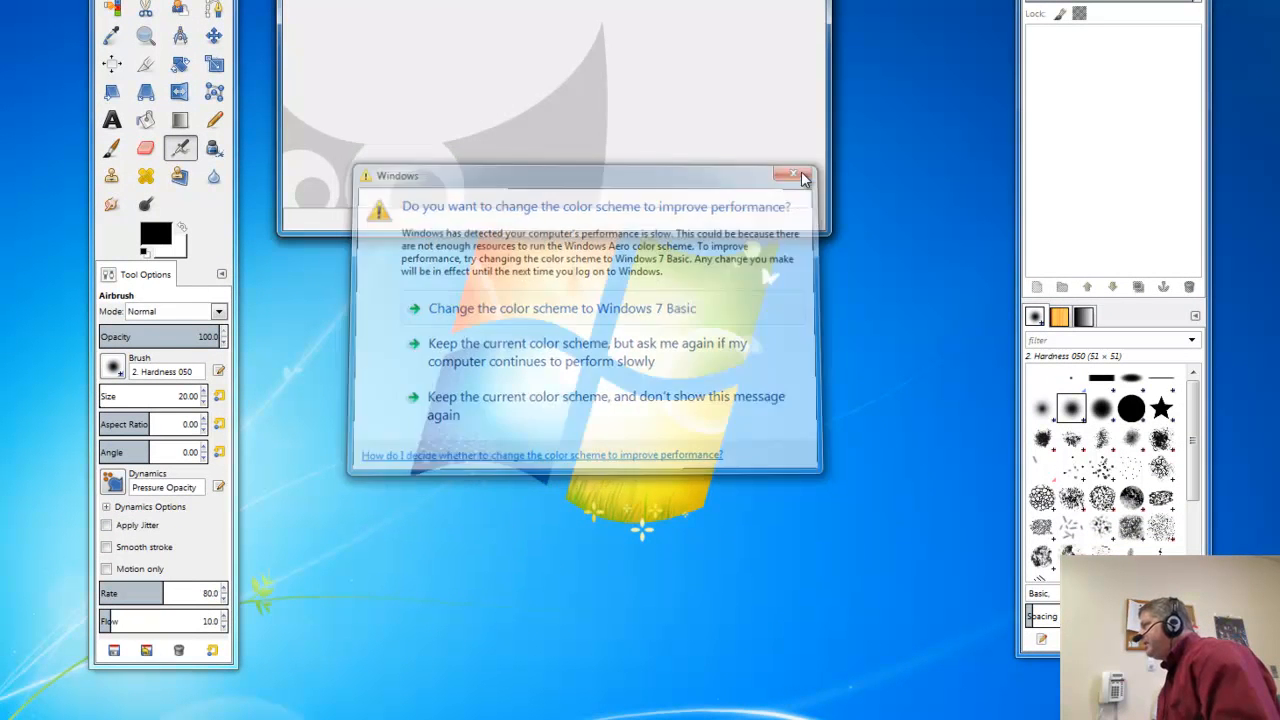
Keep the current Windows colour scheme and nudge the Layers - Brushes dock left.
left_click(792, 174)
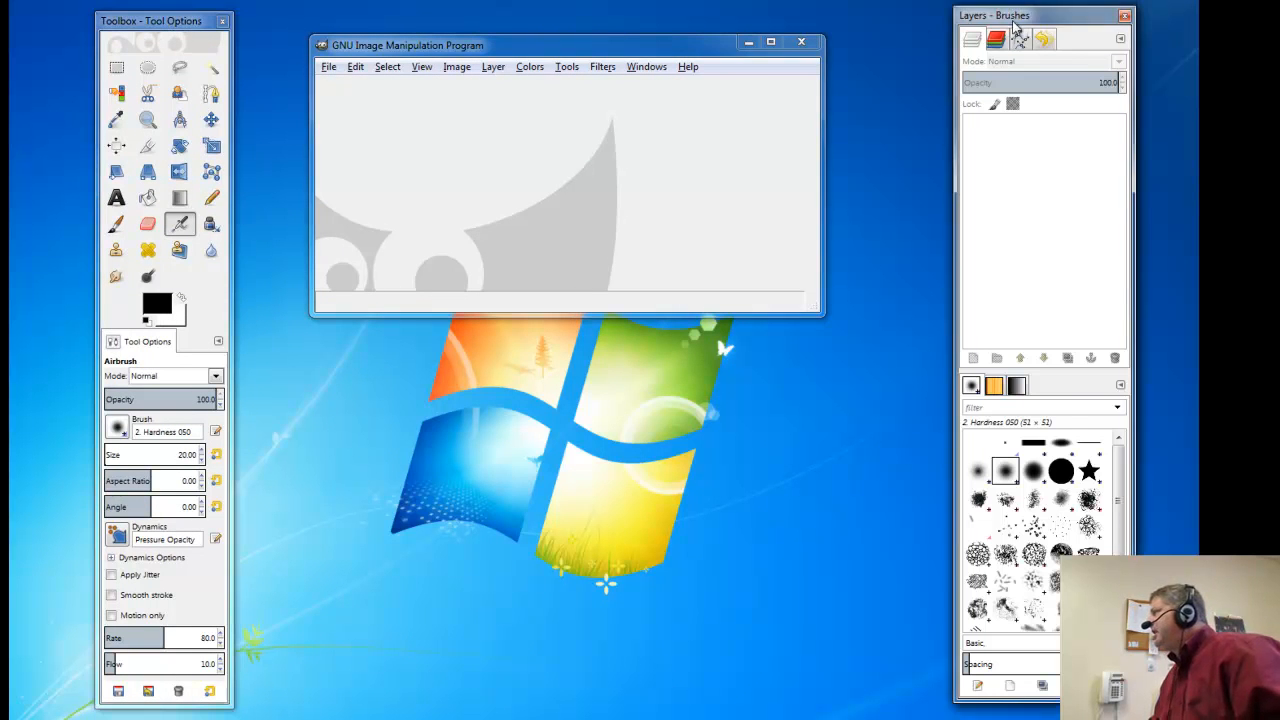
left_click_drag(1040, 14, 984, 46)
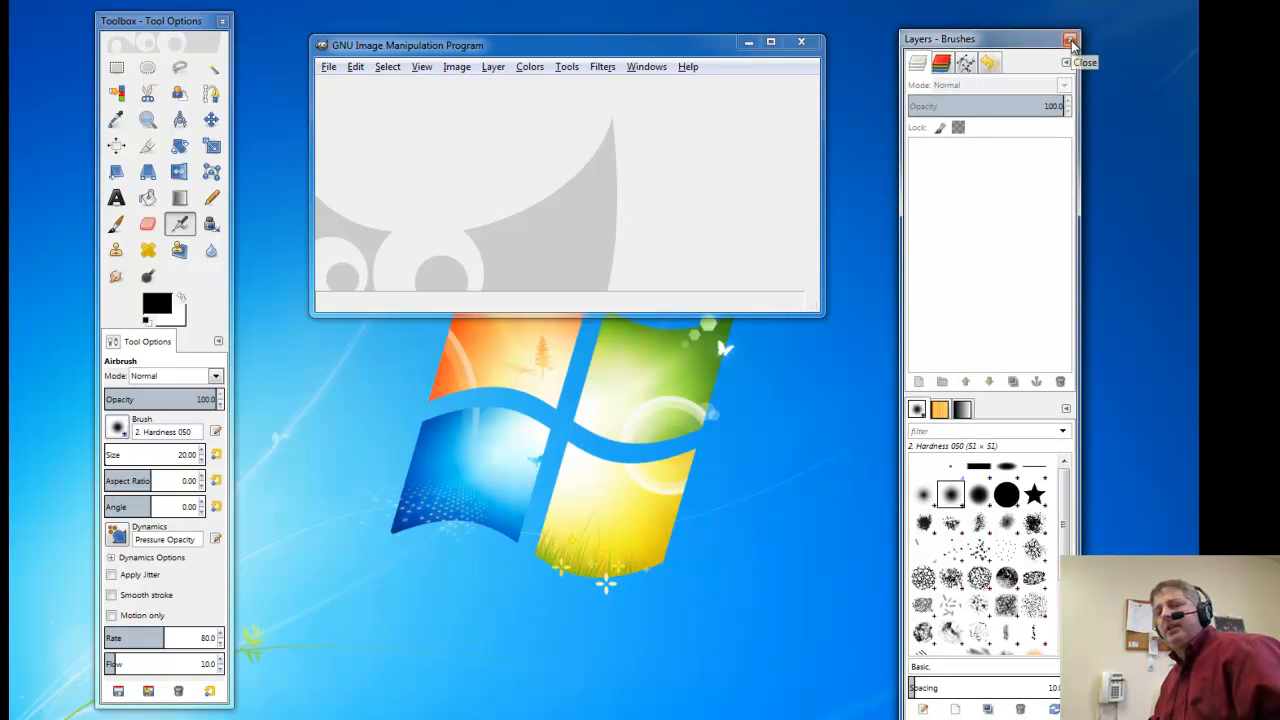
Close the Layers - Brushes dock and restore it from Recently Closed Docks.
left_click(1066, 40)
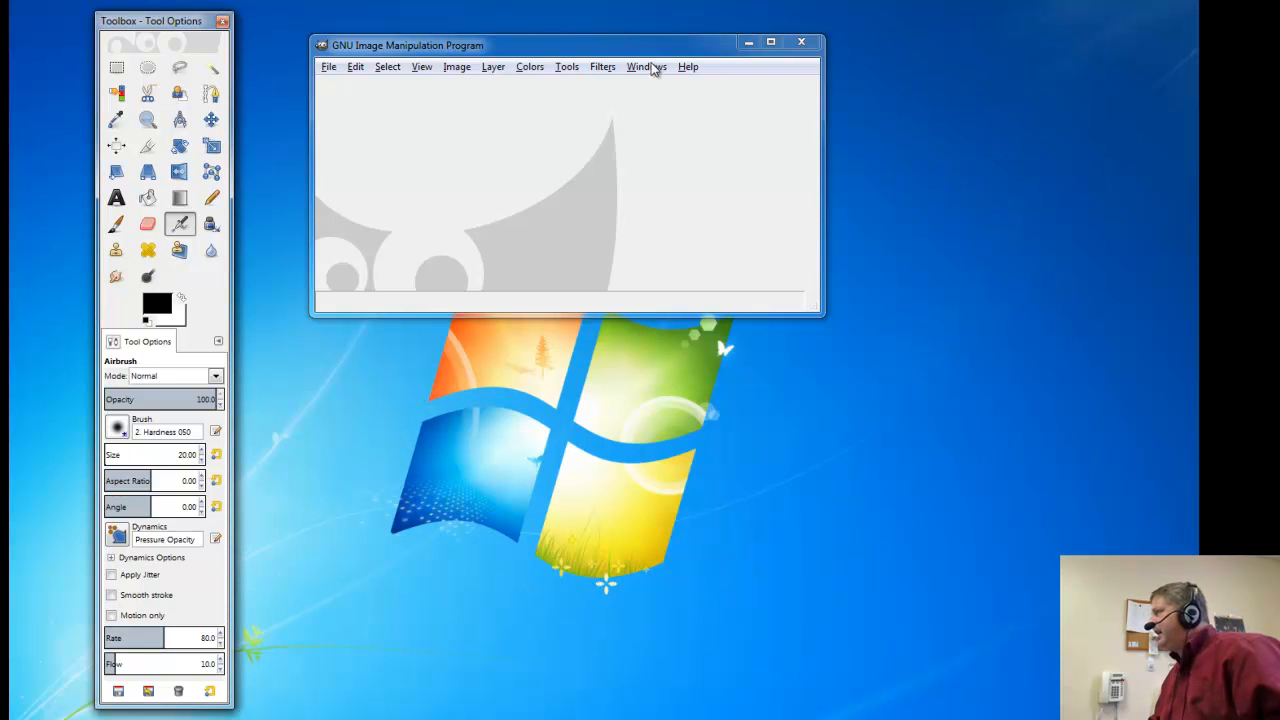
left_click(648, 66)
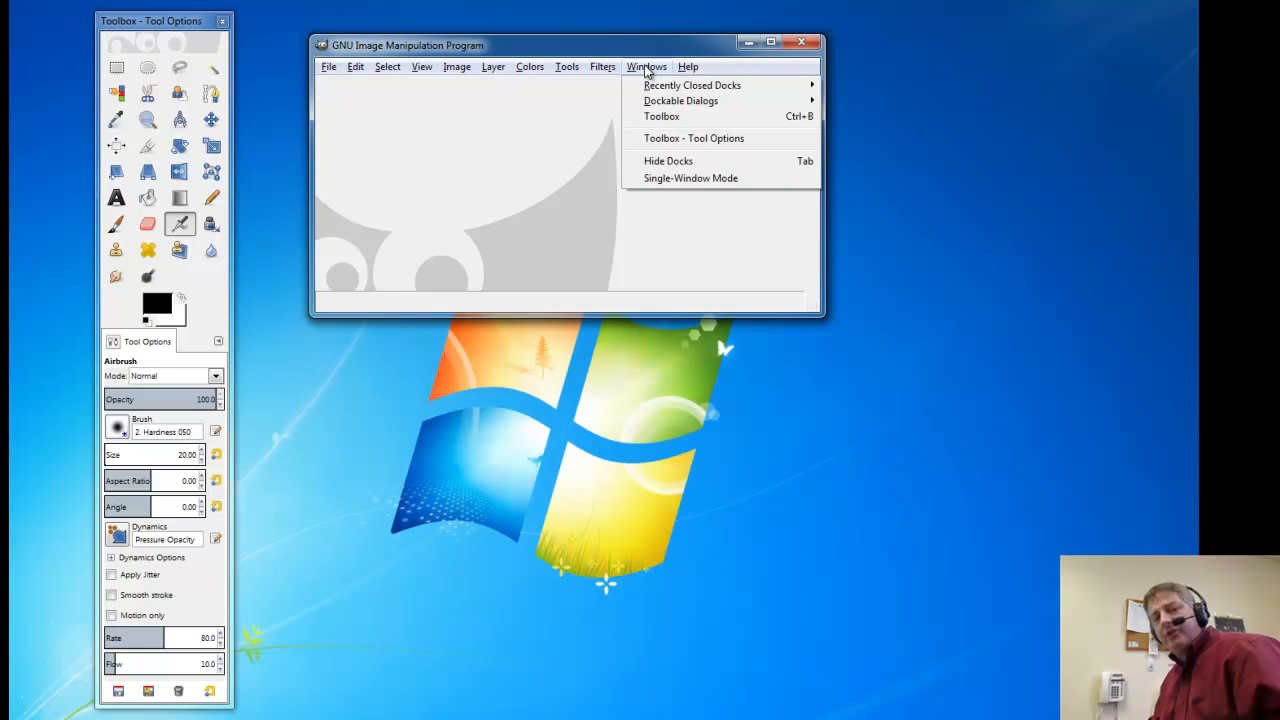
mouse_move(692, 84)
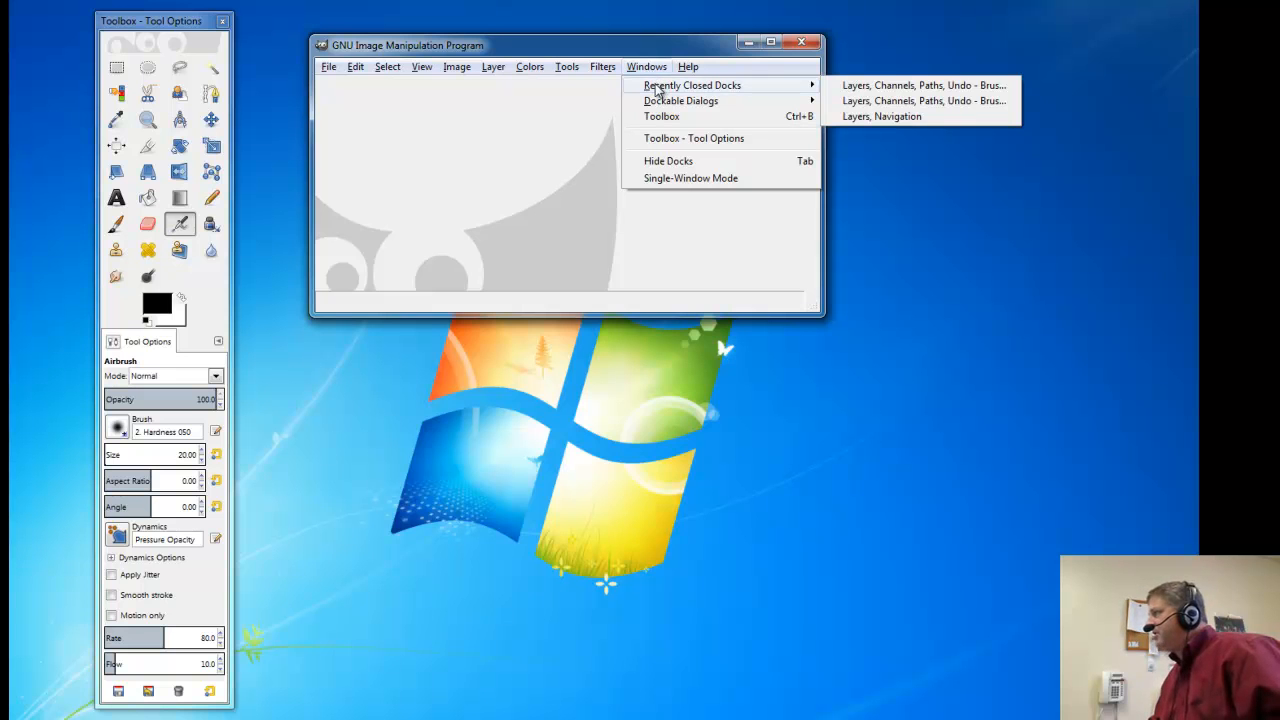
mouse_move(884, 86)
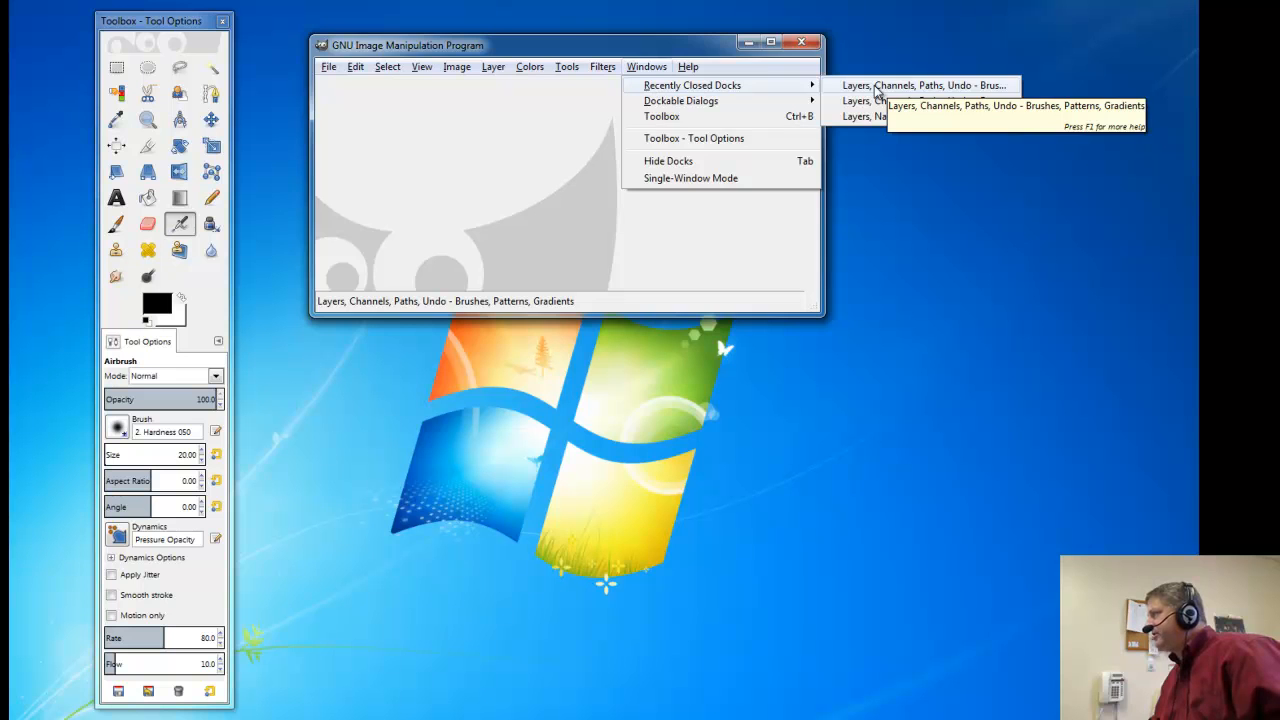
left_click(920, 84)
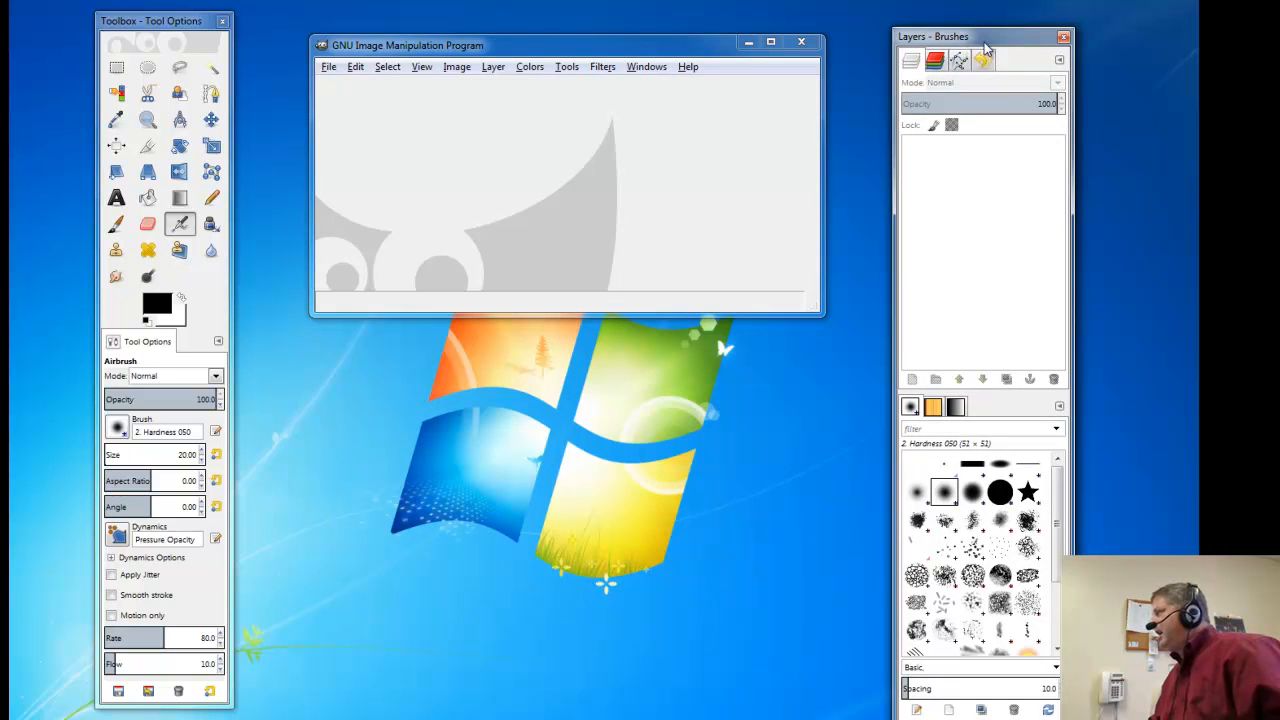
Move the restored dock down, then back up to the right of the image window.
left_click_drag(984, 48, 976, 50)
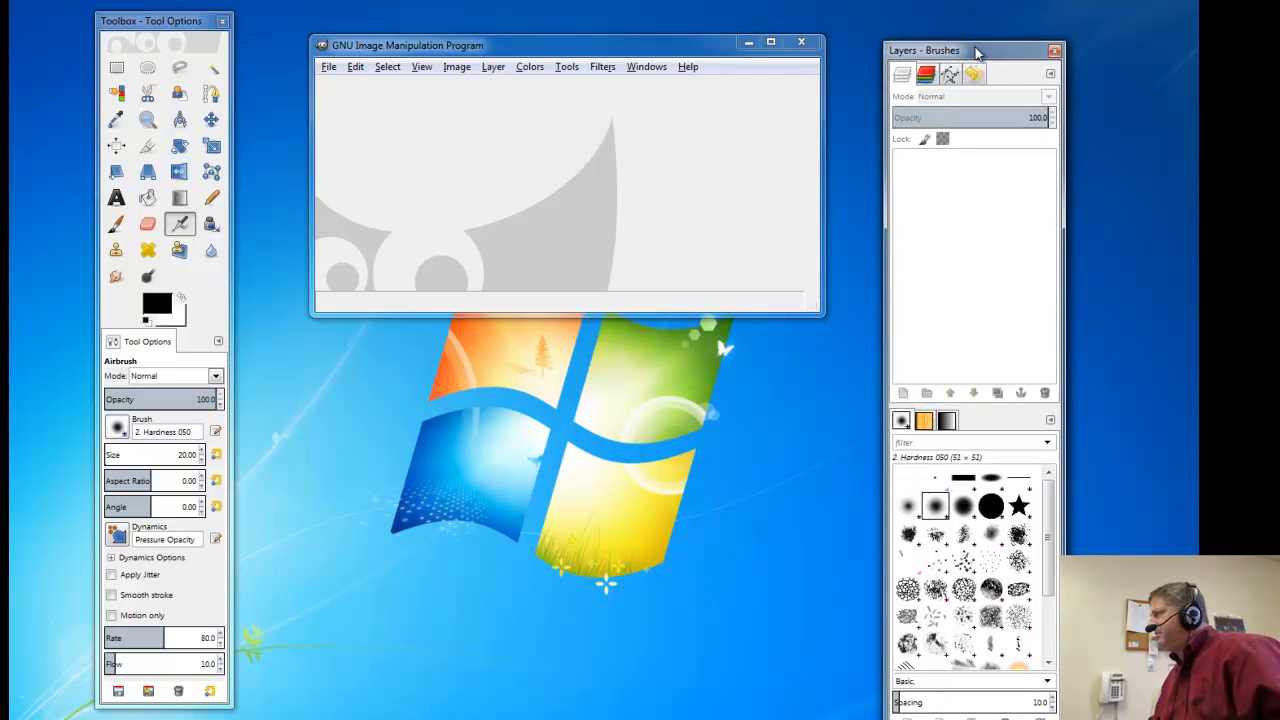
left_click_drag(970, 50, 970, 580)
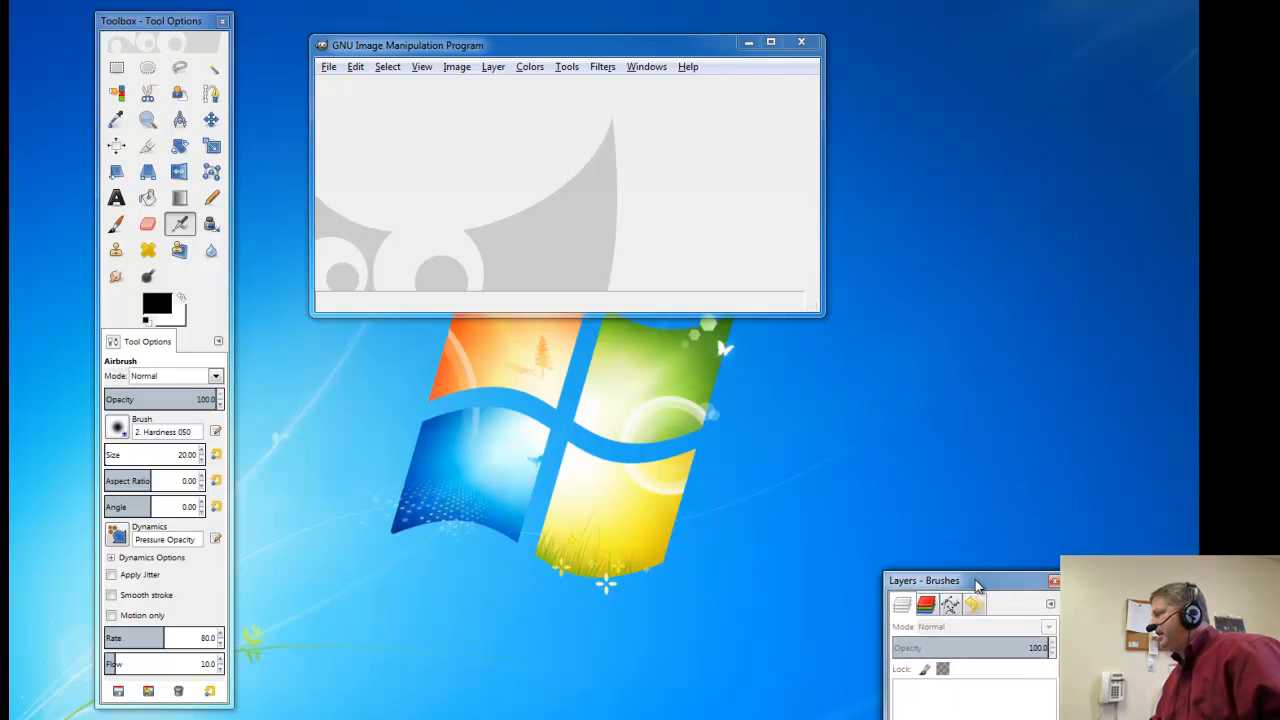
left_click(1054, 580)
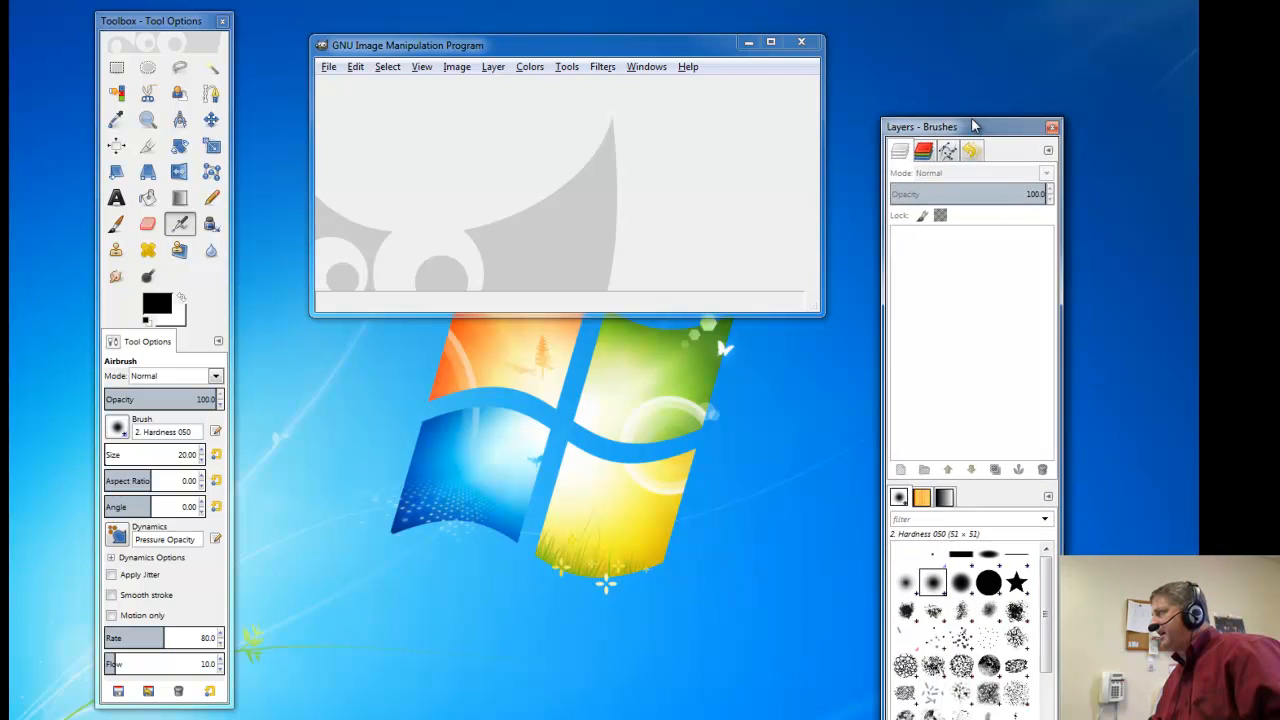
left_click_drag(970, 126, 956, 16)
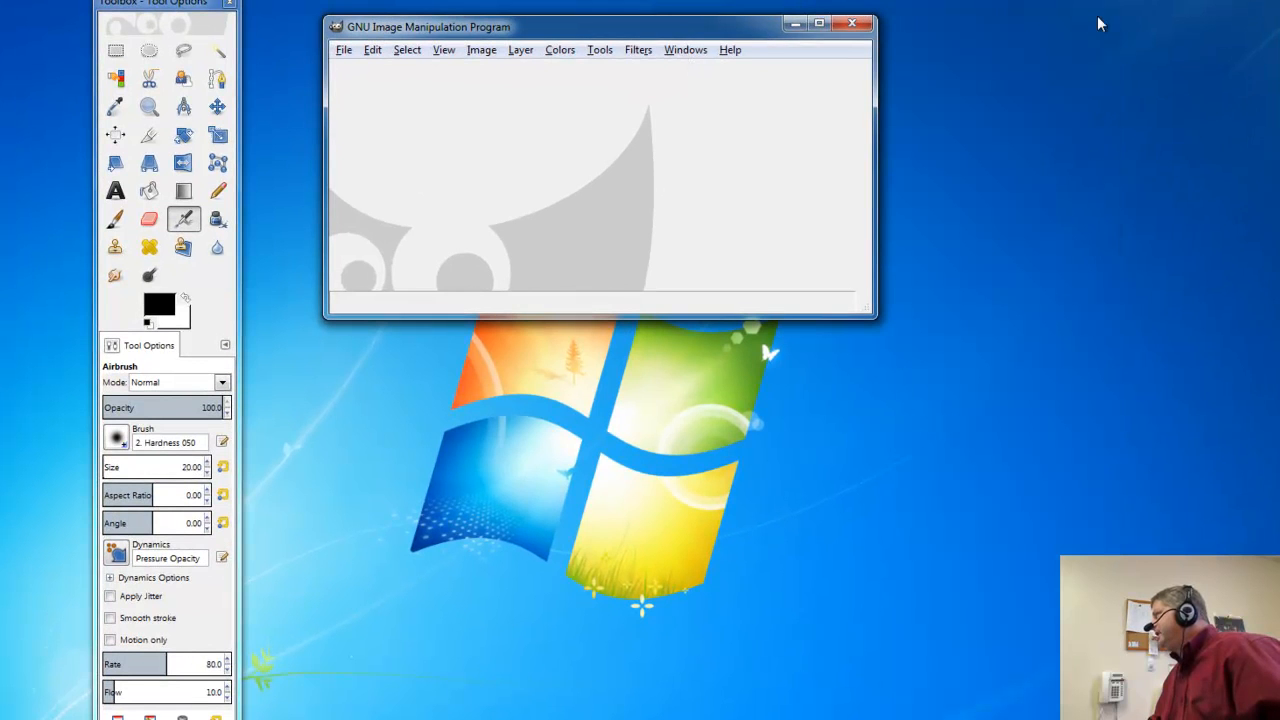
Open a standalone Layers dialog and place it right of the image window.
left_click(684, 50)
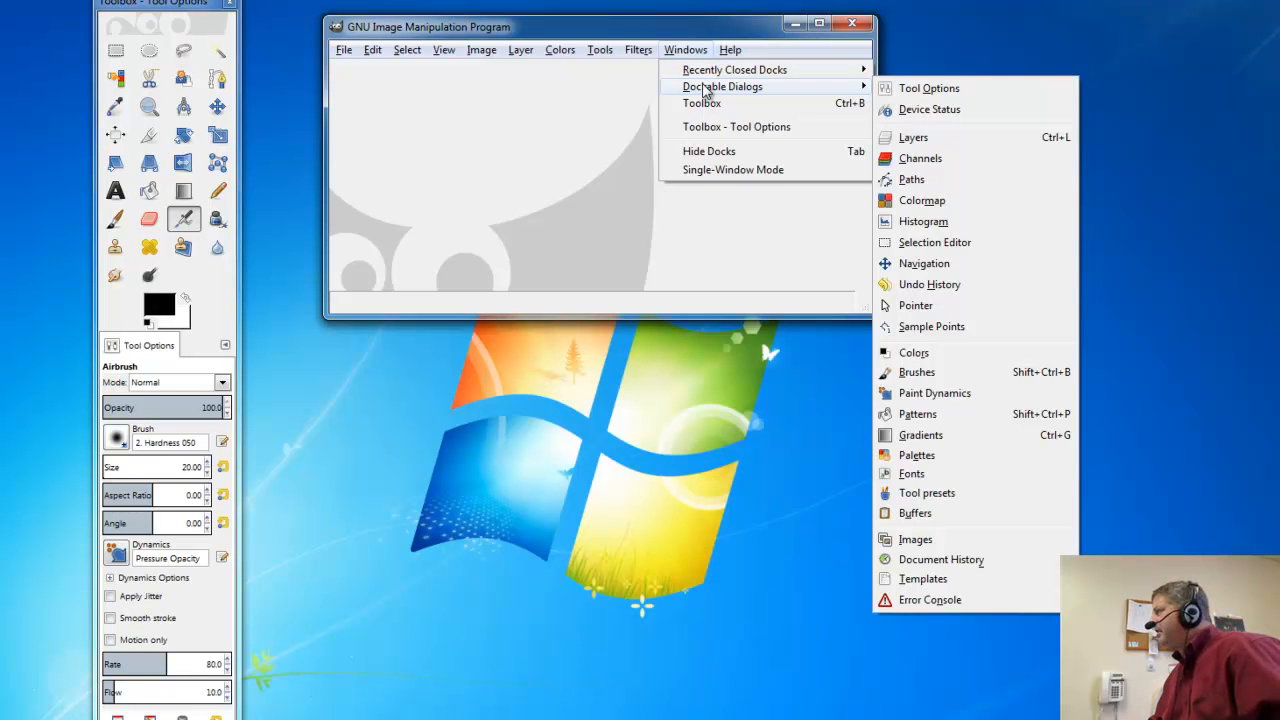
mouse_move(914, 144)
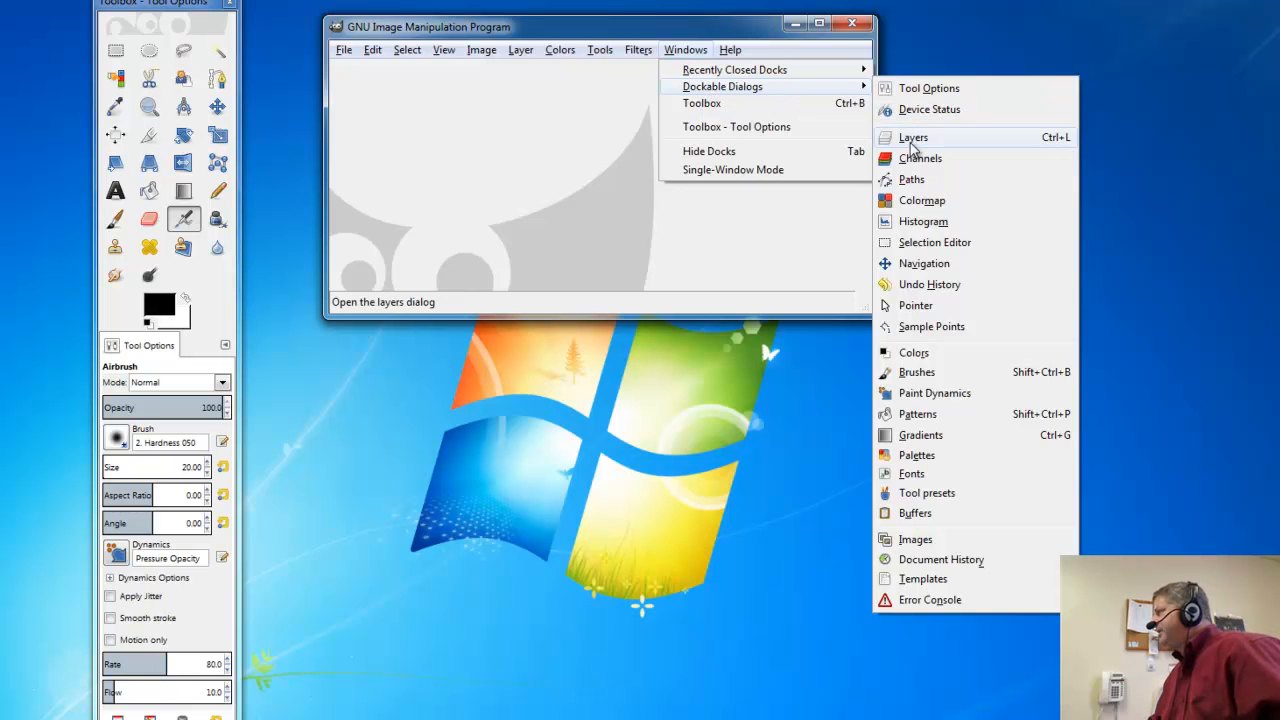
mouse_move(912, 144)
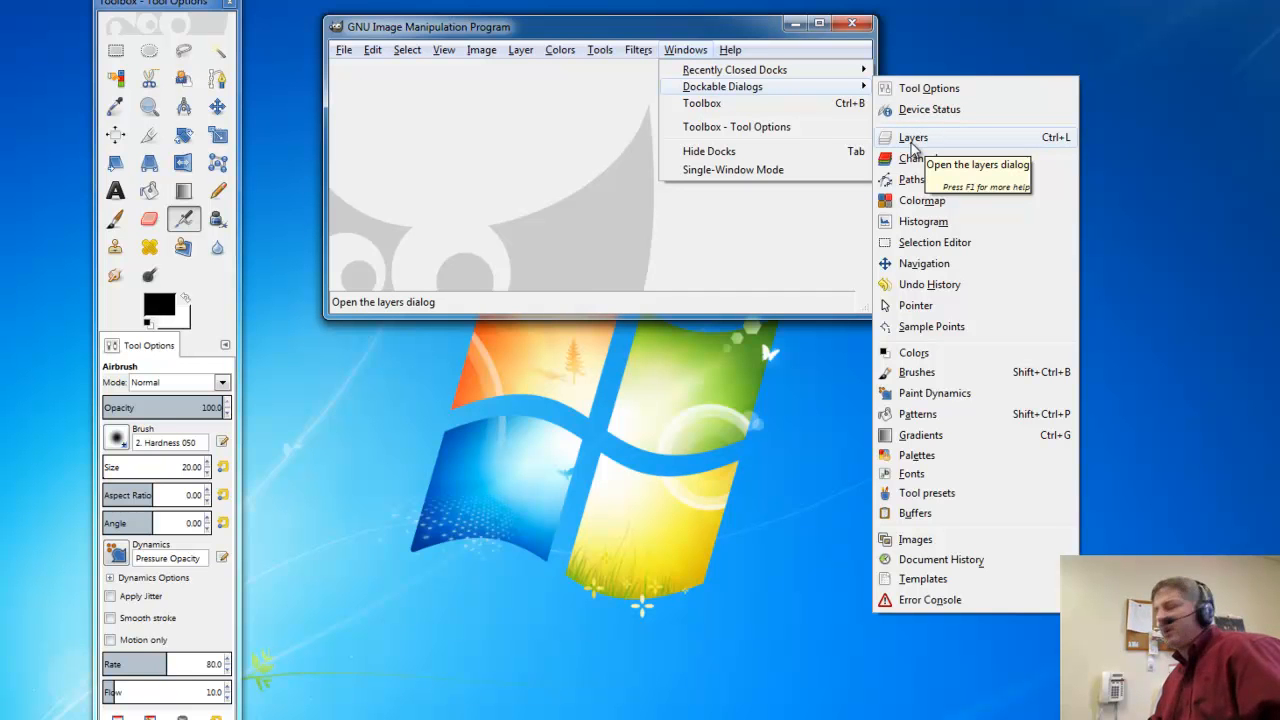
mouse_move(918, 150)
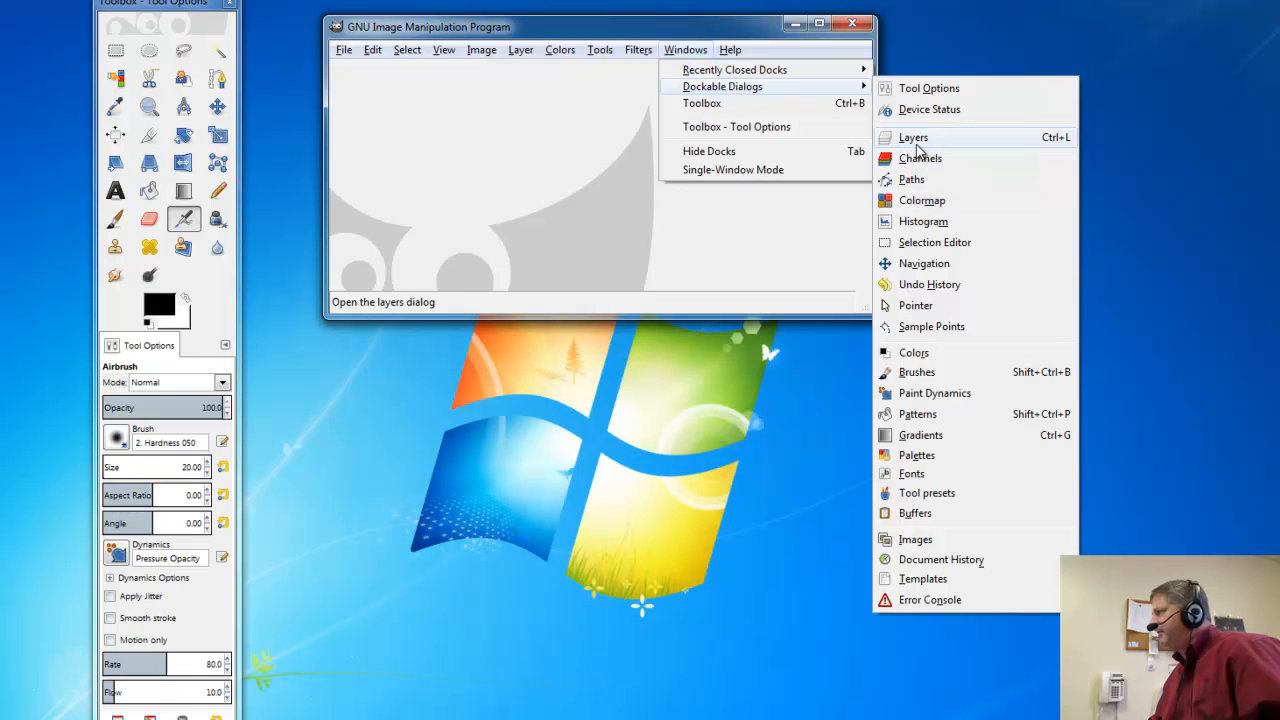
left_click(914, 136)
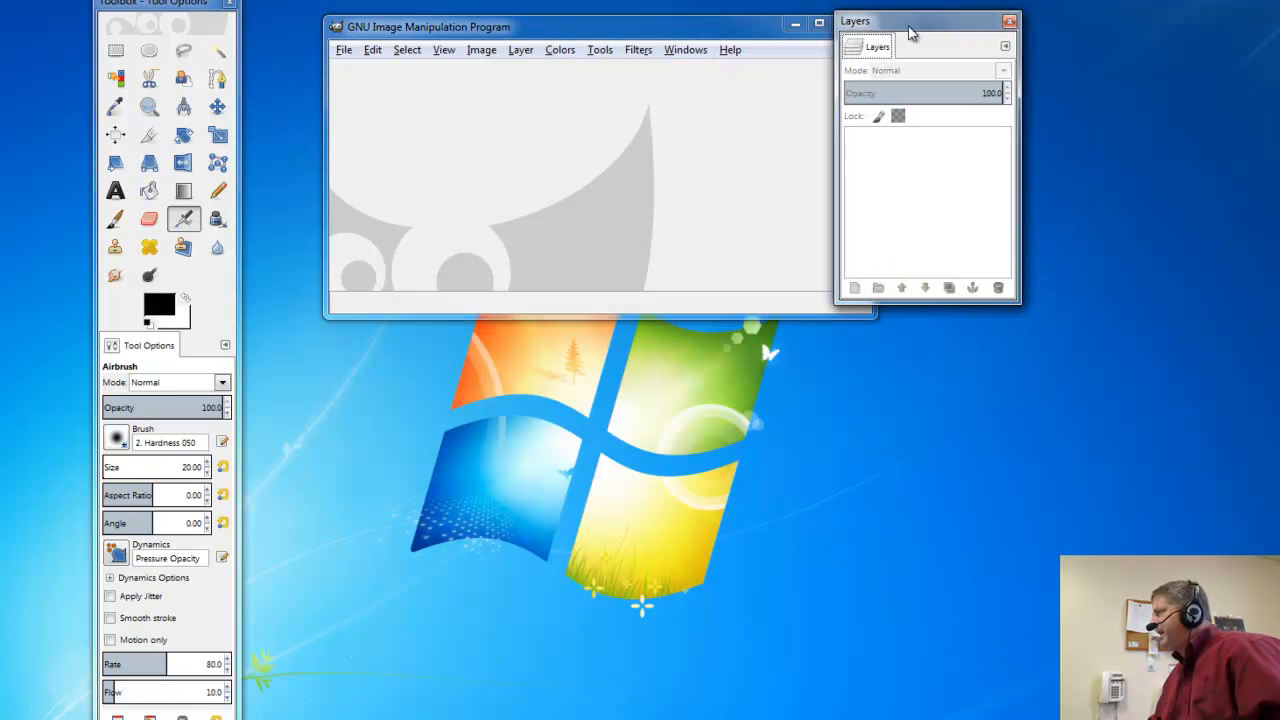
left_click_drag(908, 20, 996, 42)
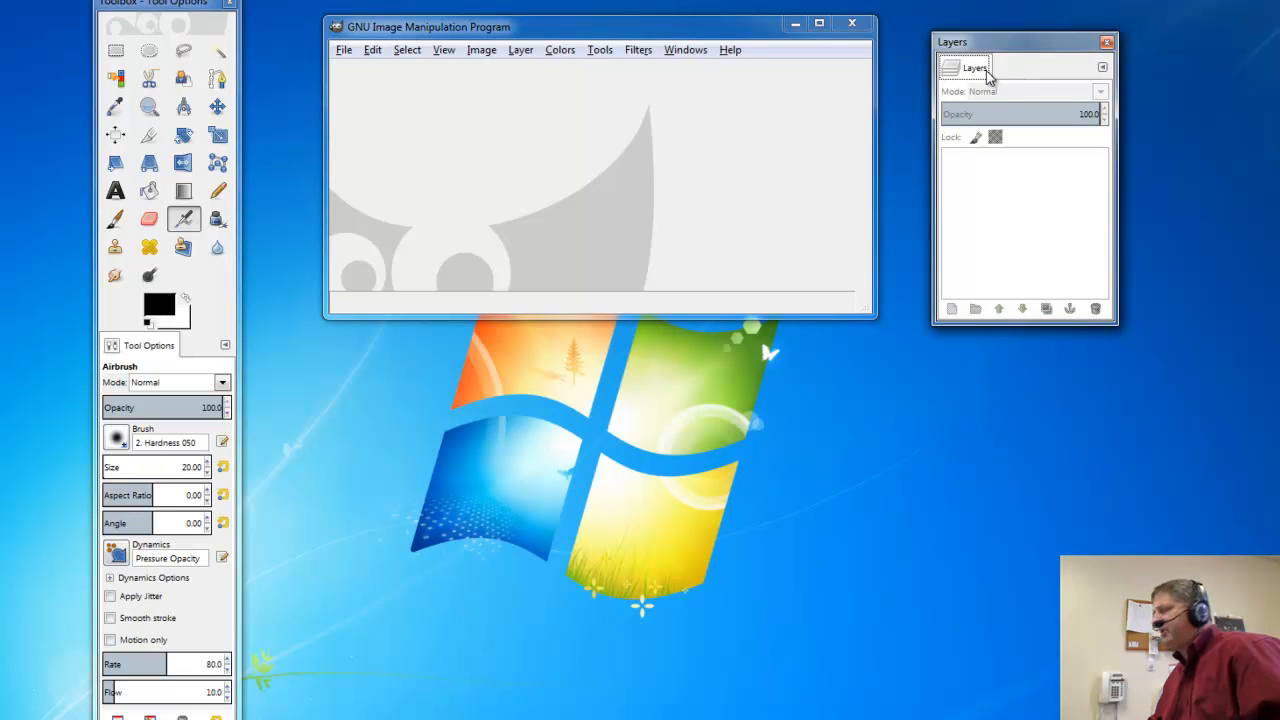
mouse_move(1008, 78)
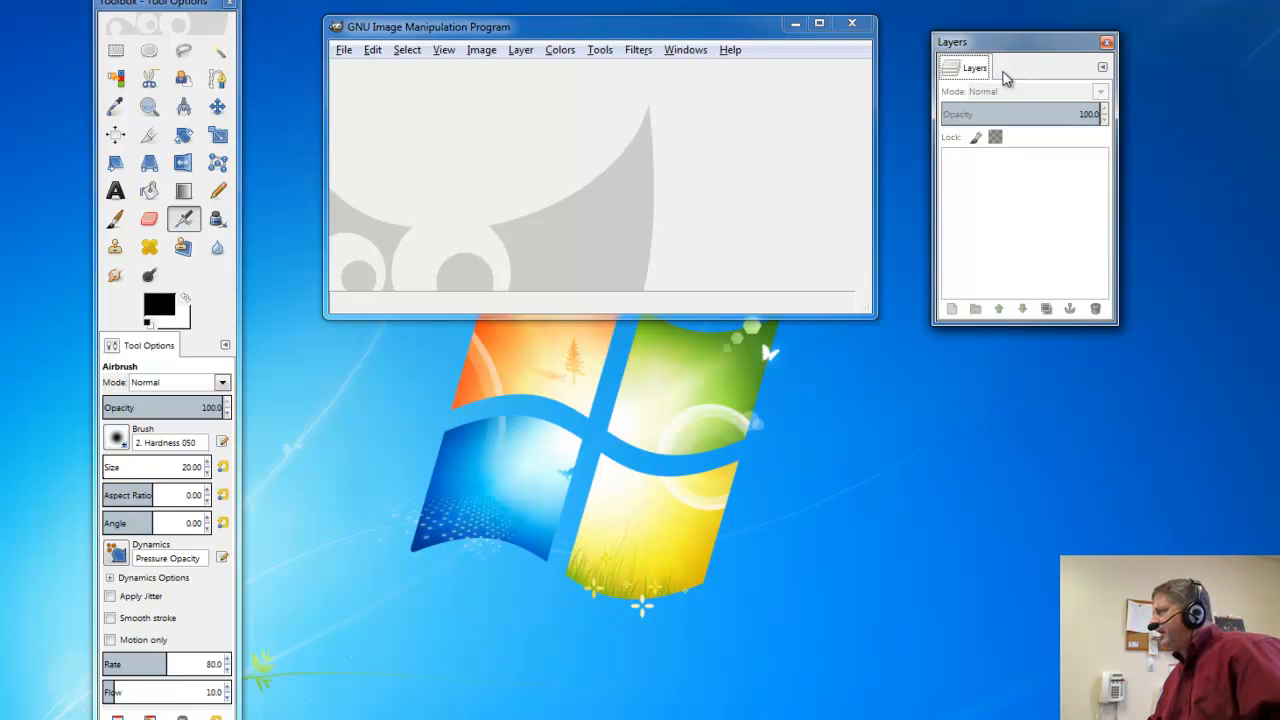
mouse_move(978, 72)
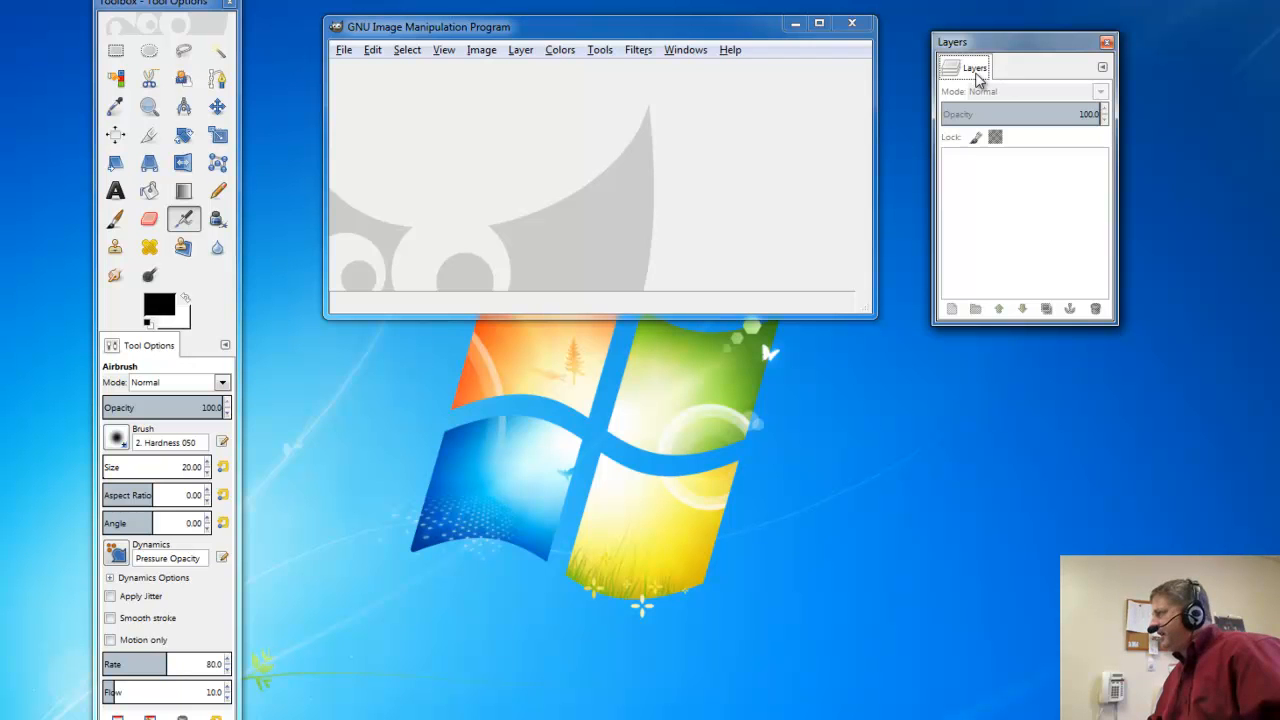
mouse_move(808, 76)
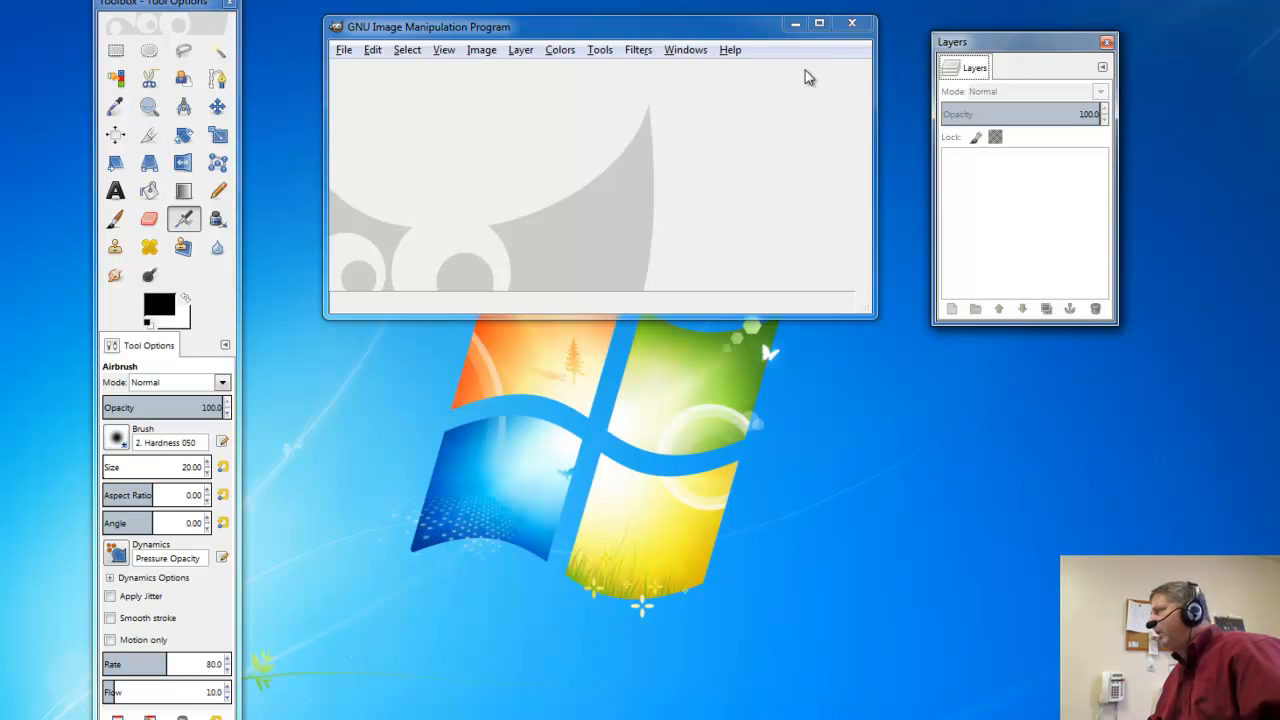
left_click(684, 48)
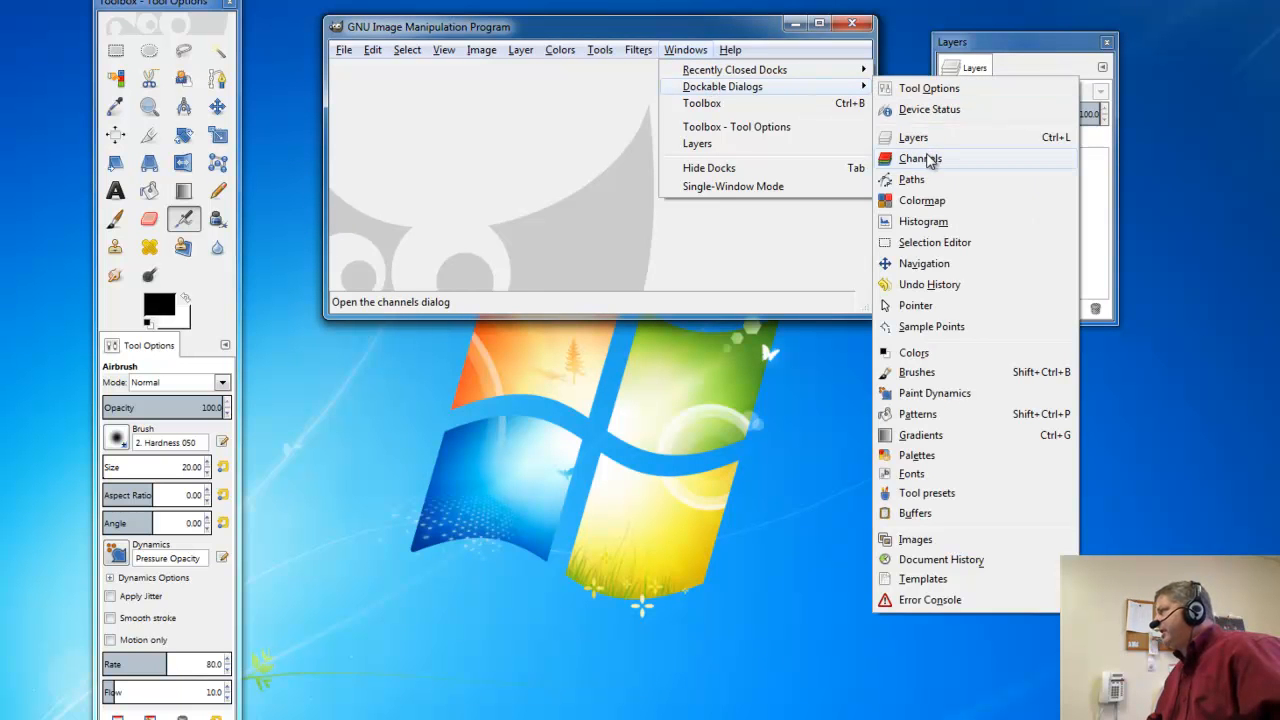
left_click(920, 158)
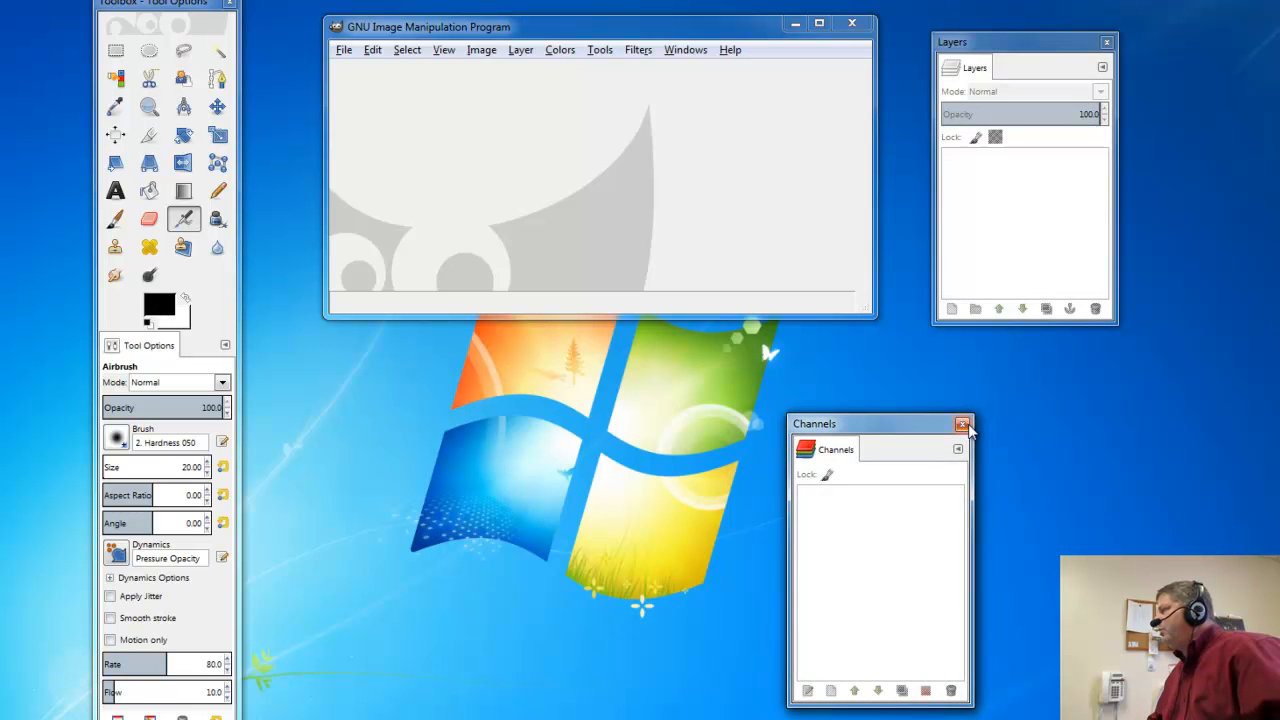
left_click(964, 424)
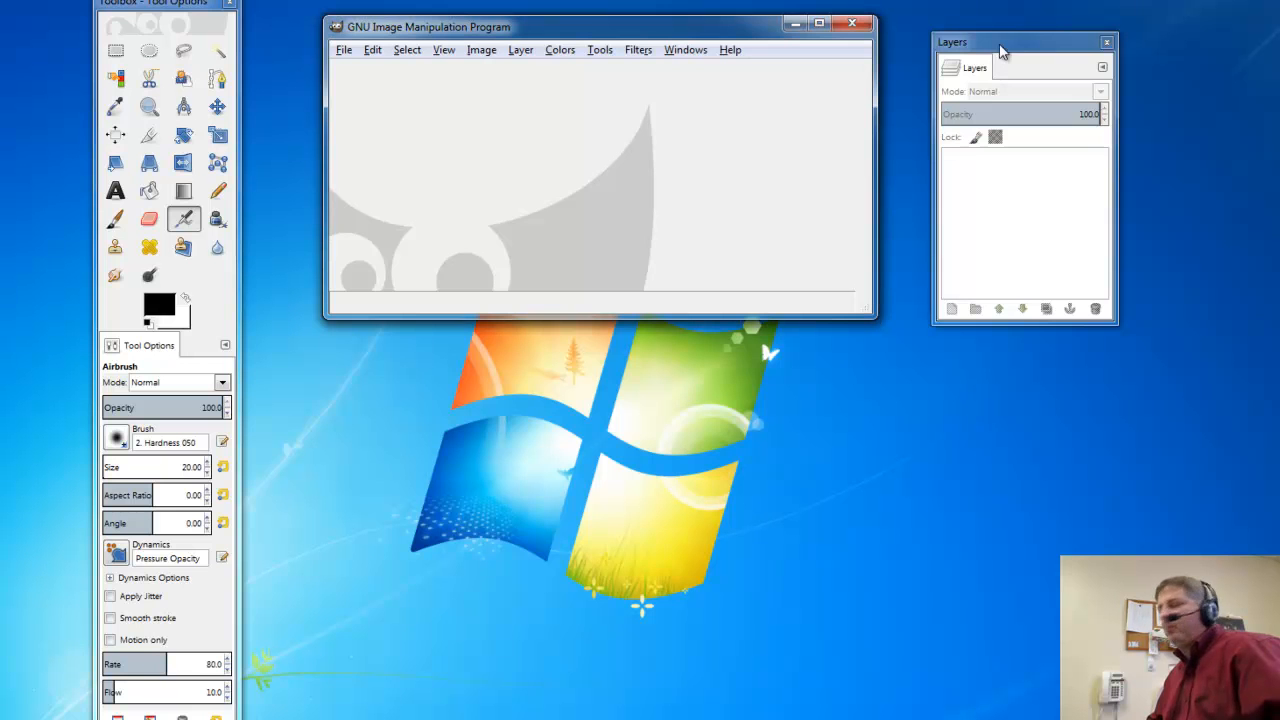
mouse_move(1100, 68)
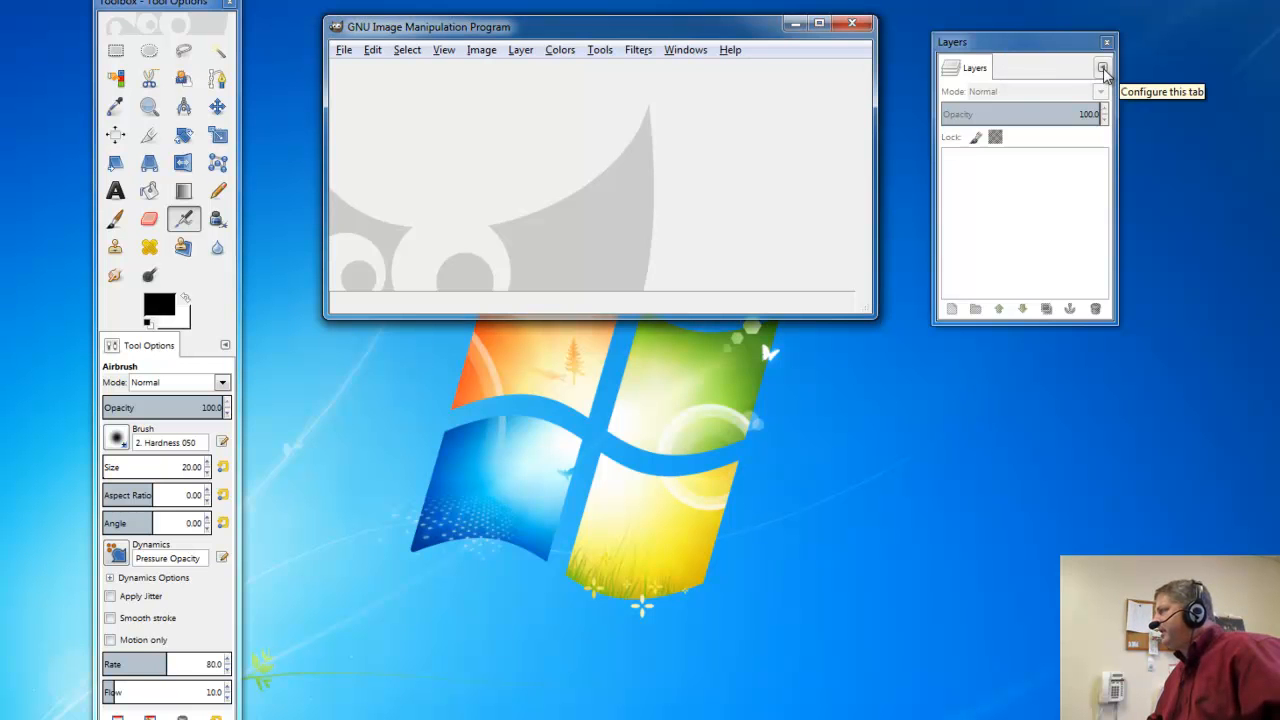
Add Channels, Paths and Navigation tabs to the standalone Layers dialog.
left_click(1104, 66)
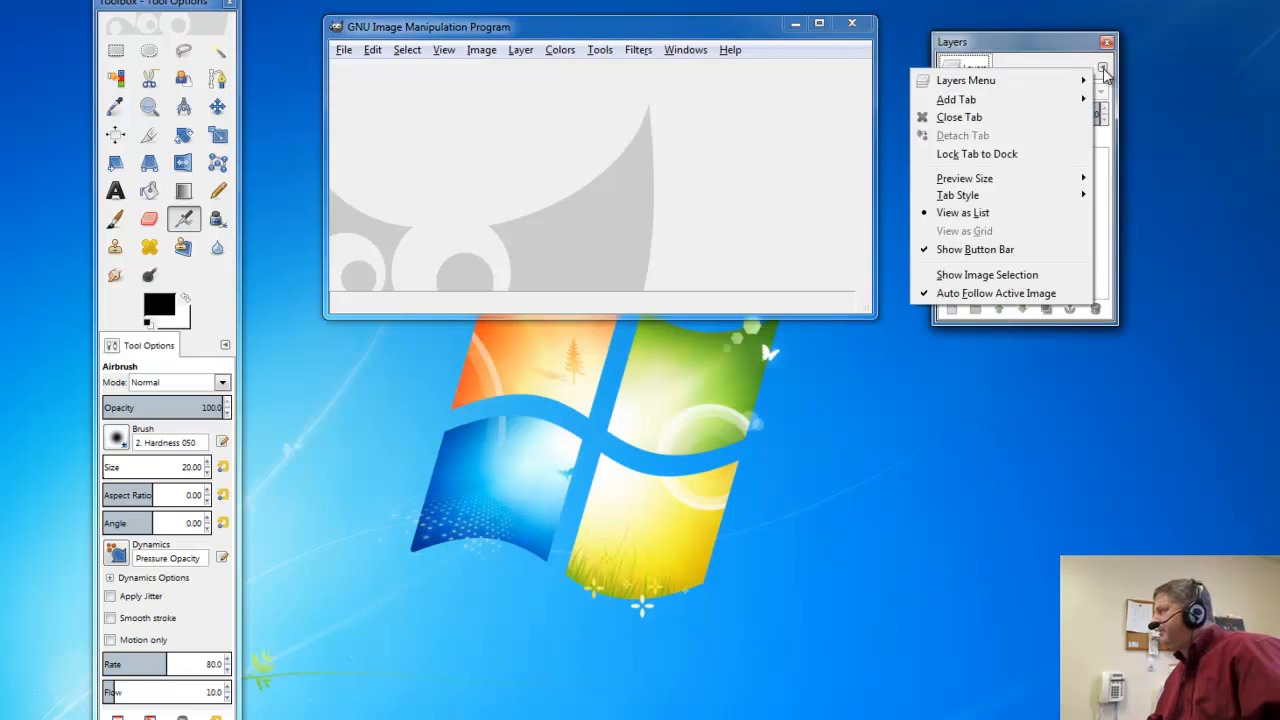
mouse_move(1042, 100)
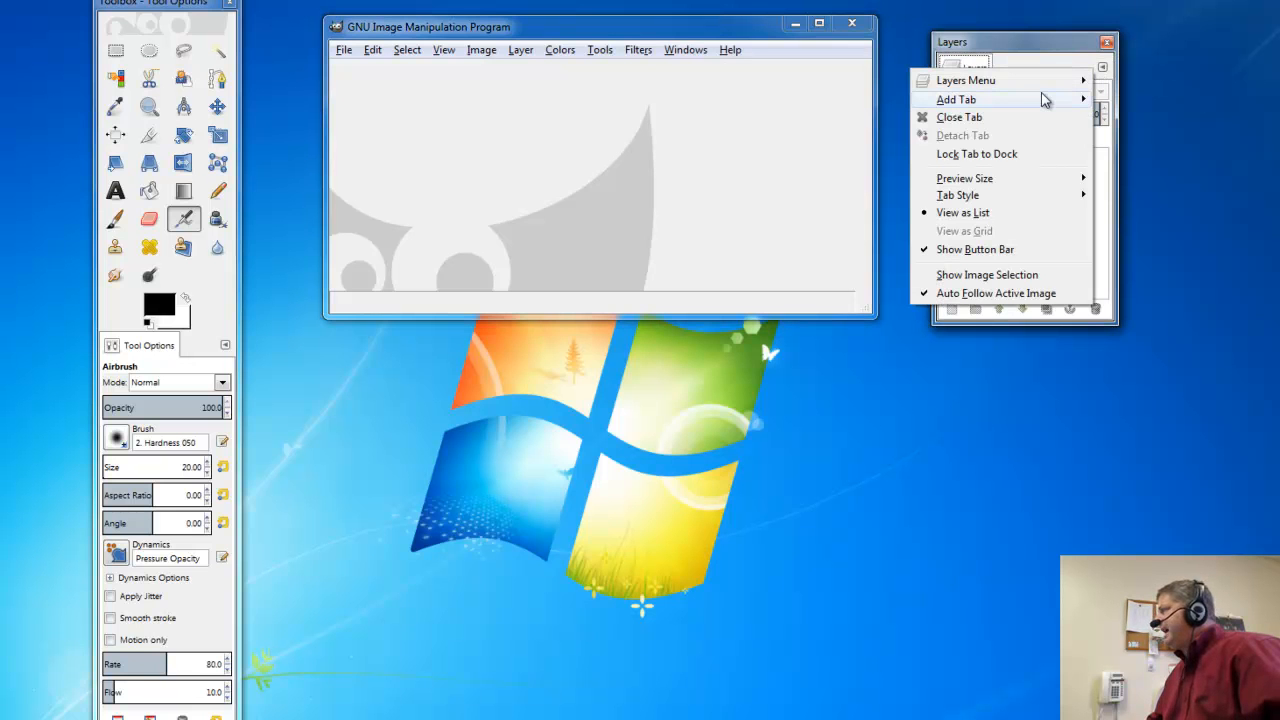
mouse_move(964, 100)
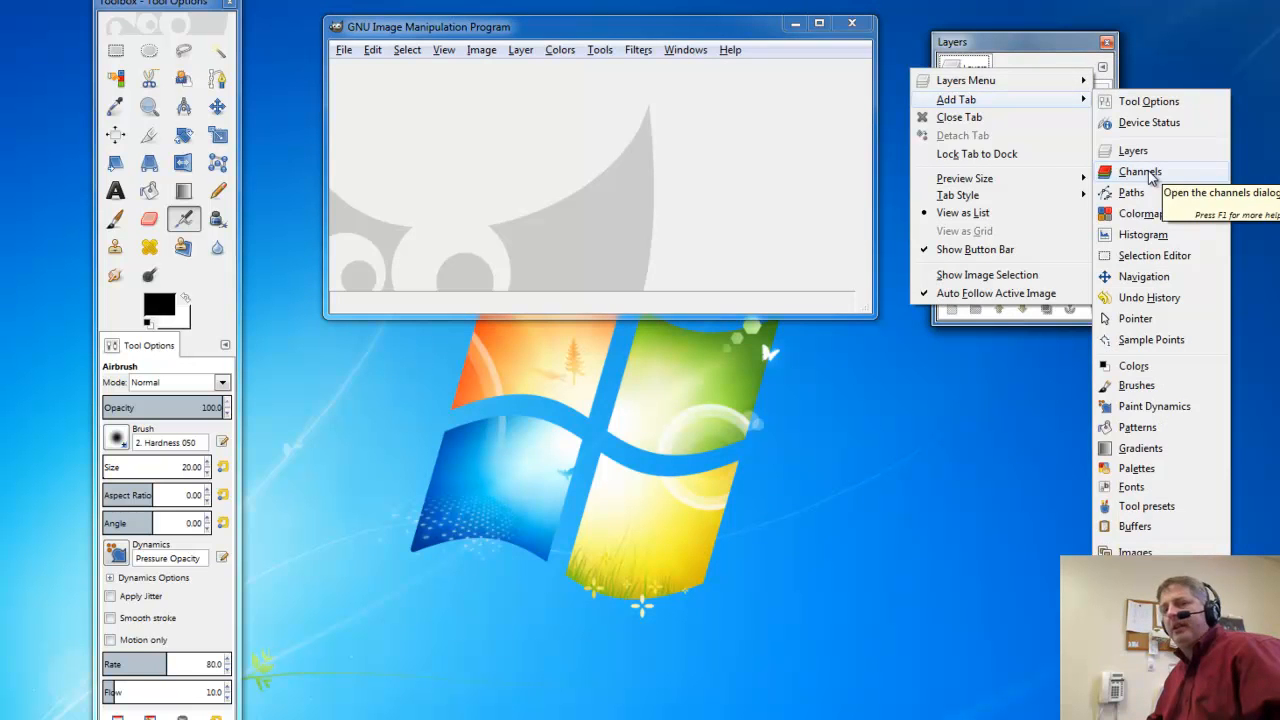
left_click(1140, 172)
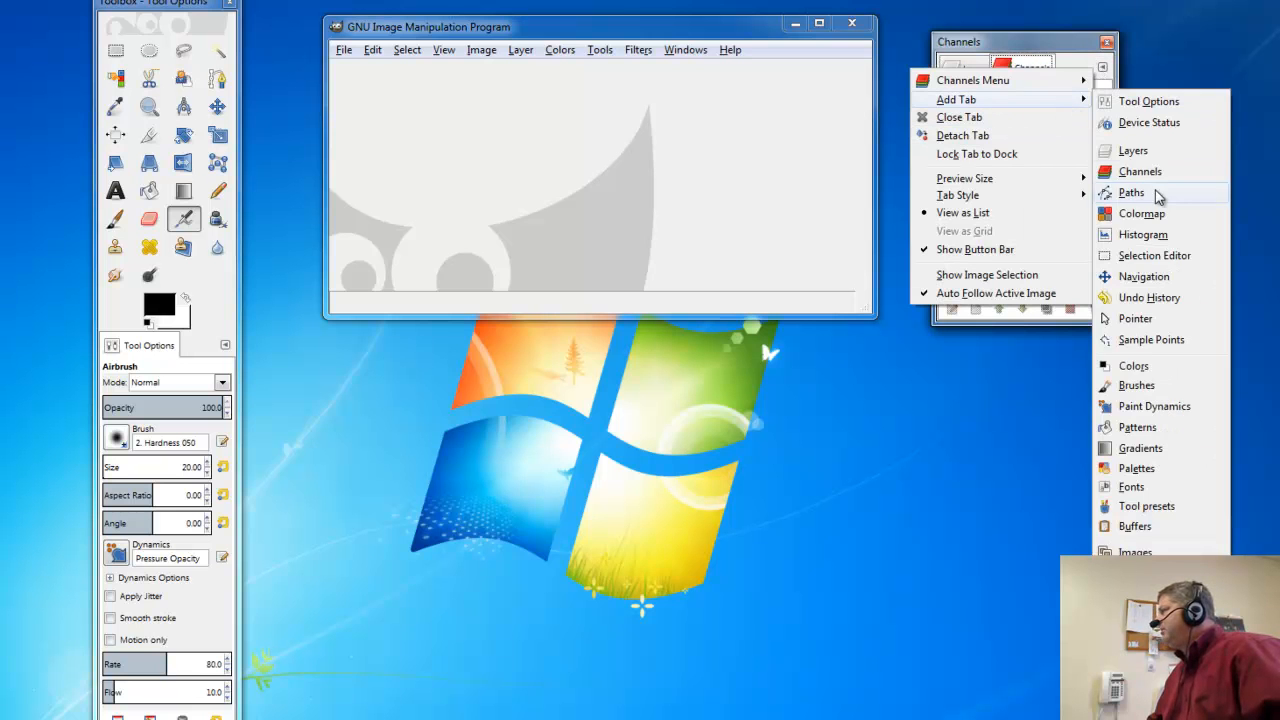
left_click(1132, 192)
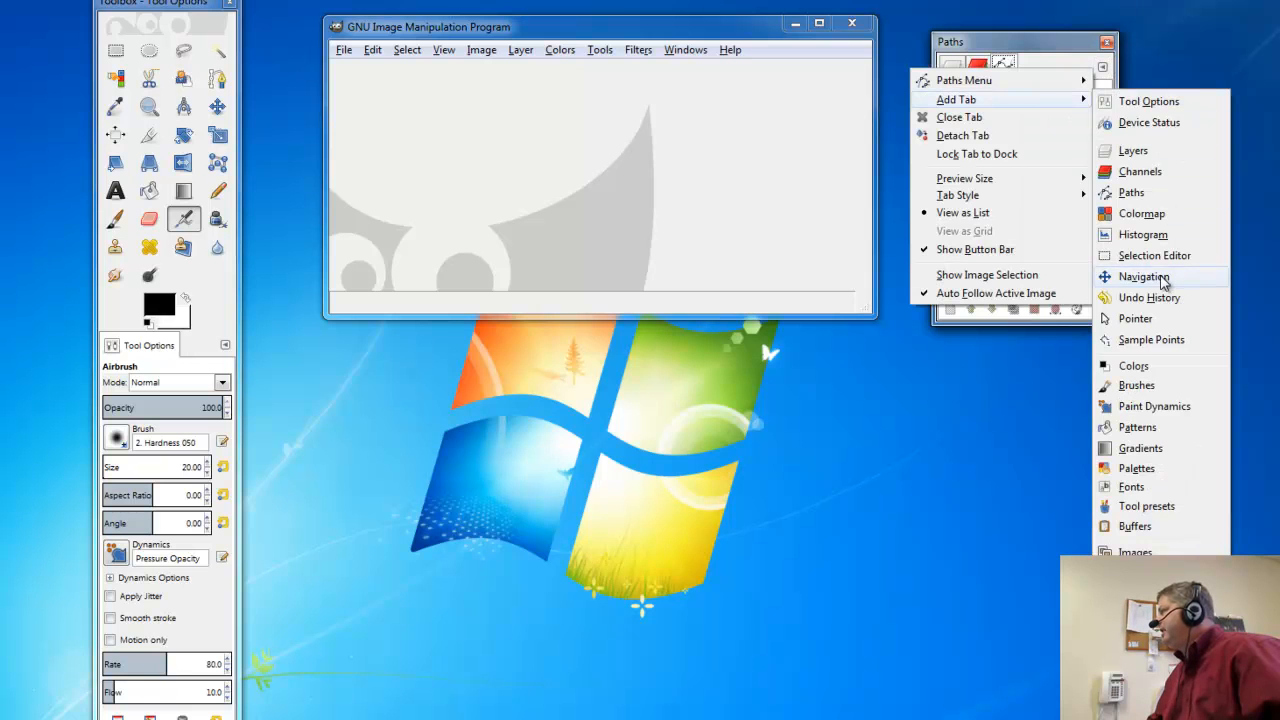
left_click(1144, 276)
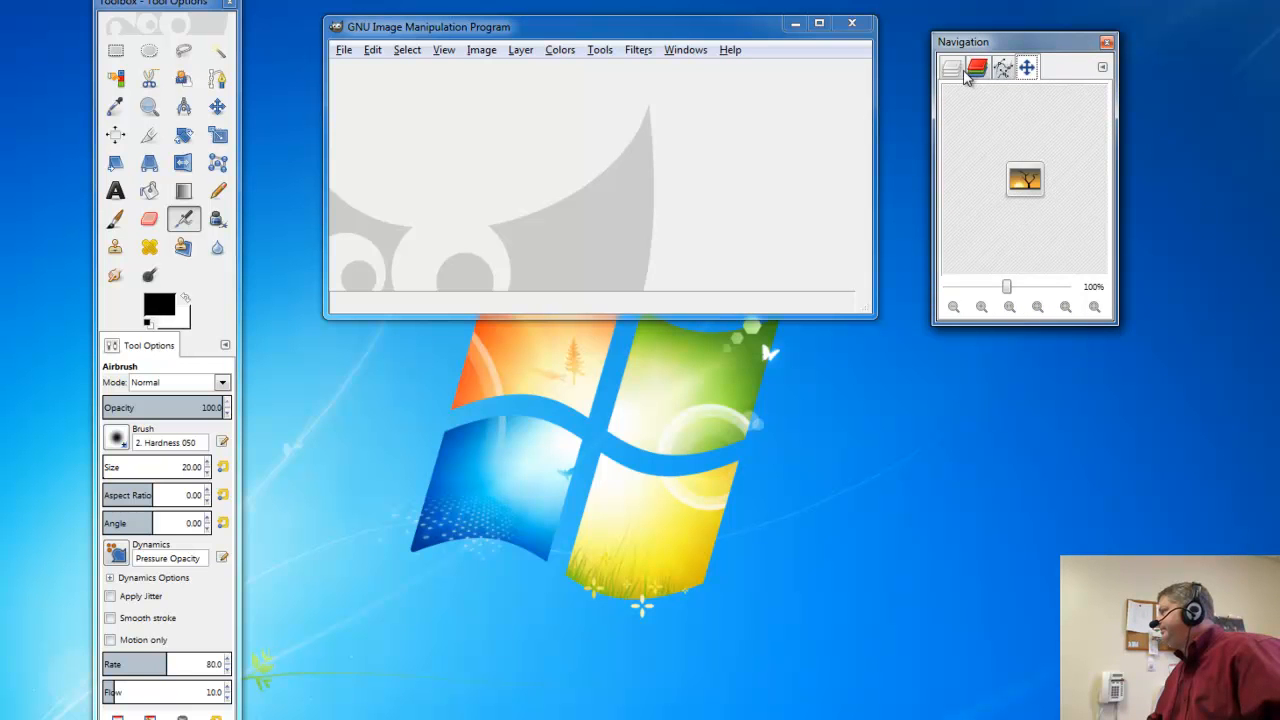
left_click(982, 64)
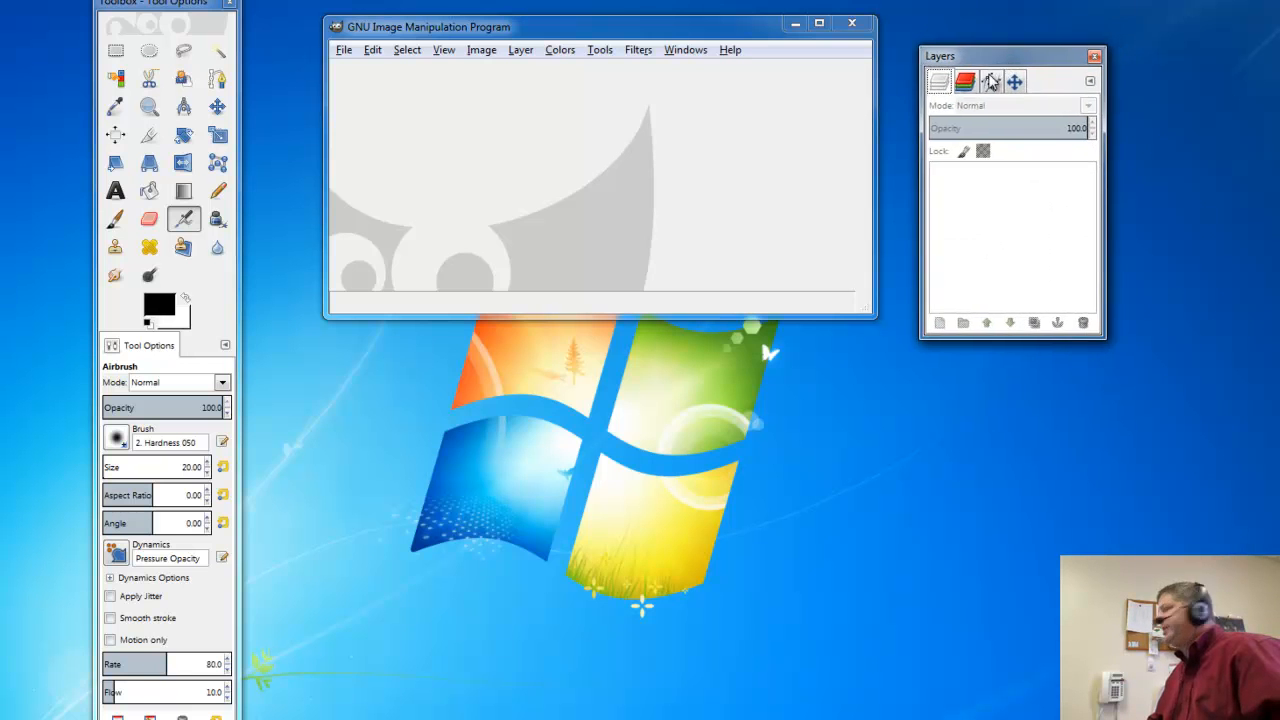
mouse_move(944, 88)
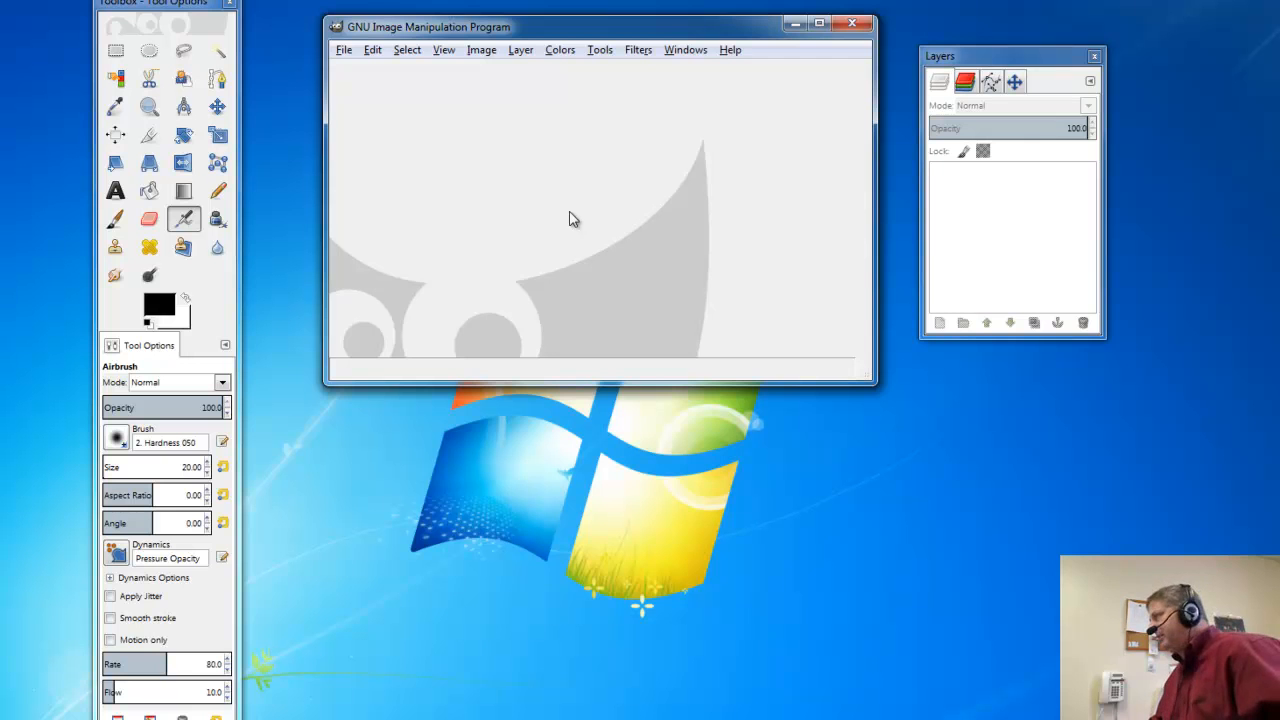
Bring up the File menu, ready to start a new image.
left_click(344, 48)
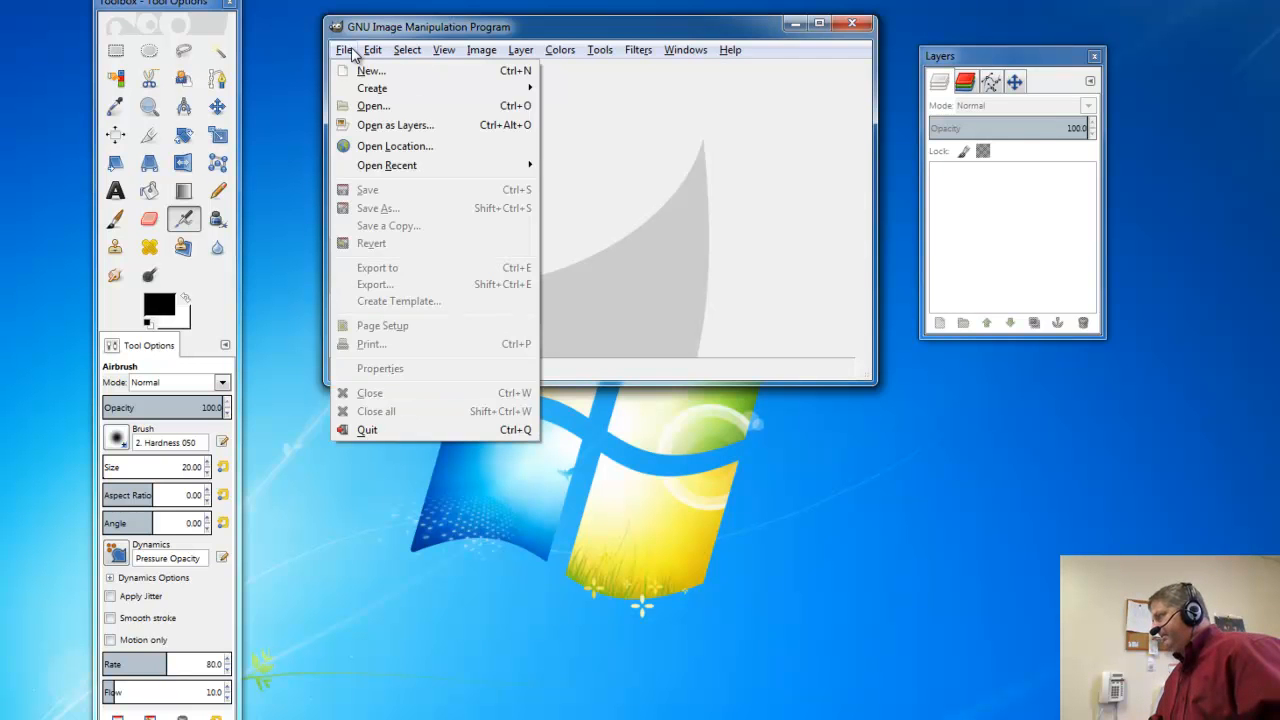
left_click(632, 276)
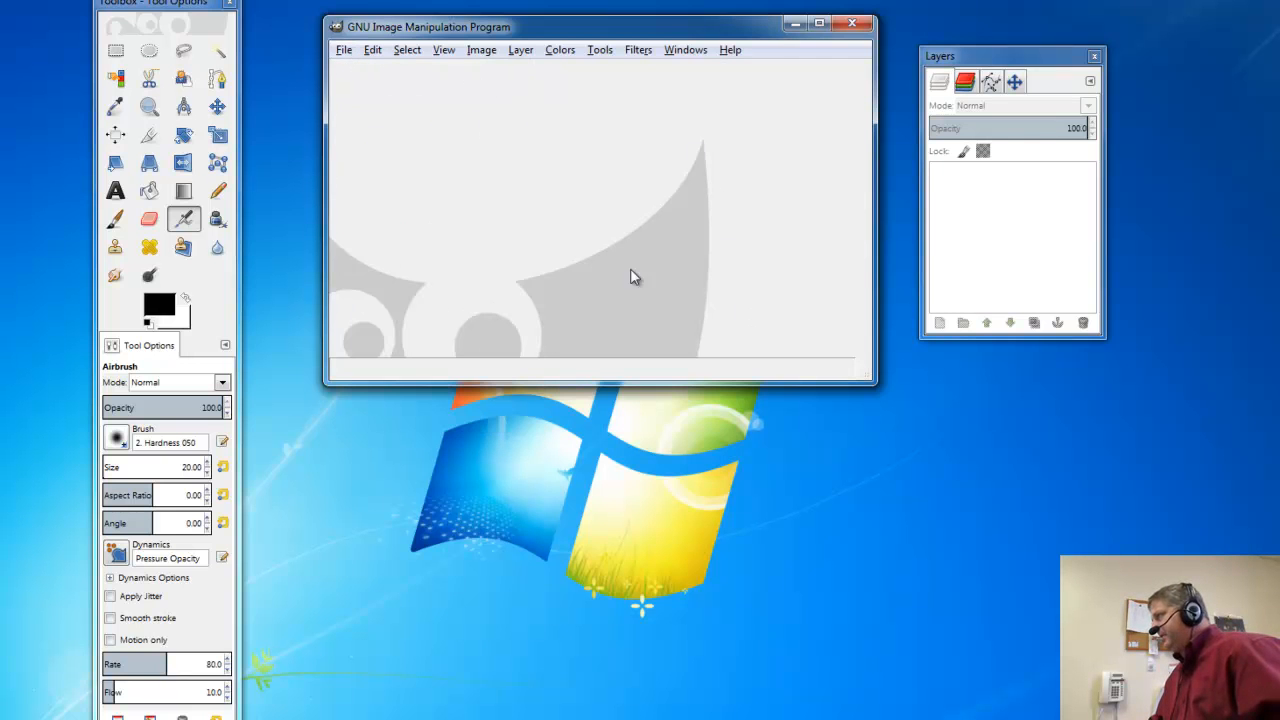
mouse_move(384, 62)
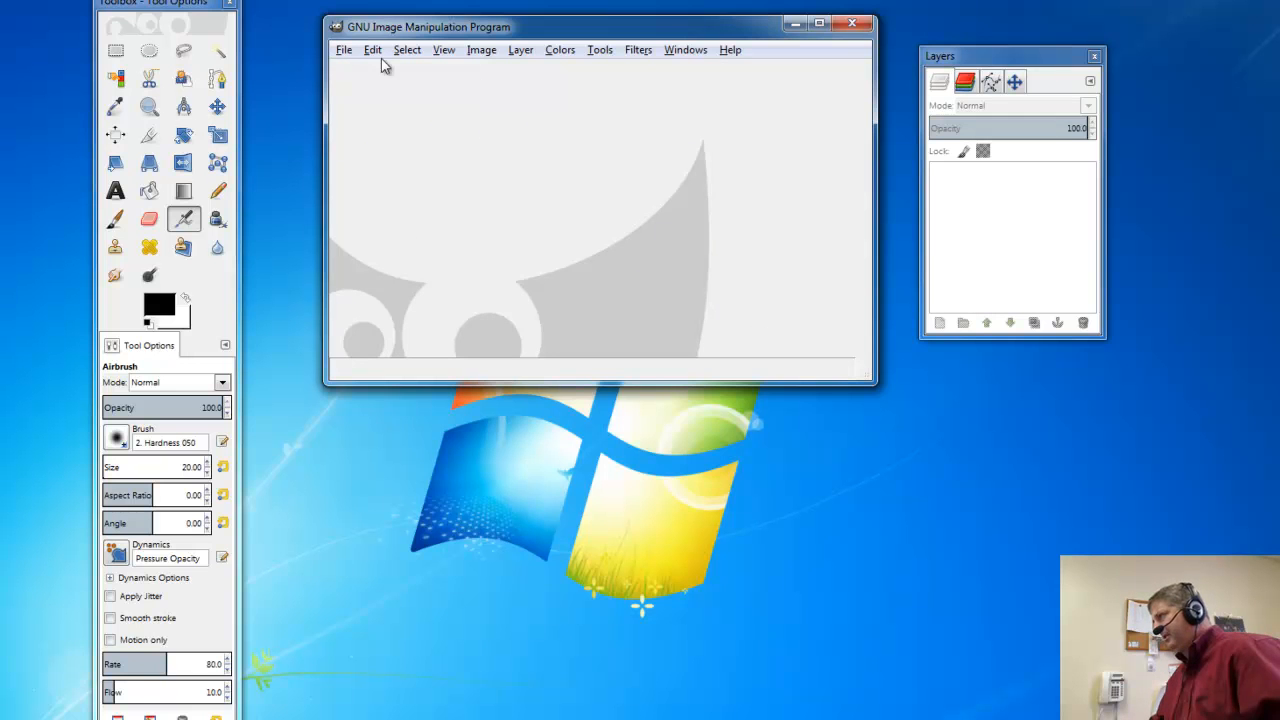
left_click(344, 48)
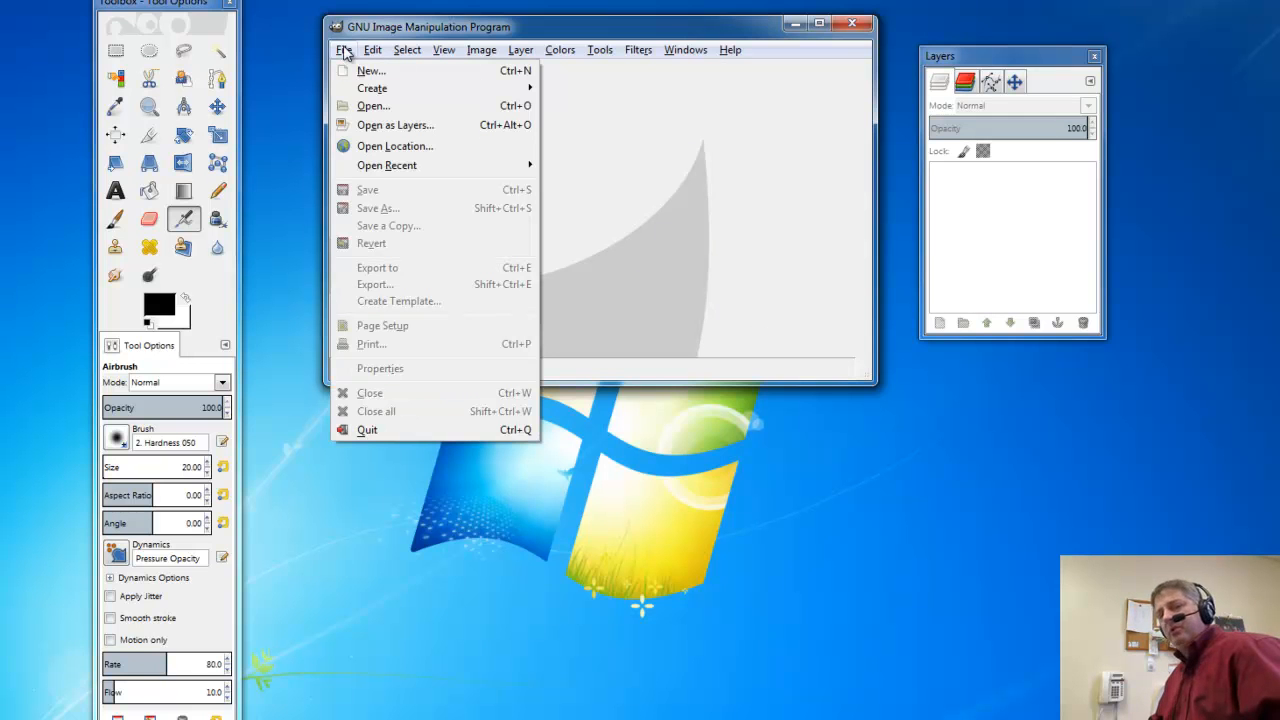
mouse_move(364, 72)
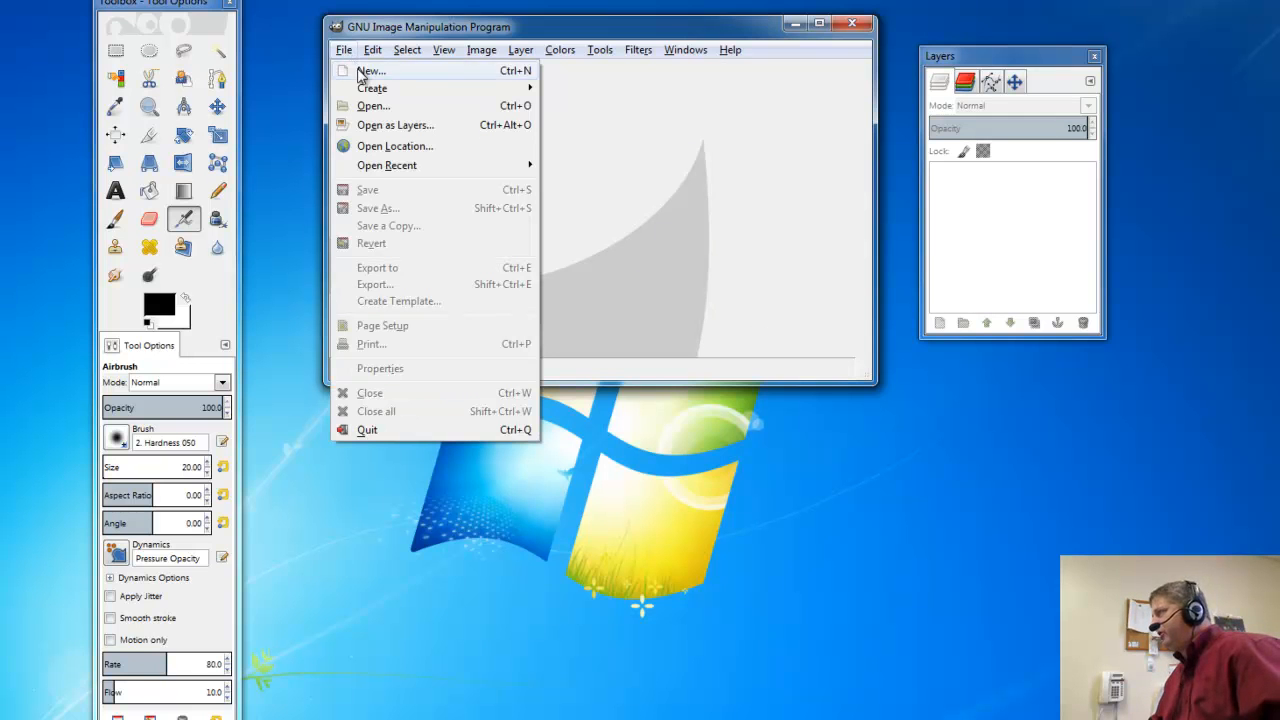
mouse_move(364, 70)
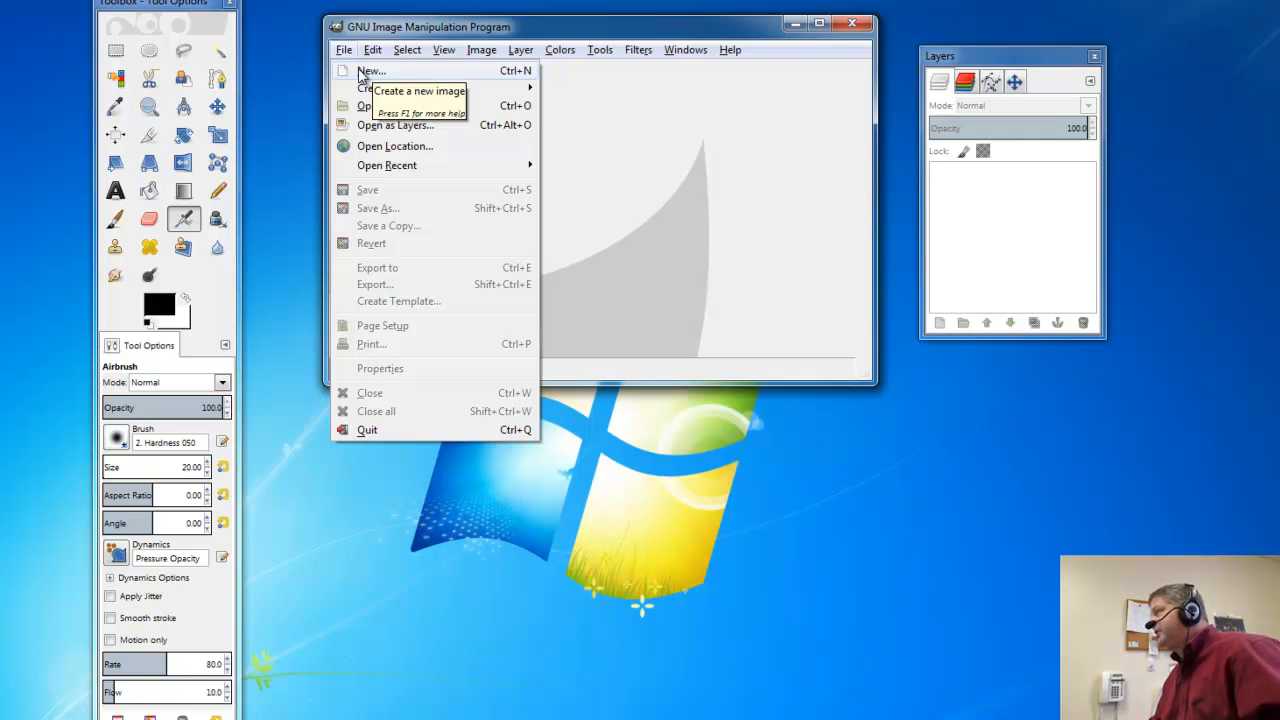
Create a new blank image, 640 pixels wide by 400 high.
left_click(368, 70)
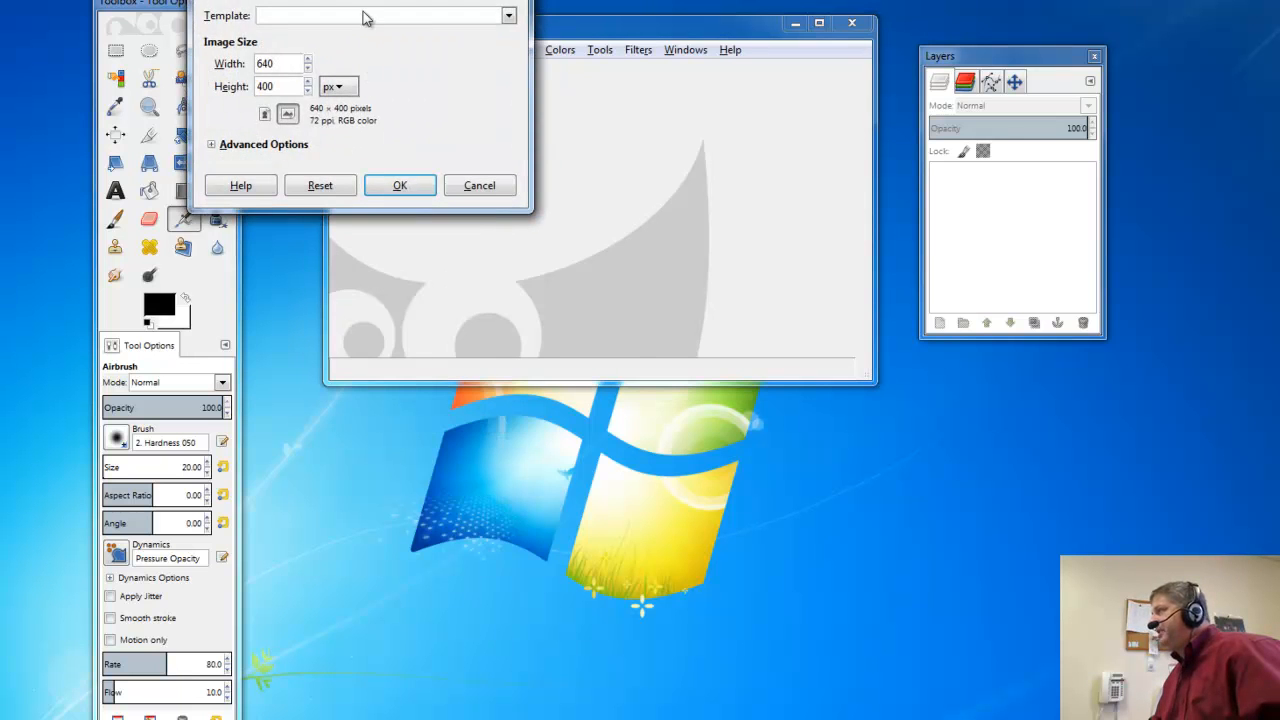
left_click_drag(364, 16, 520, 294)
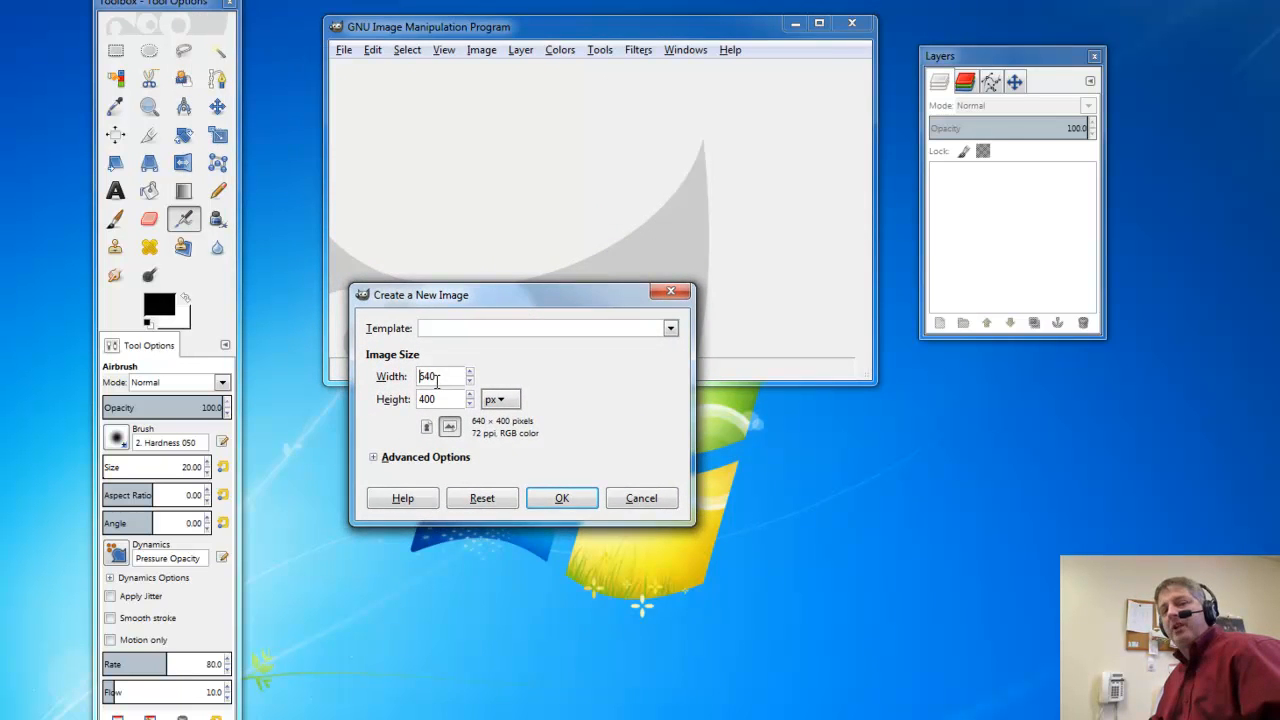
mouse_move(496, 436)
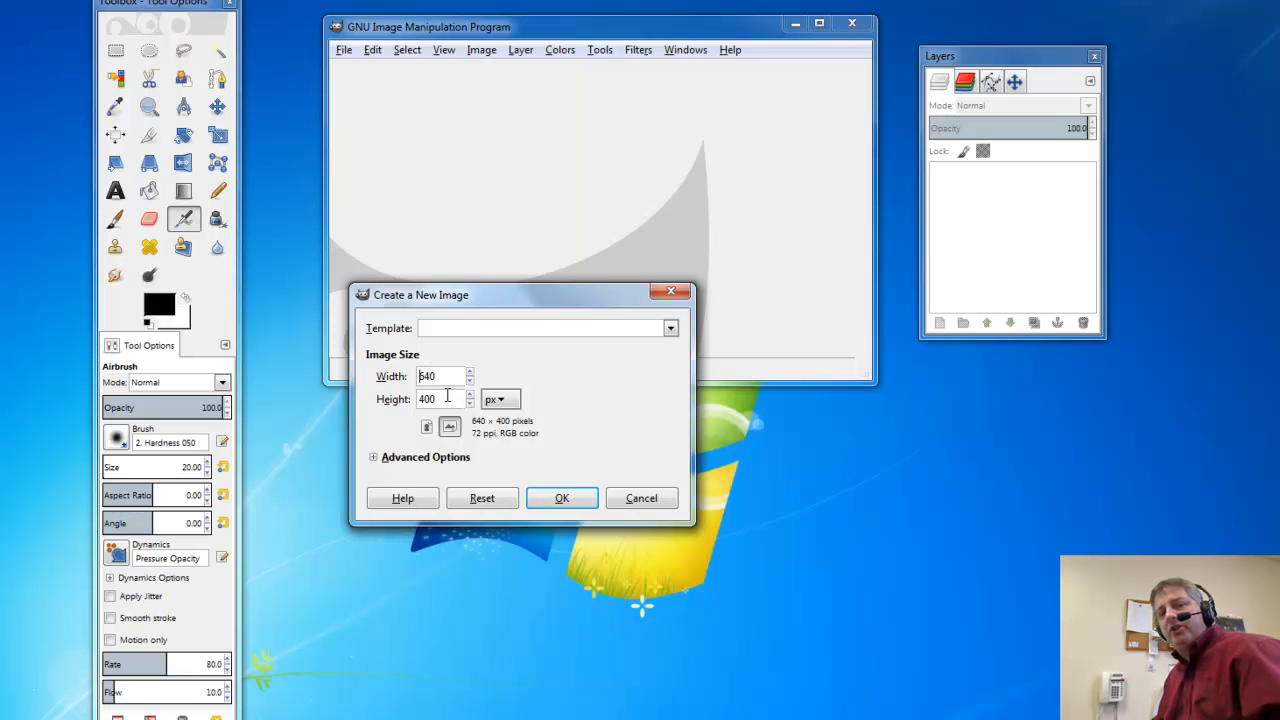
mouse_move(564, 482)
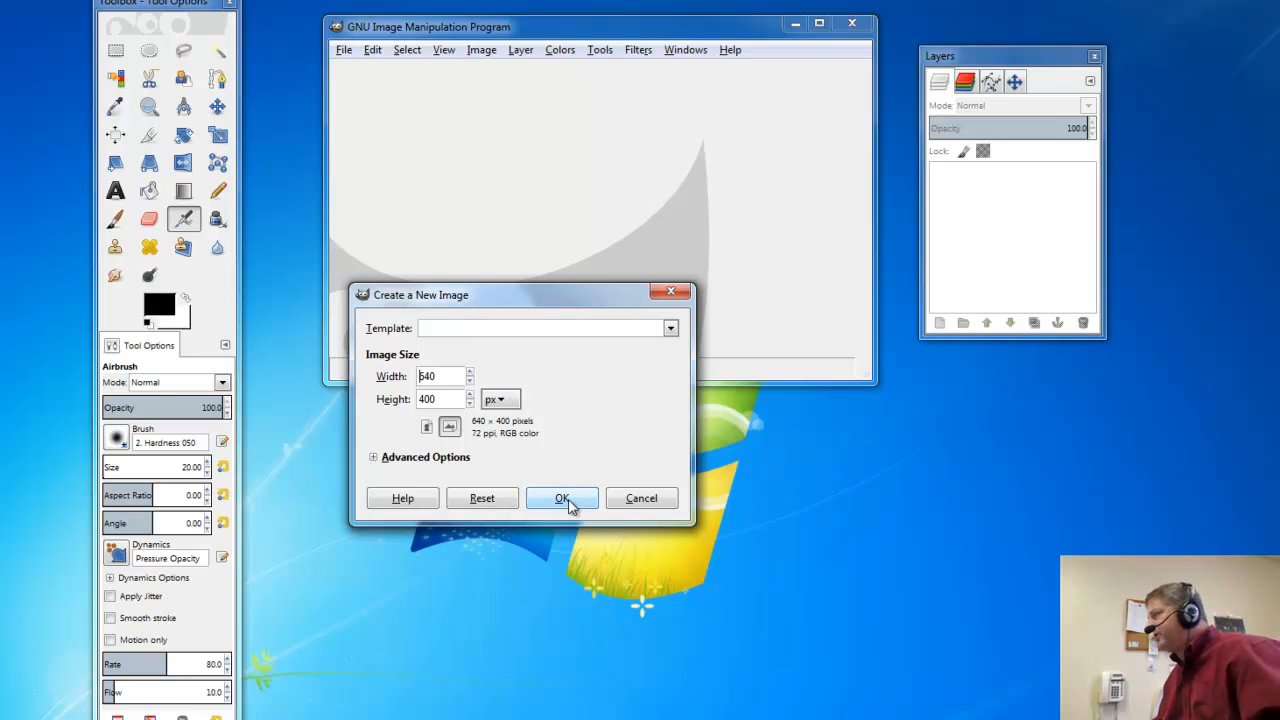
left_click(562, 498)
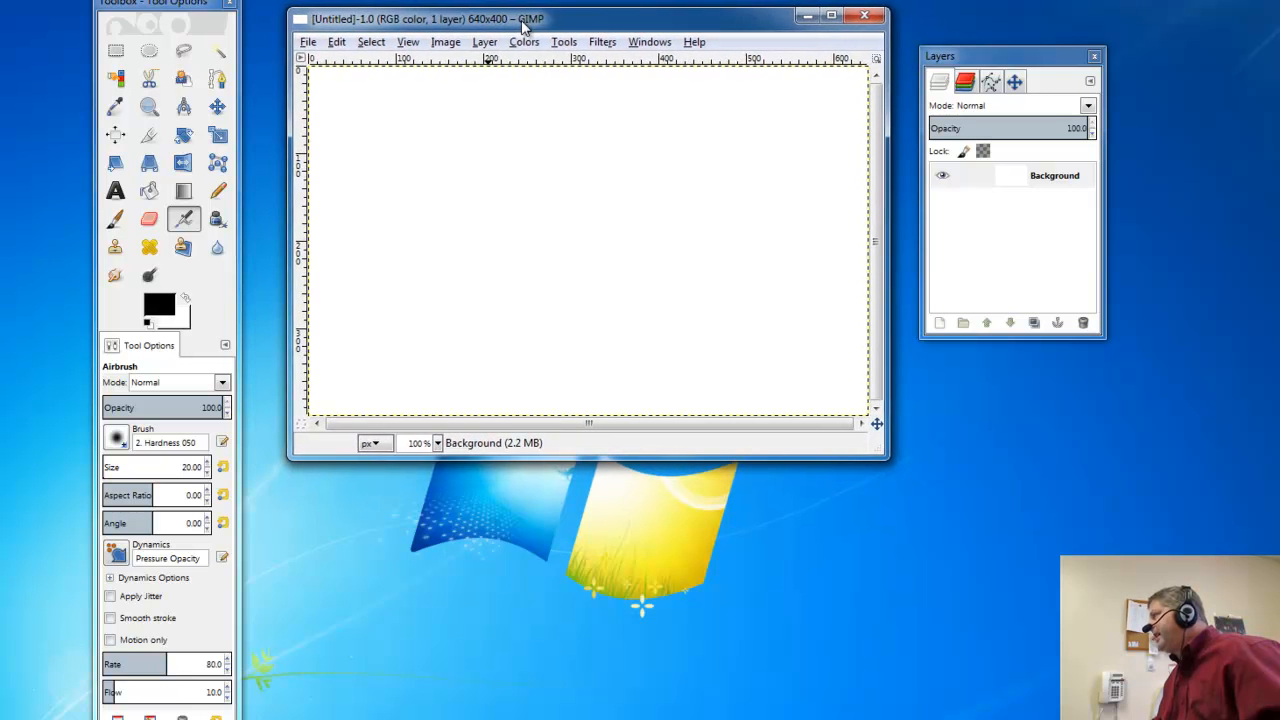
mouse_move(450, 204)
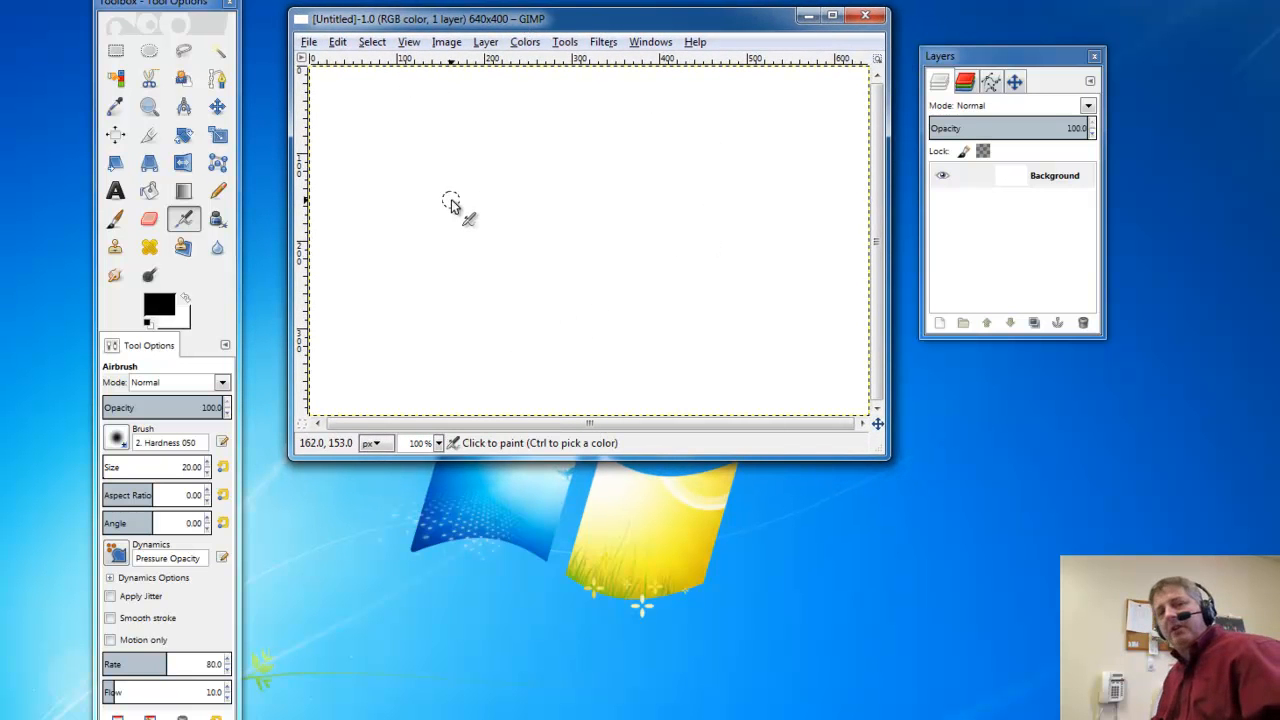
mouse_move(420, 316)
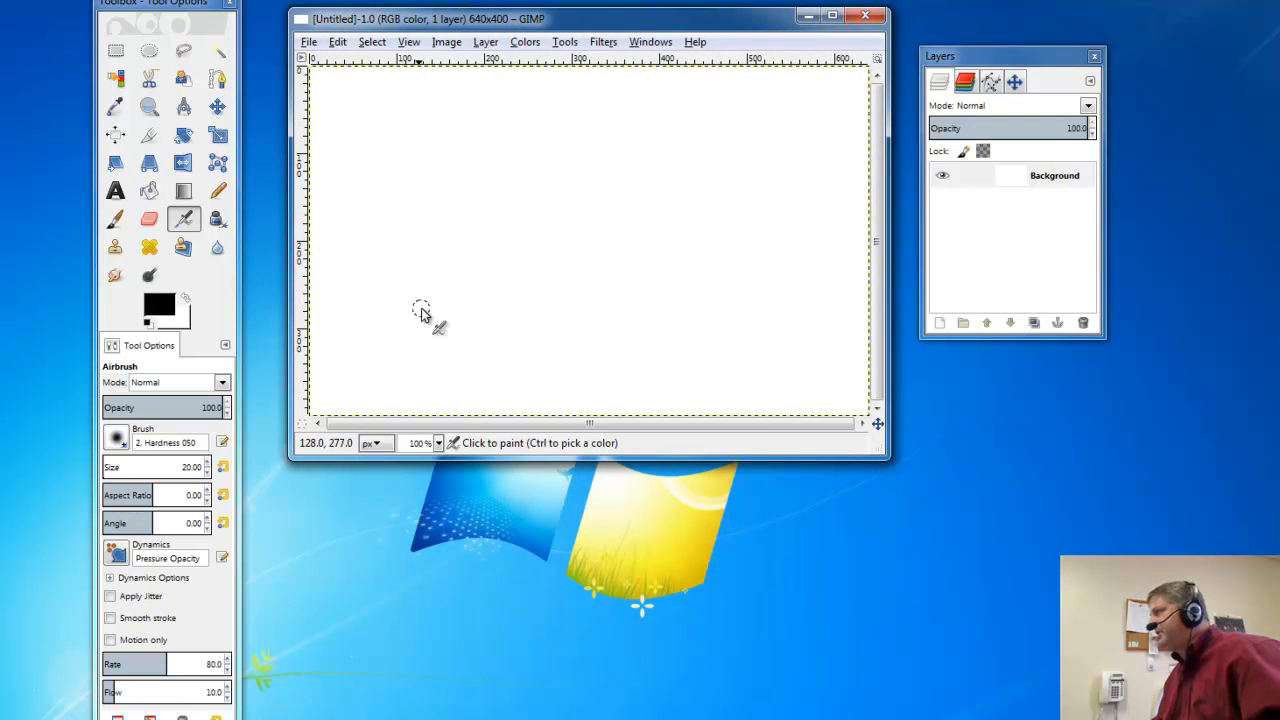
mouse_move(410, 258)
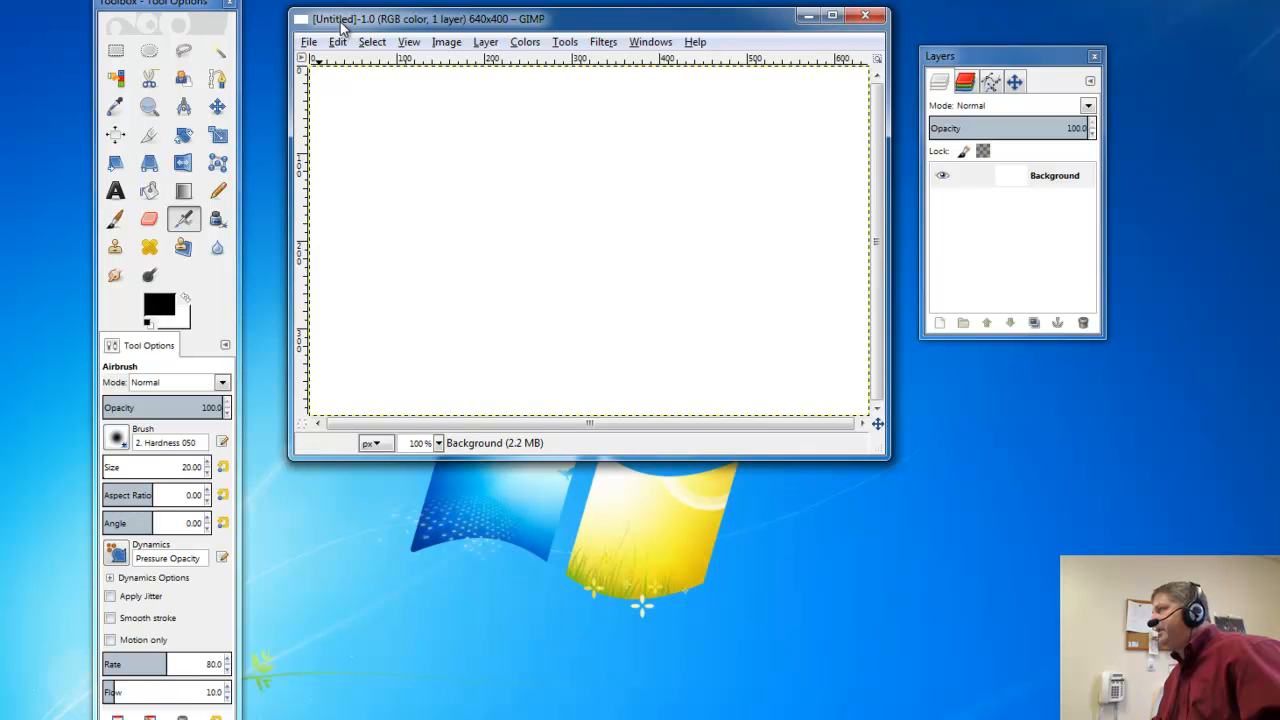
mouse_move(336, 36)
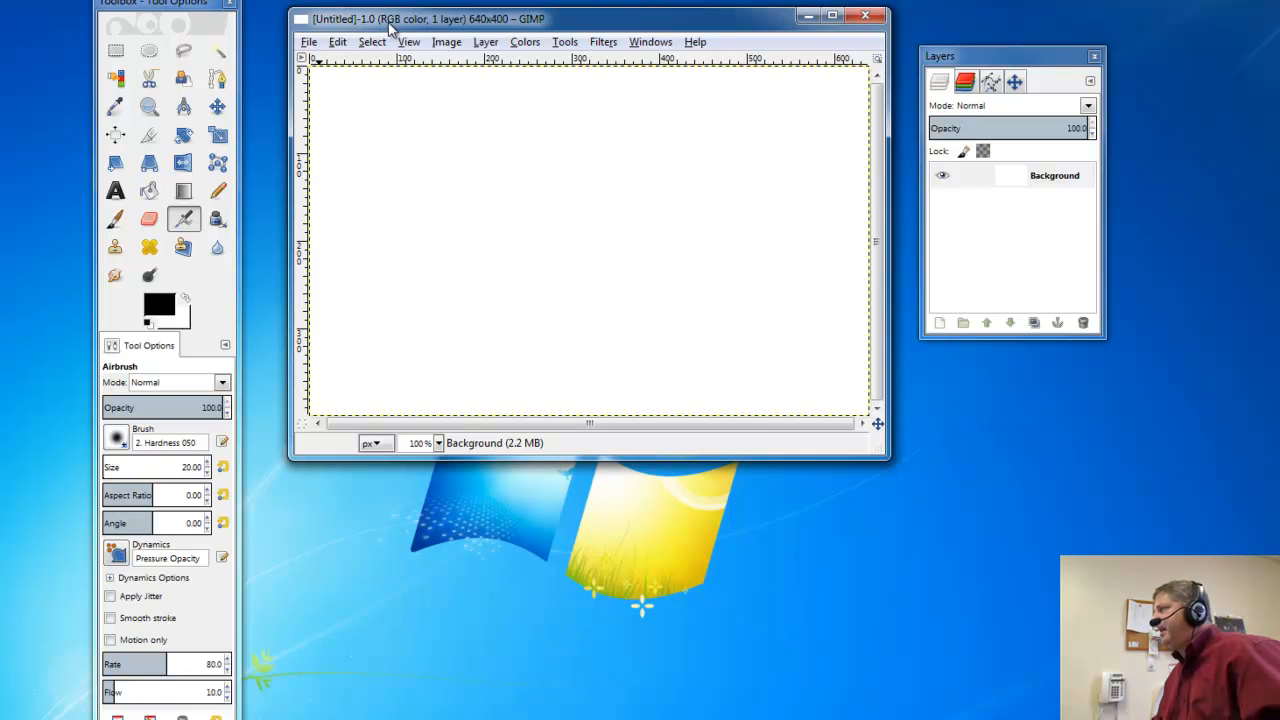
mouse_move(416, 28)
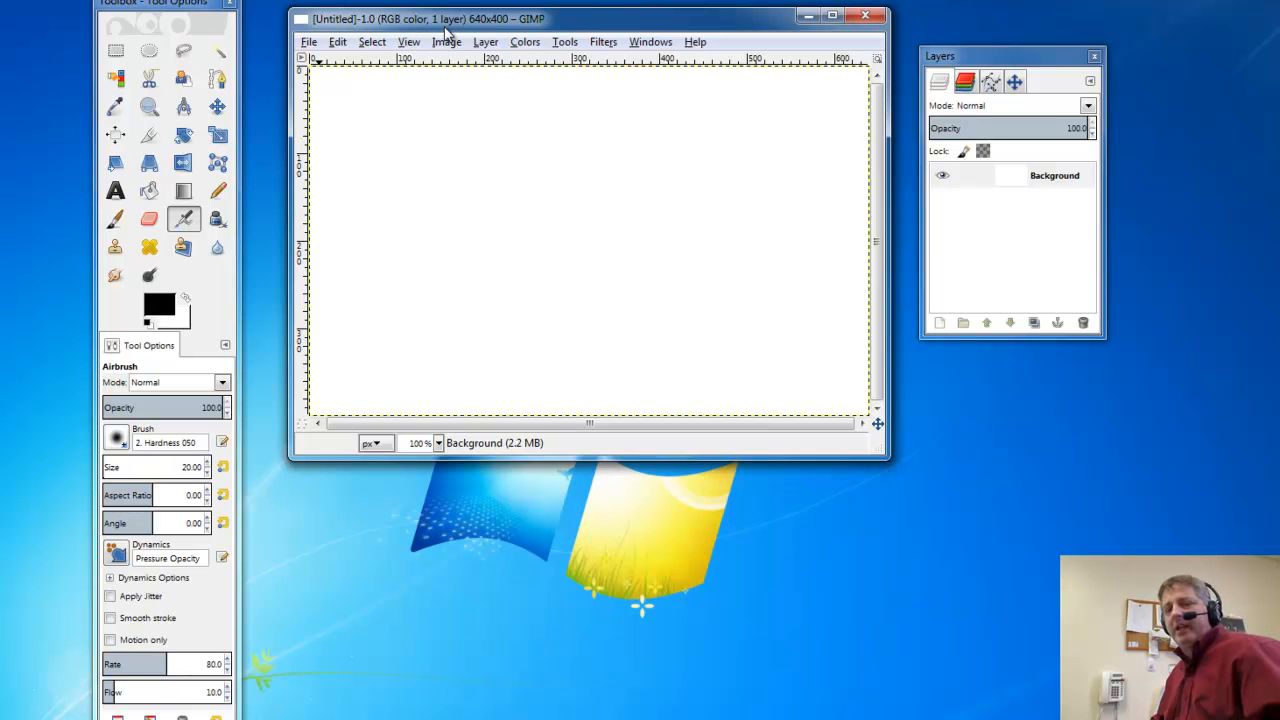
mouse_move(508, 30)
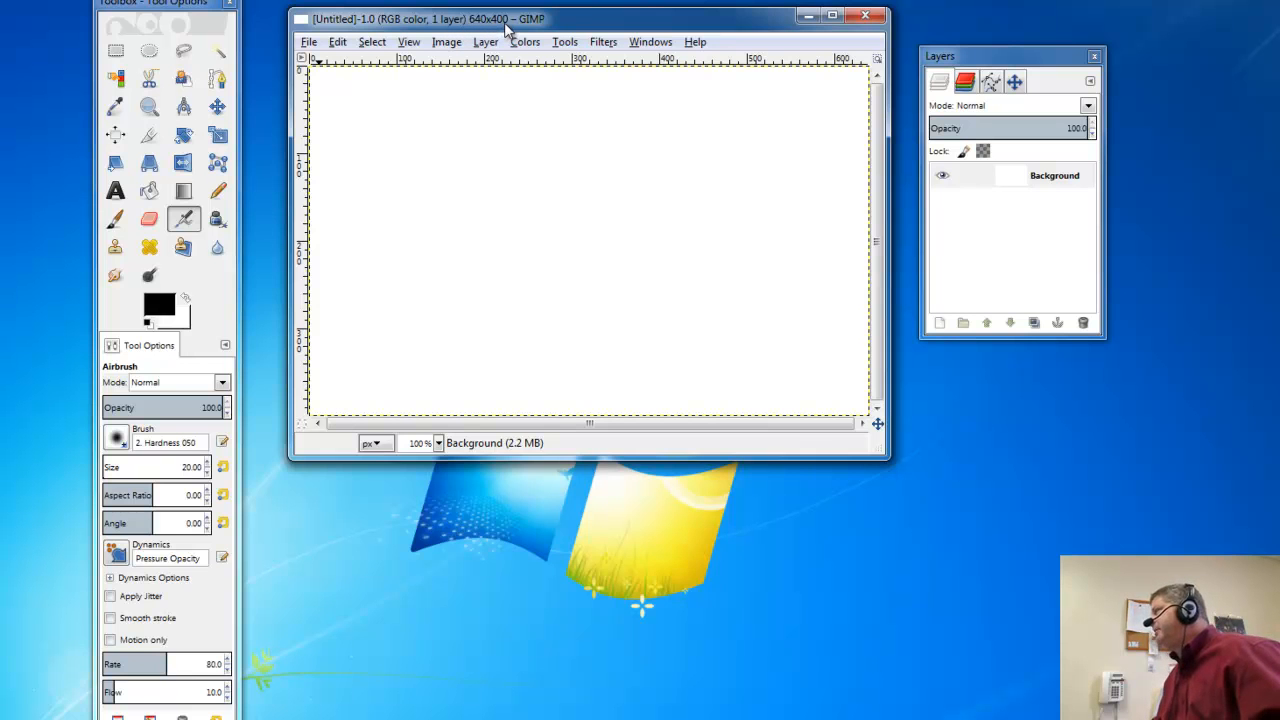
mouse_move(436, 356)
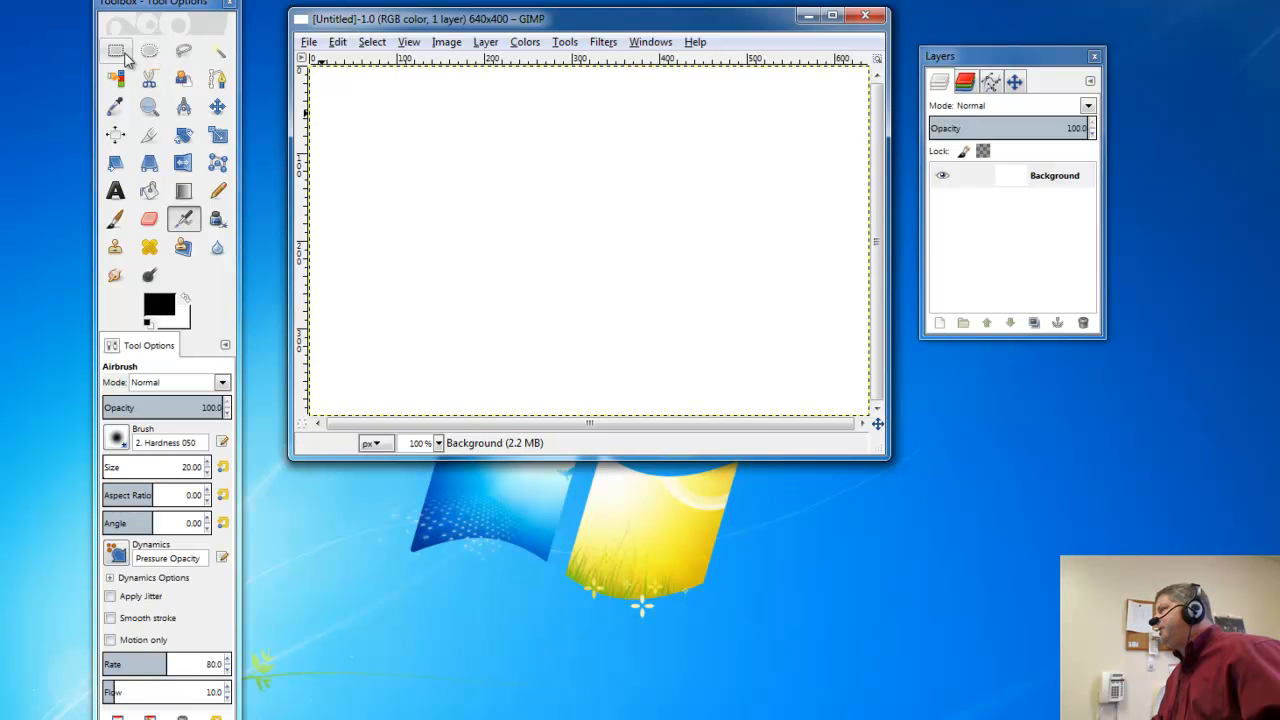
left_click(178, 52)
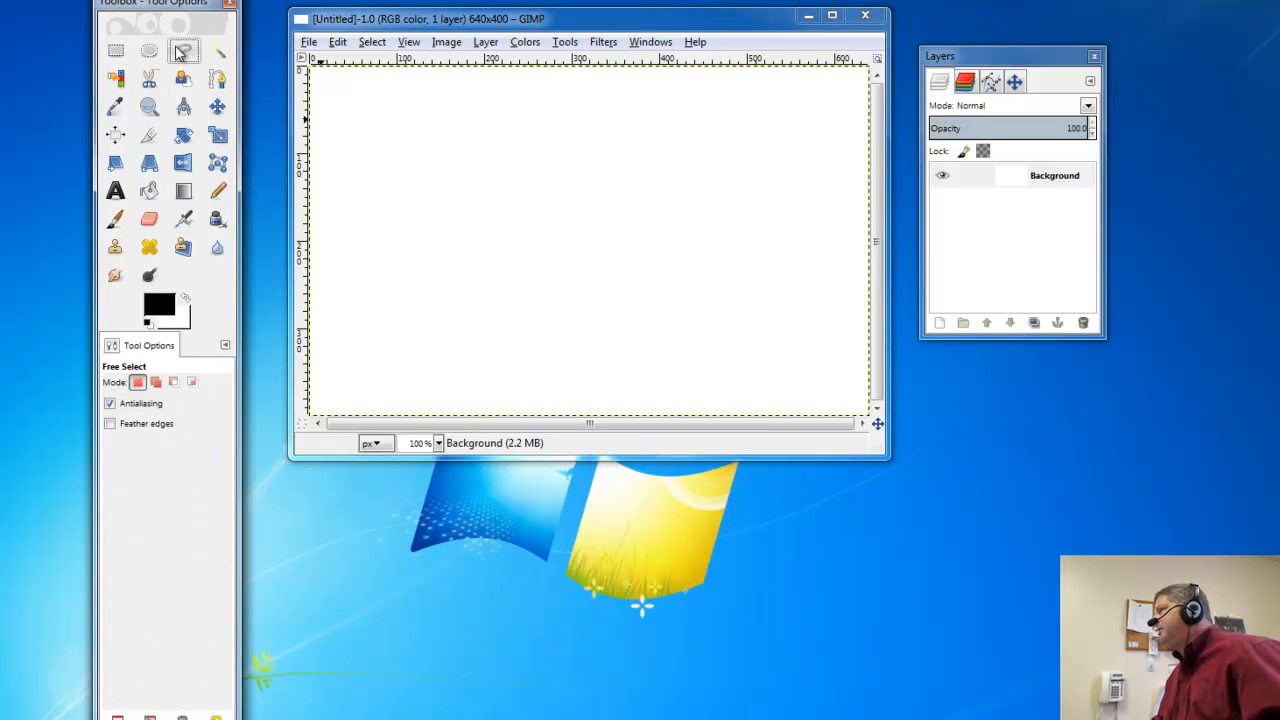
left_click(112, 48)
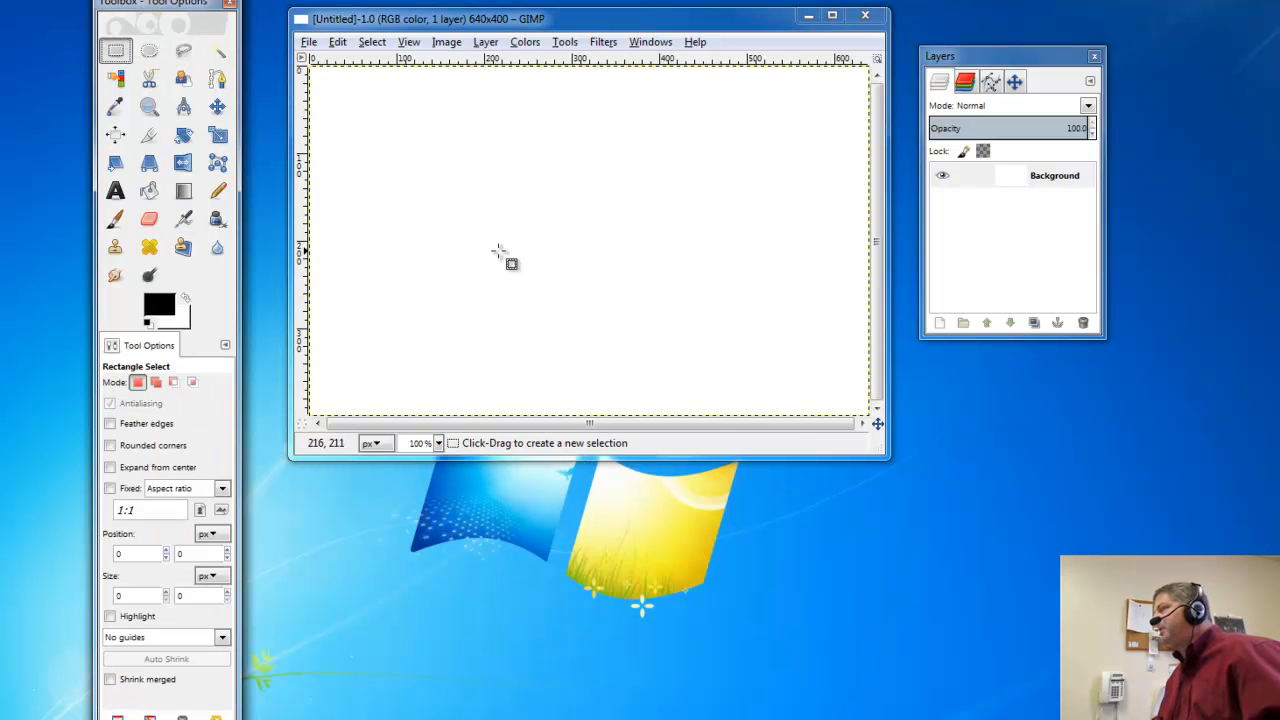
mouse_move(668, 268)
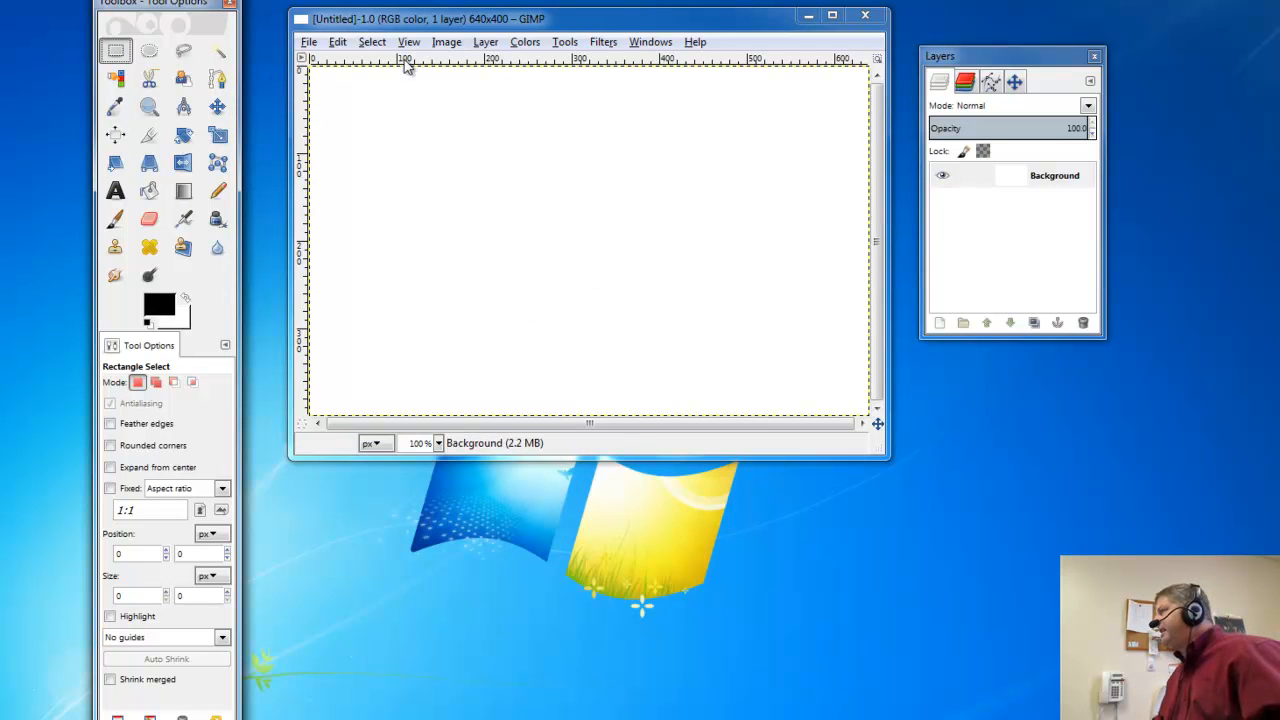
mouse_move(424, 62)
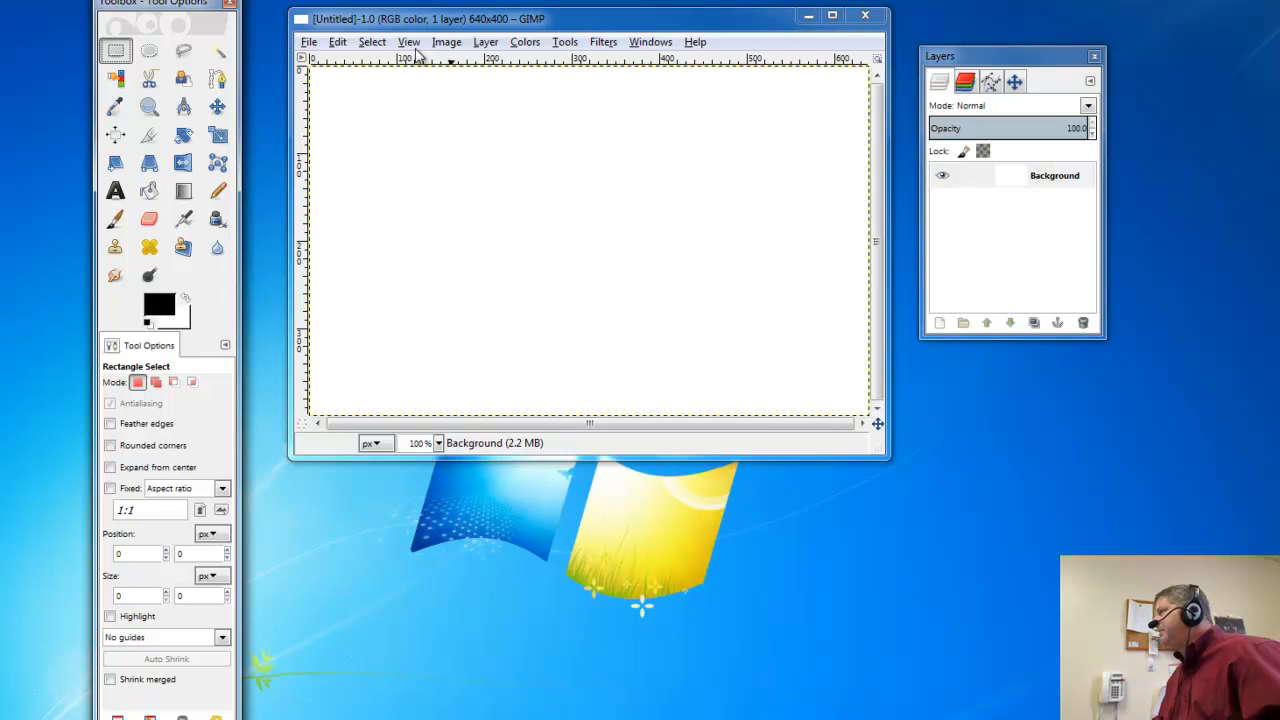
left_click(406, 42)
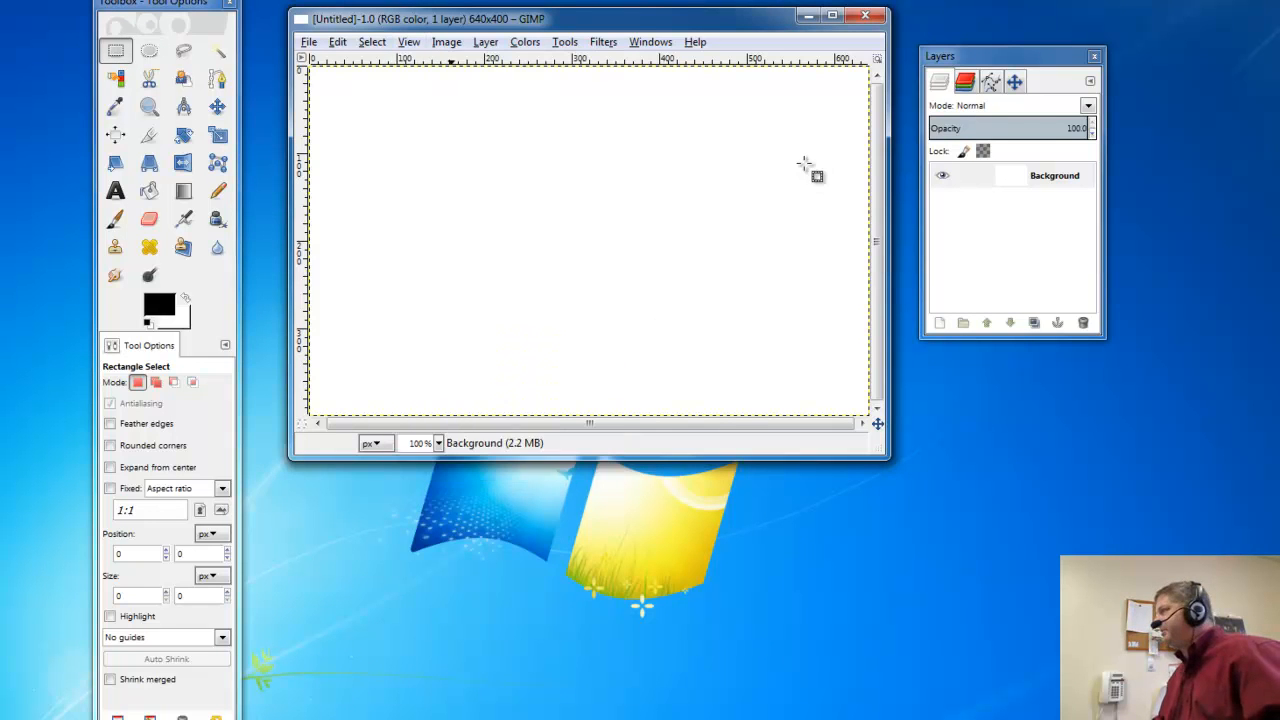
mouse_move(328, 68)
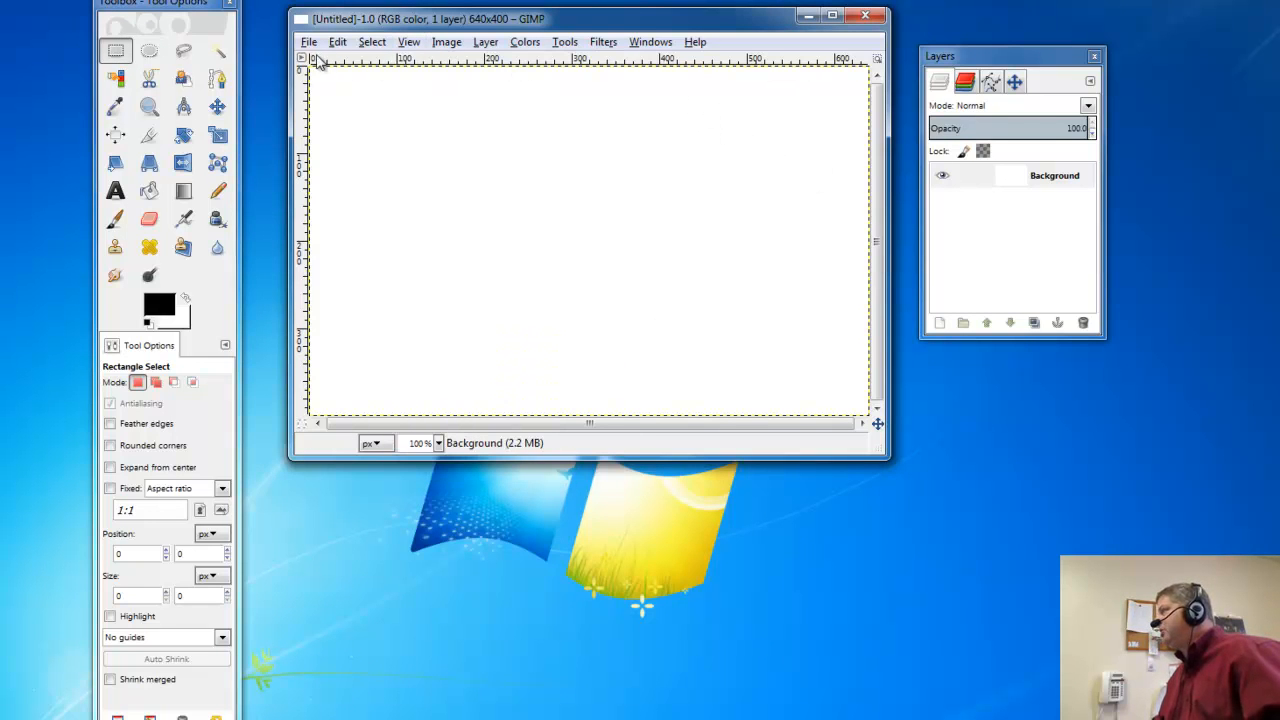
mouse_move(848, 62)
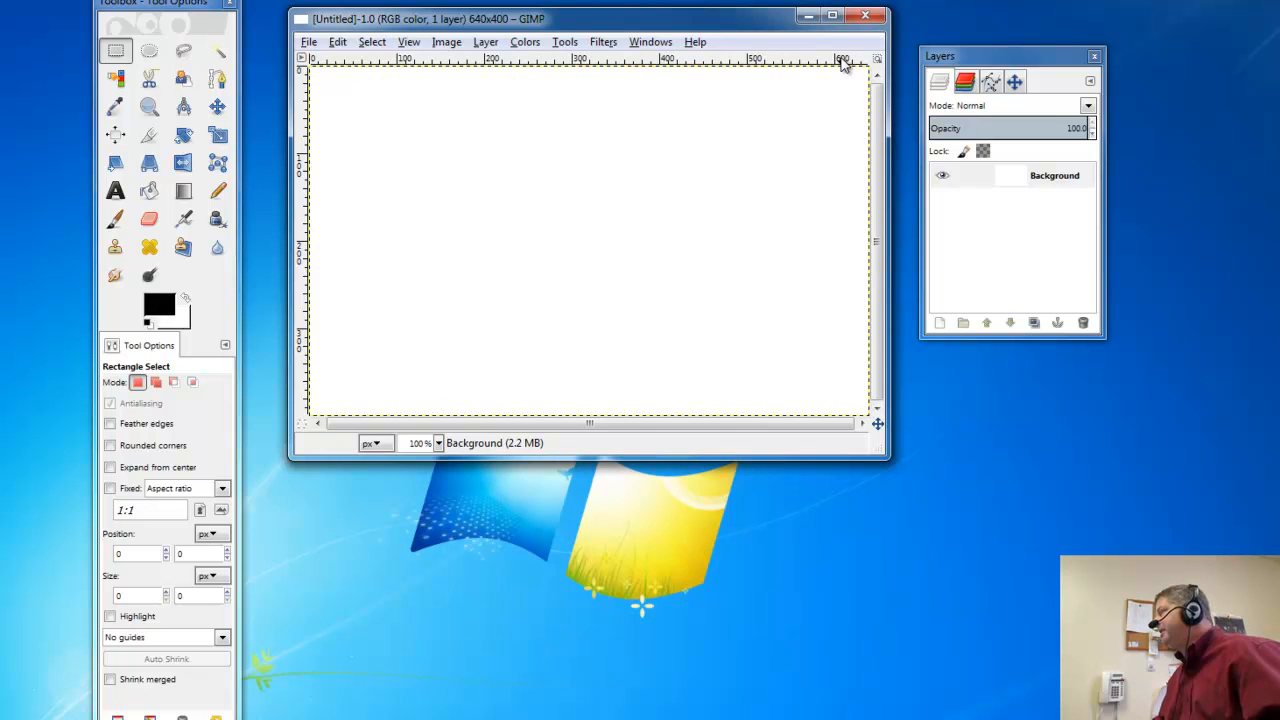
mouse_move(876, 68)
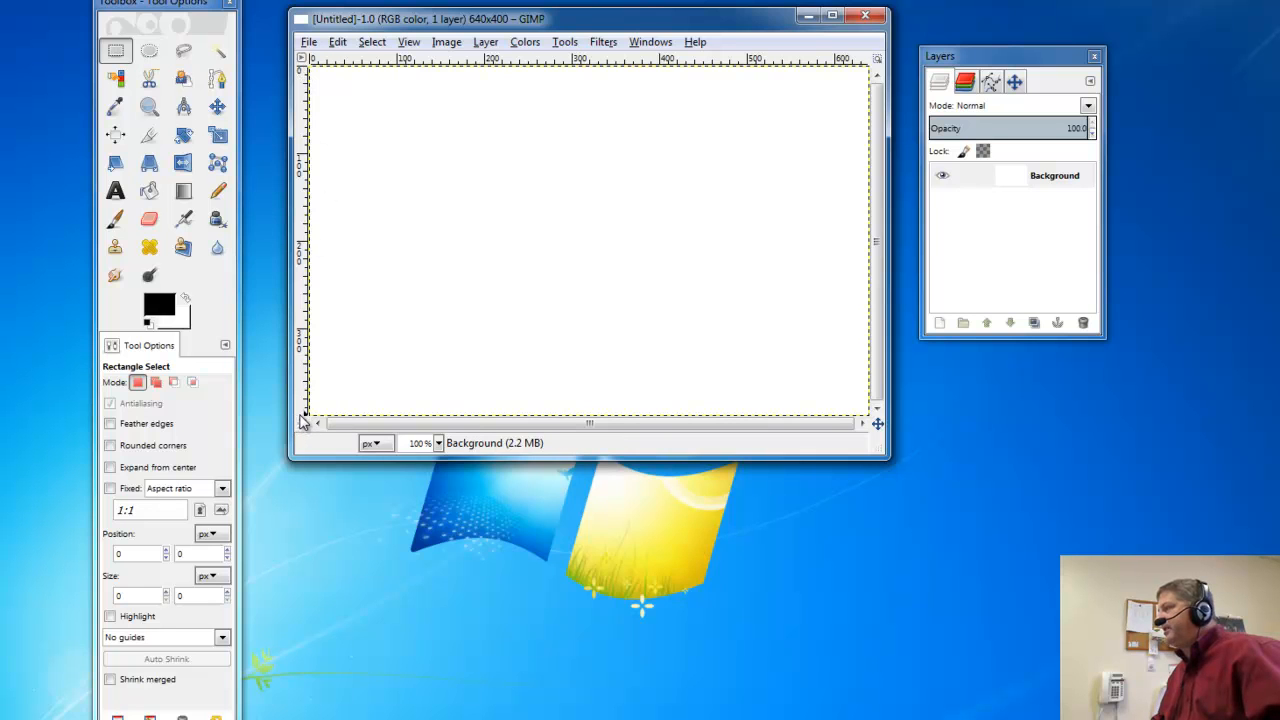
mouse_move(306, 422)
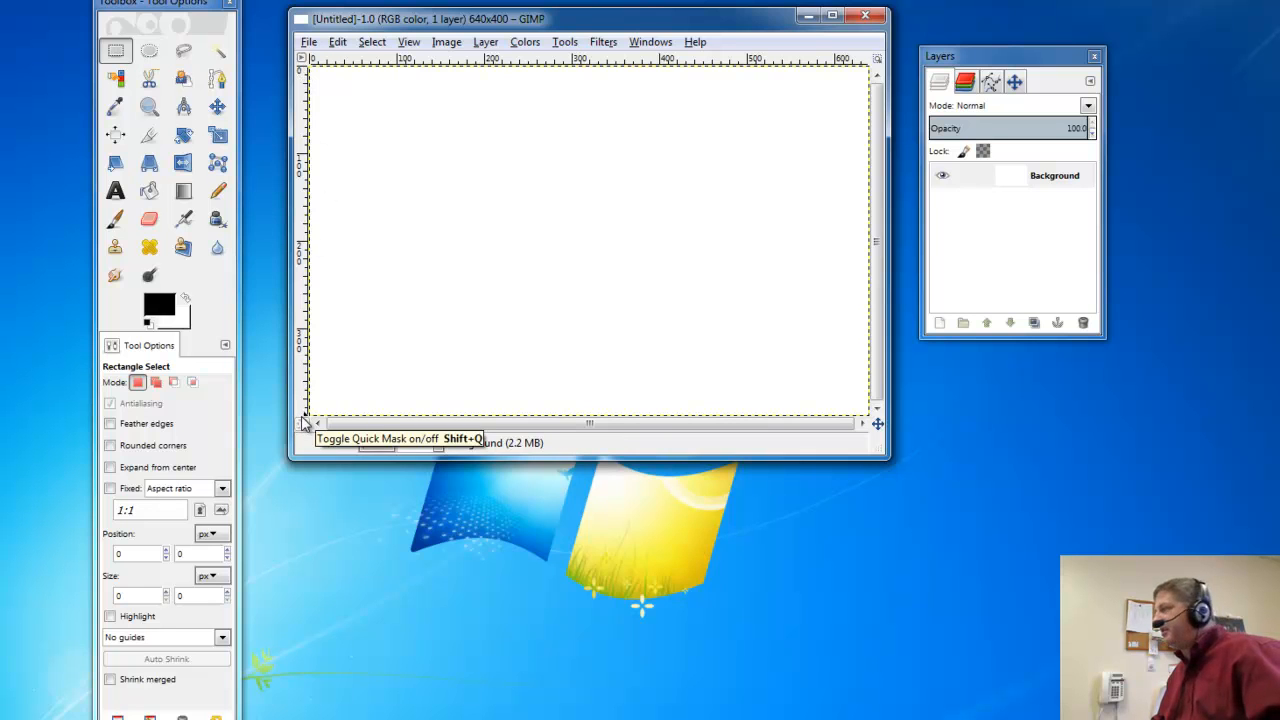
mouse_move(304, 424)
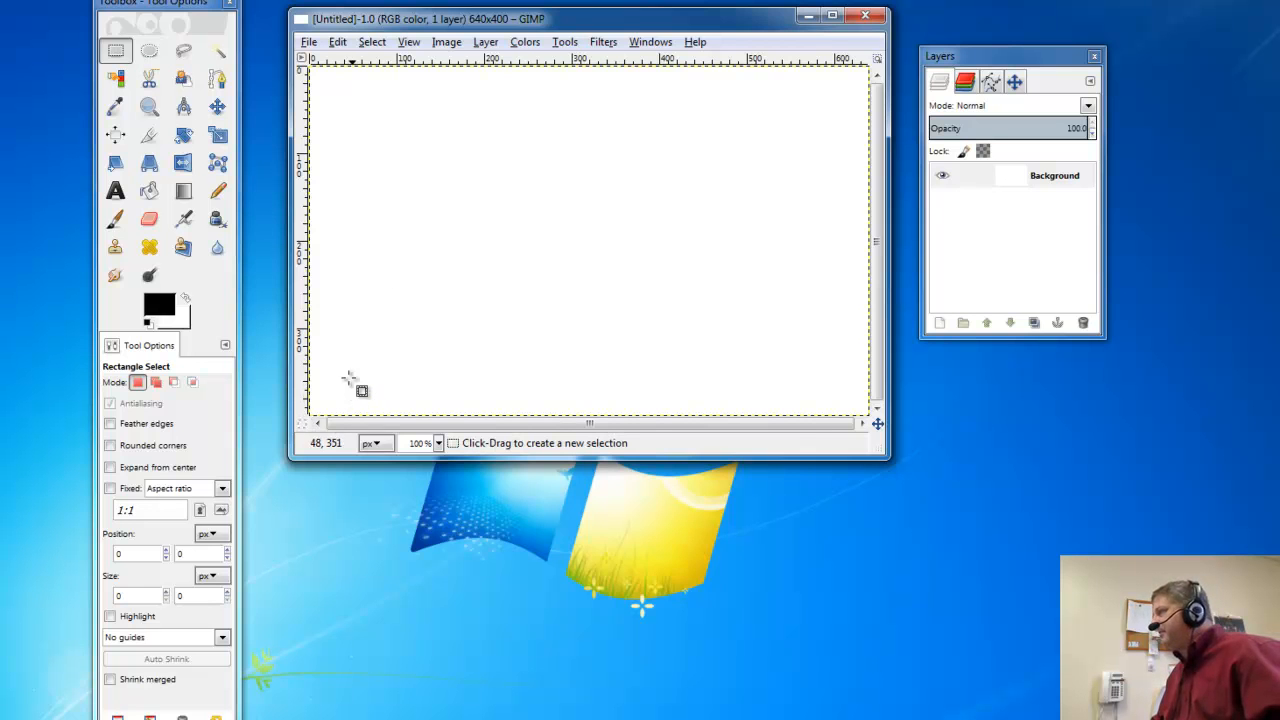
mouse_move(476, 188)
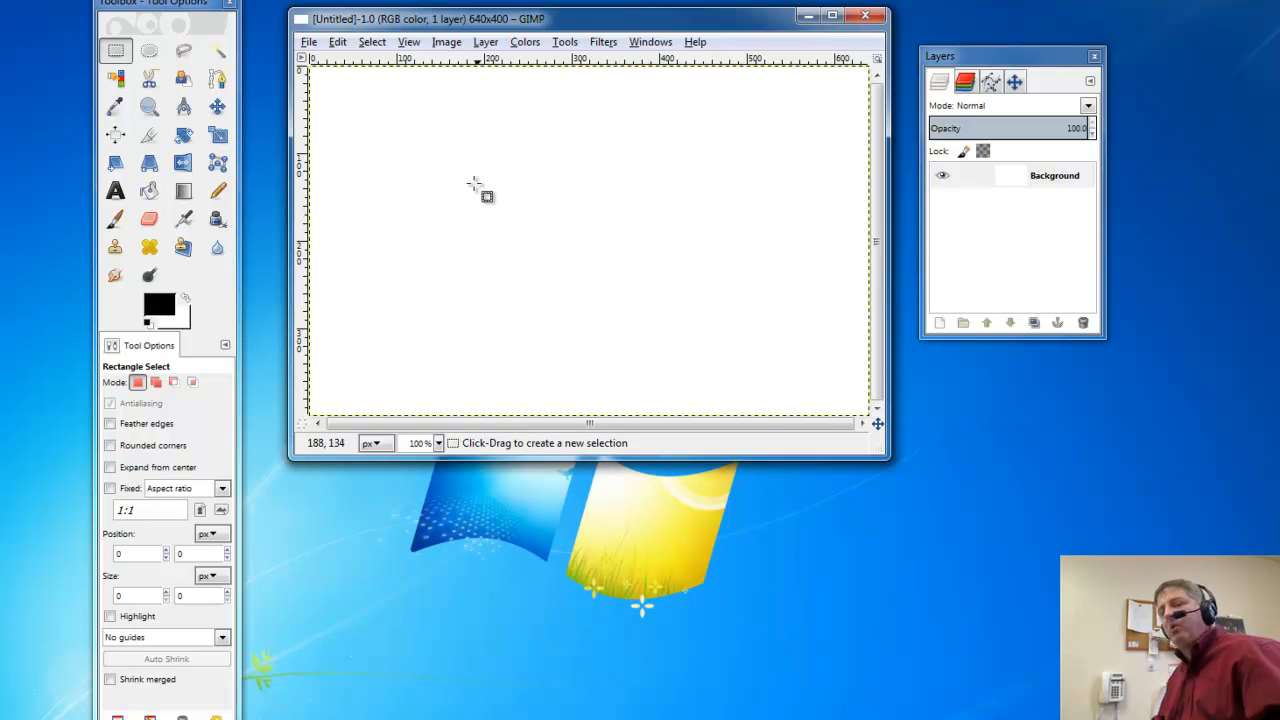
mouse_move(552, 222)
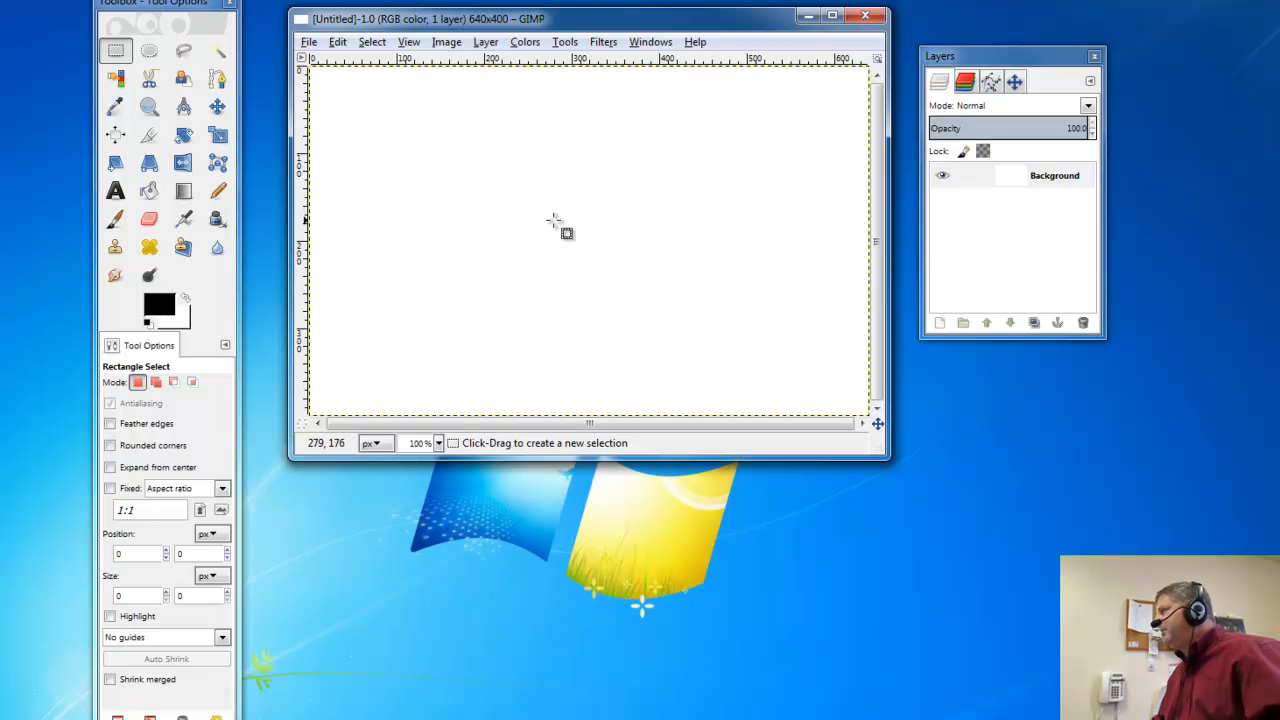
left_click(148, 48)
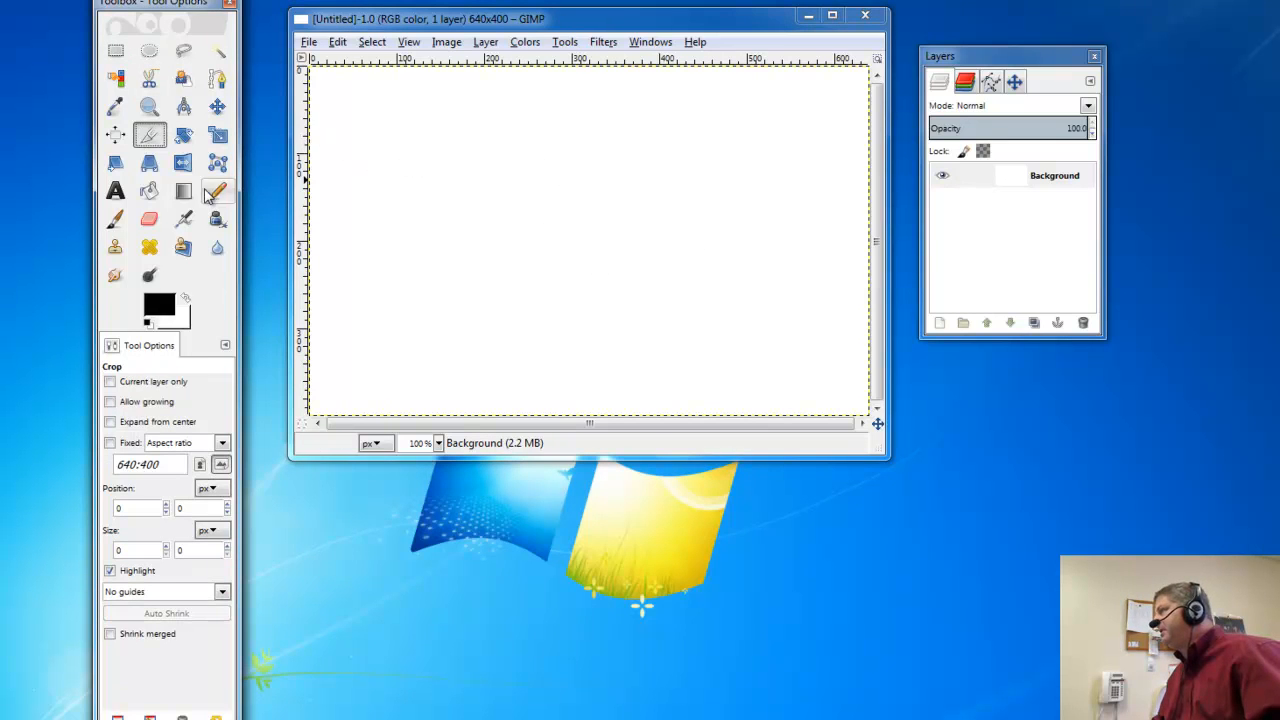
left_click(180, 192)
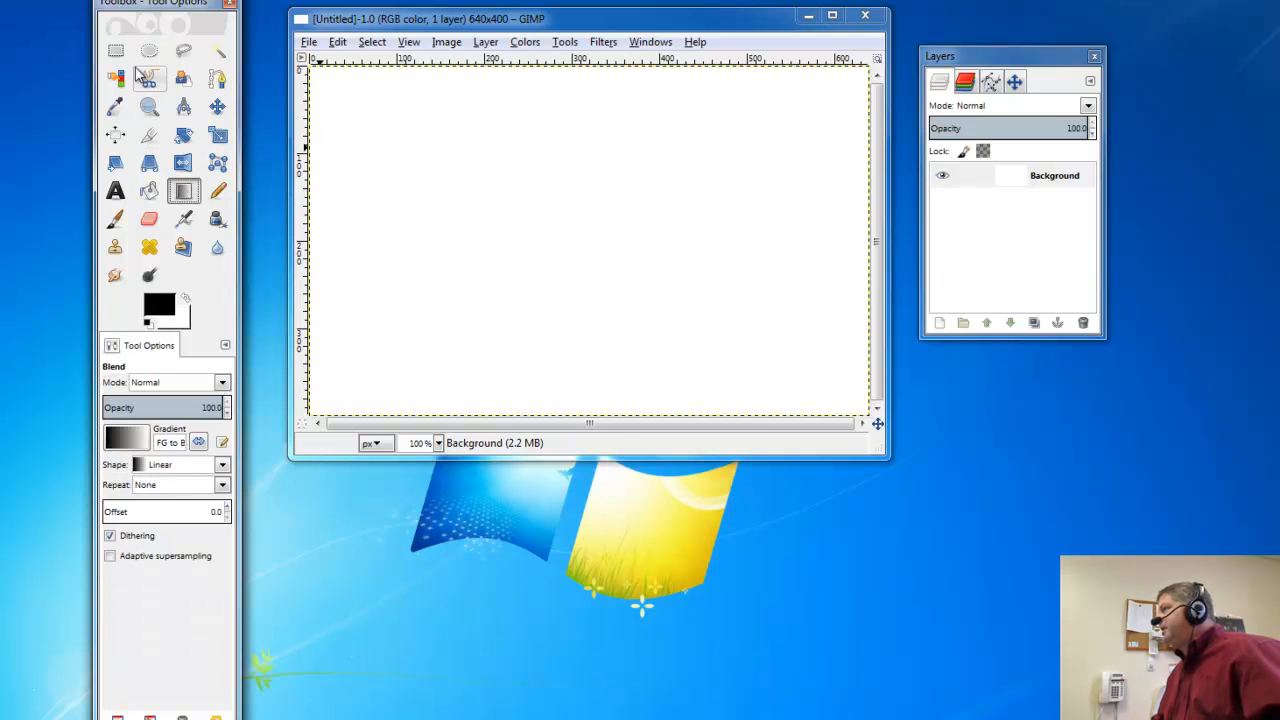
left_click(112, 48)
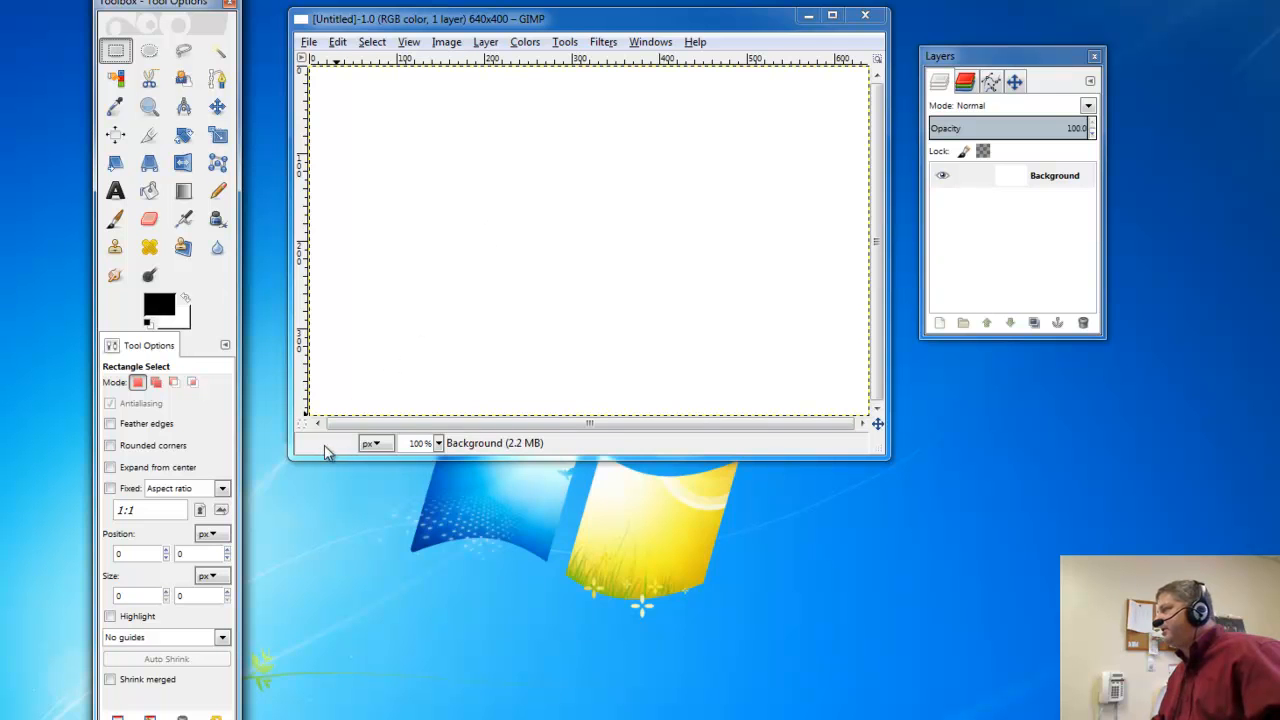
mouse_move(618, 168)
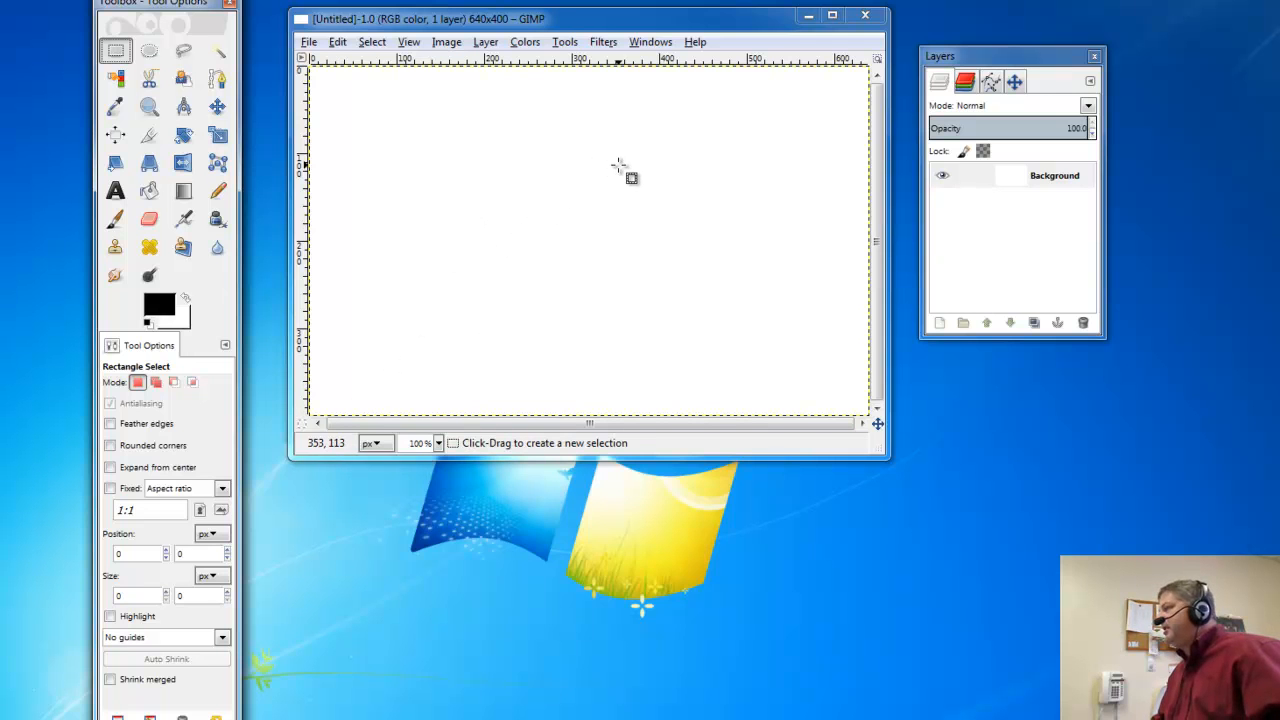
mouse_move(838, 168)
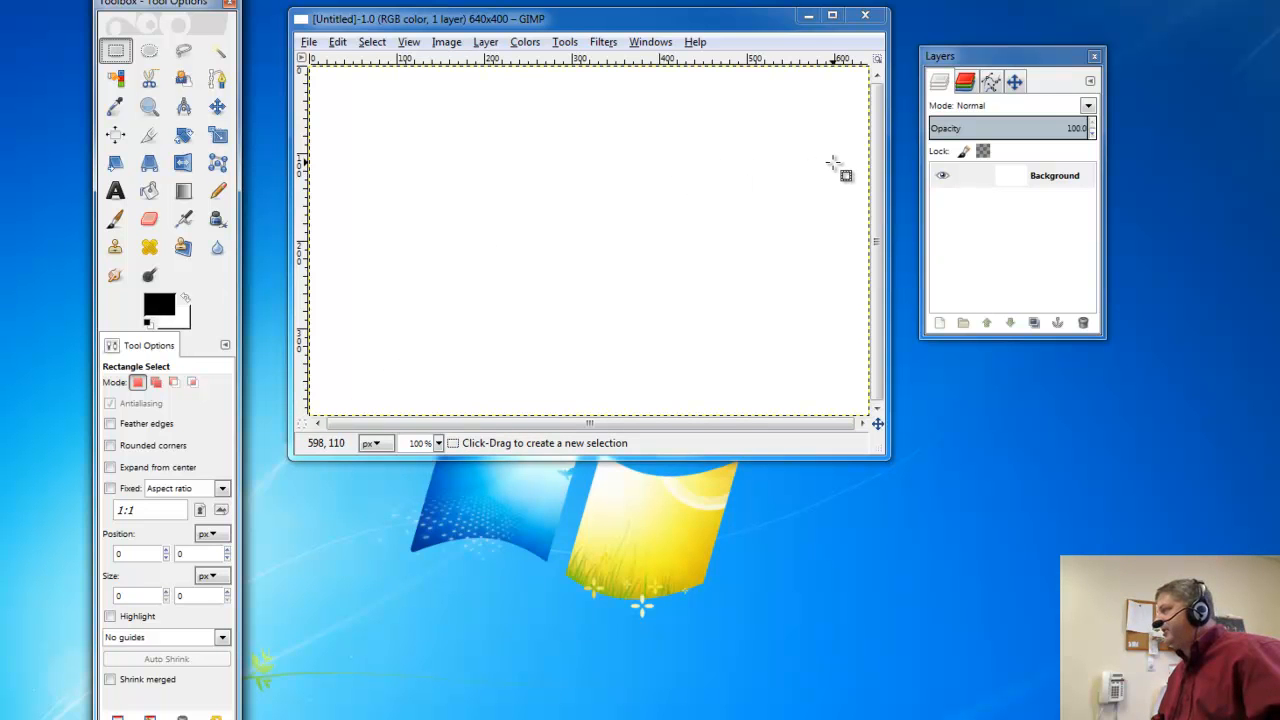
mouse_move(852, 138)
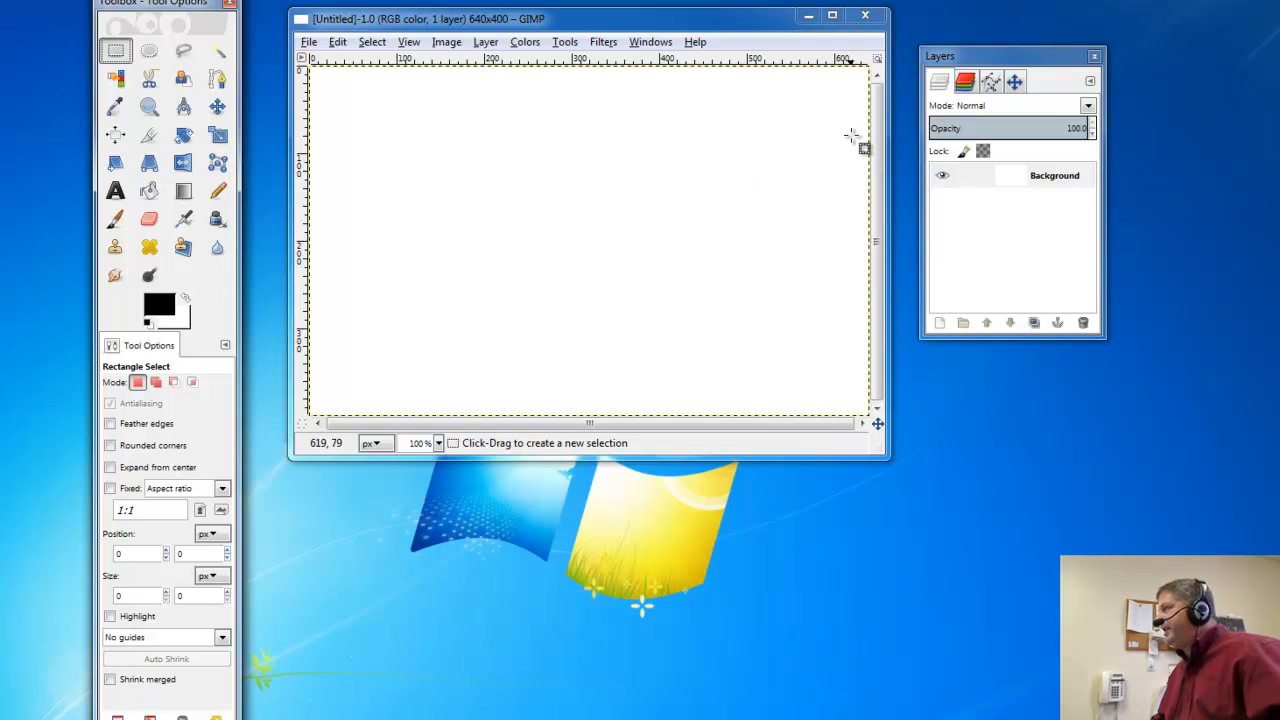
mouse_move(836, 122)
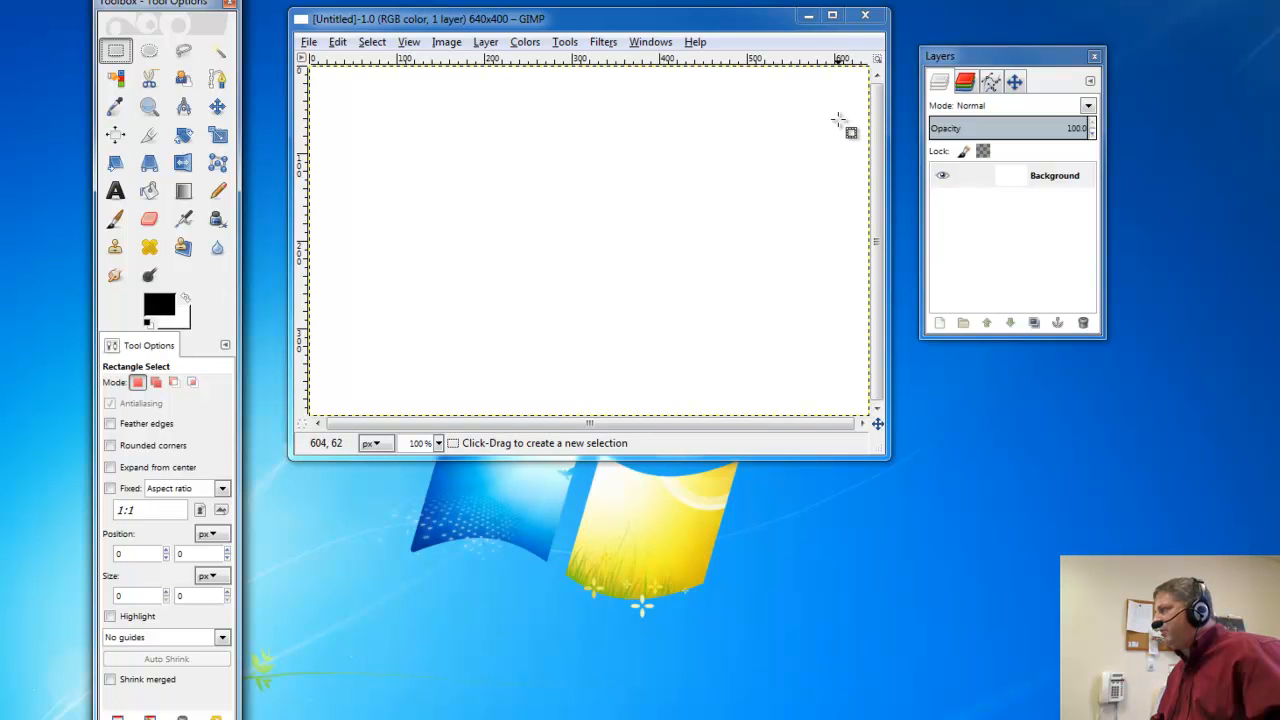
mouse_move(824, 114)
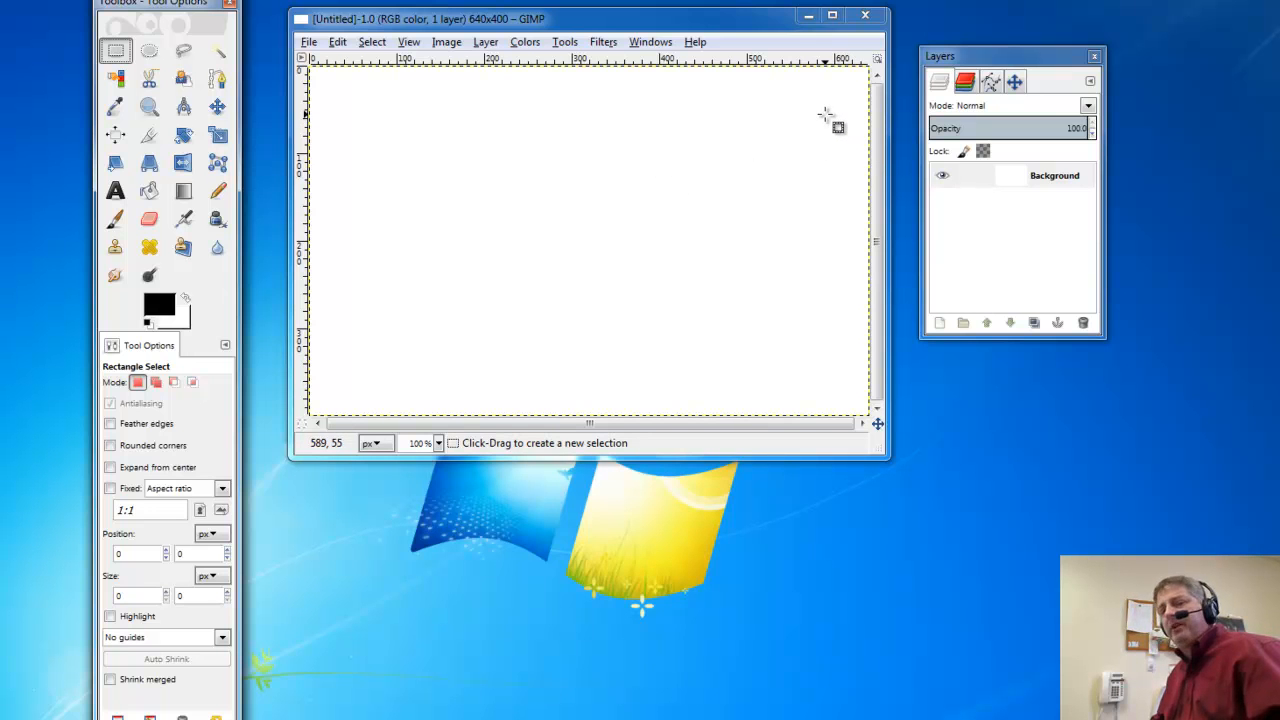
mouse_move(836, 120)
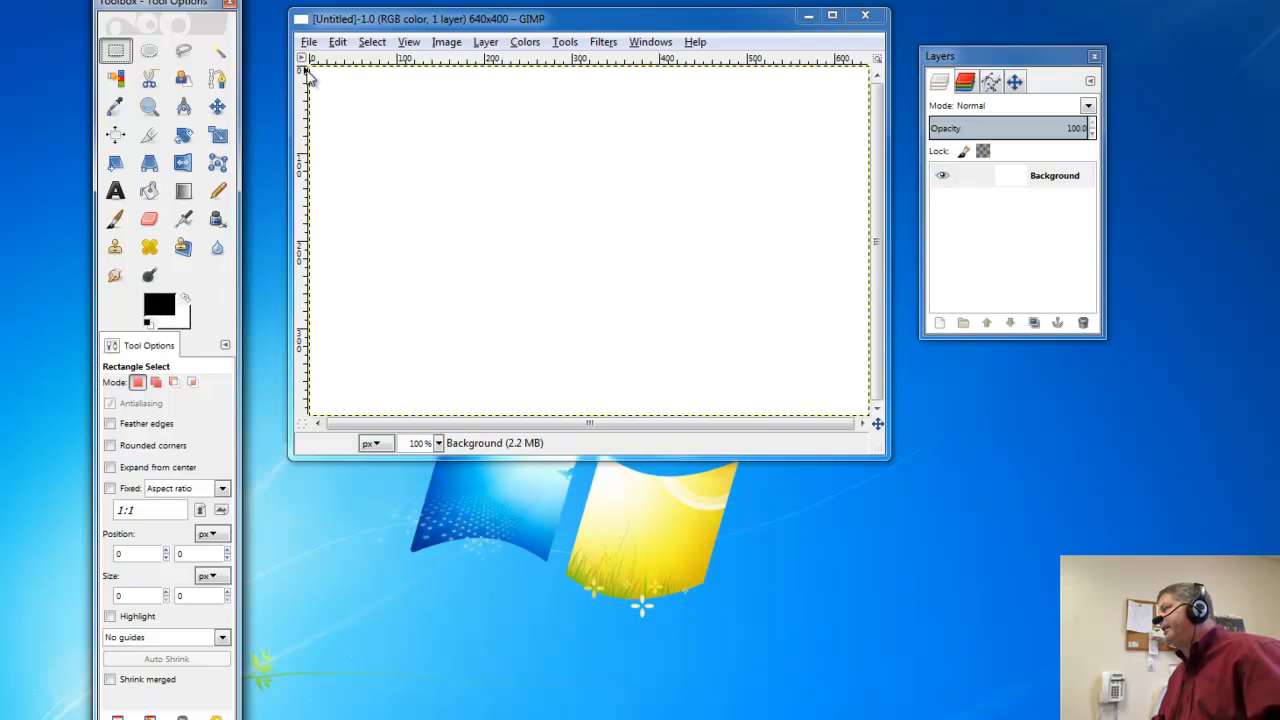
mouse_move(318, 72)
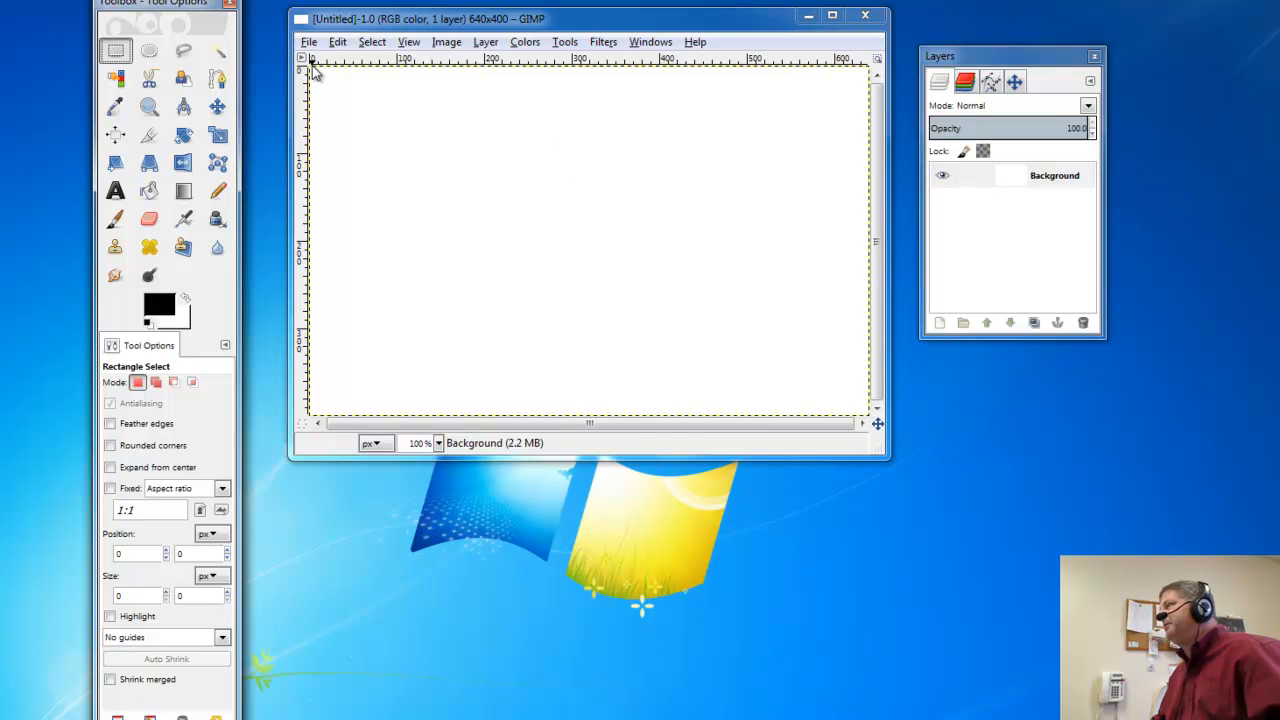
mouse_move(464, 160)
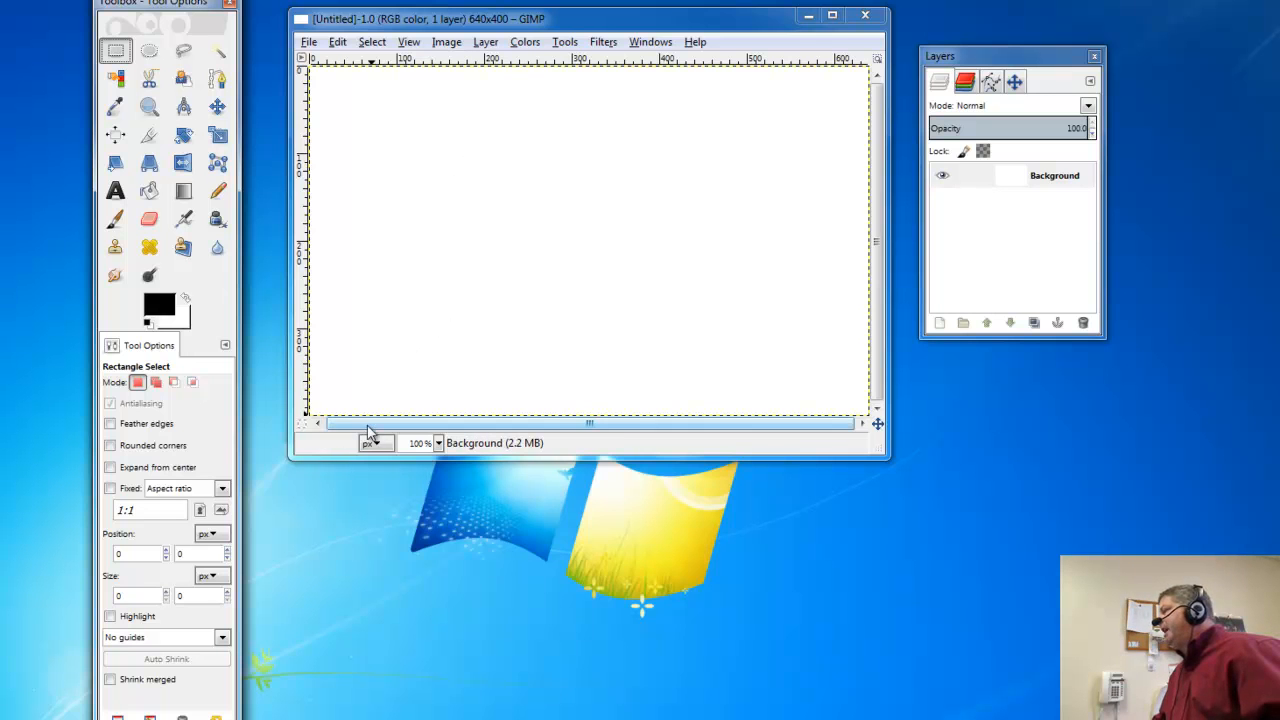
left_click(376, 442)
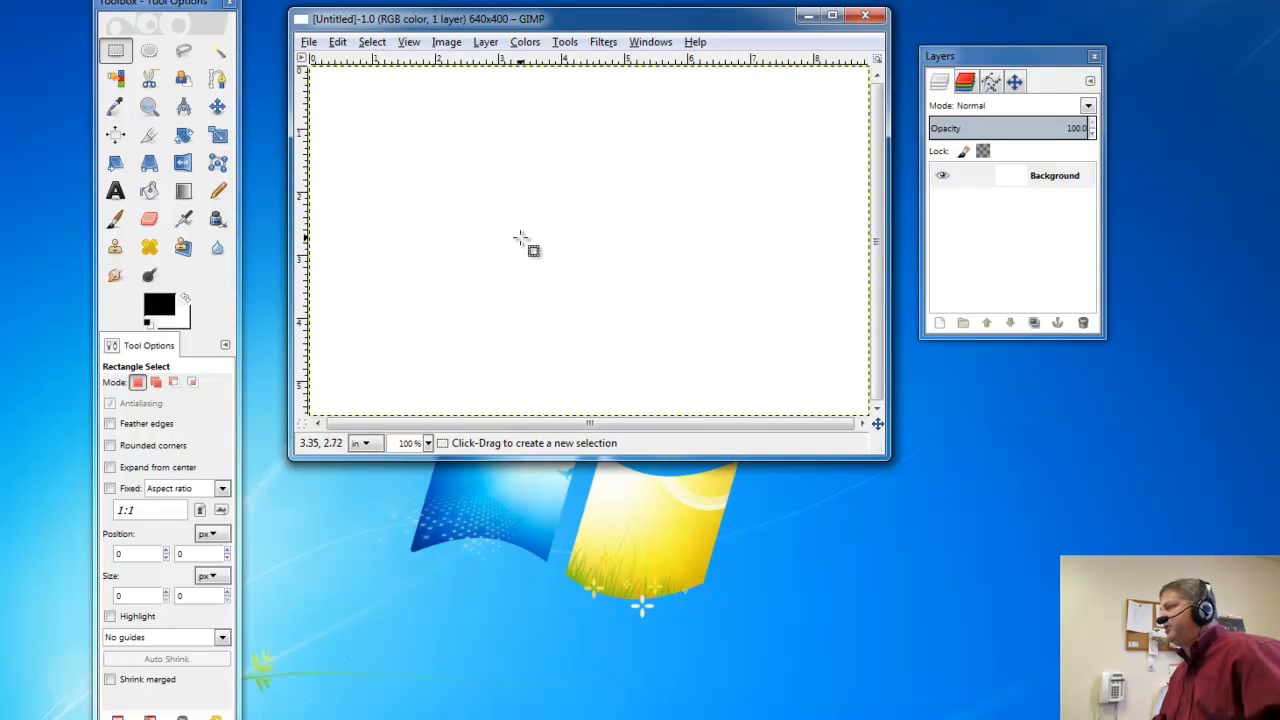
mouse_move(572, 140)
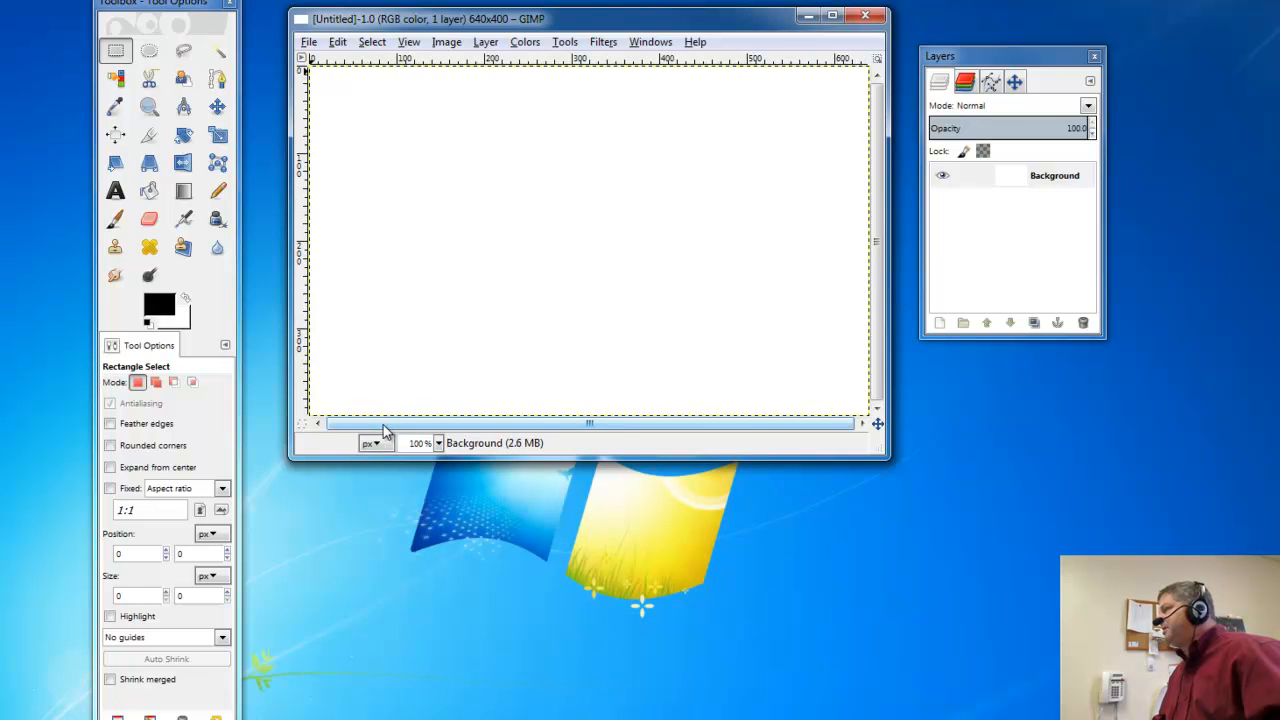
mouse_move(500, 236)
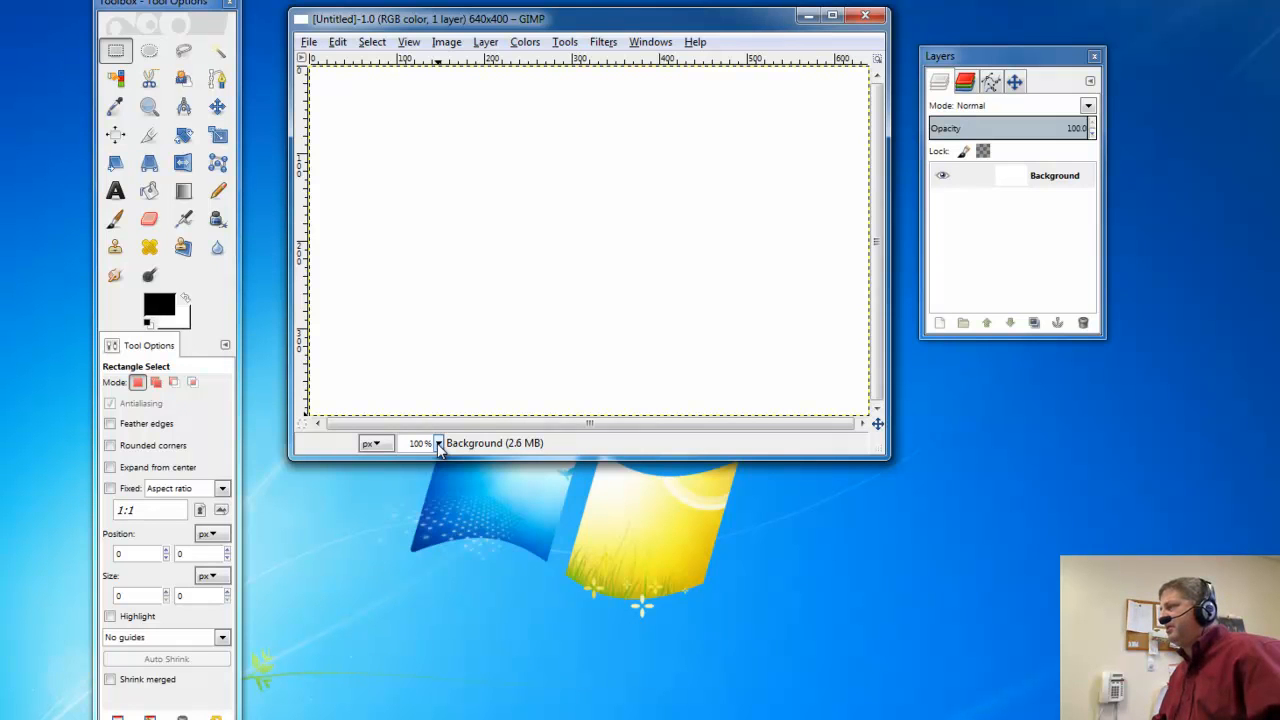
mouse_move(486, 98)
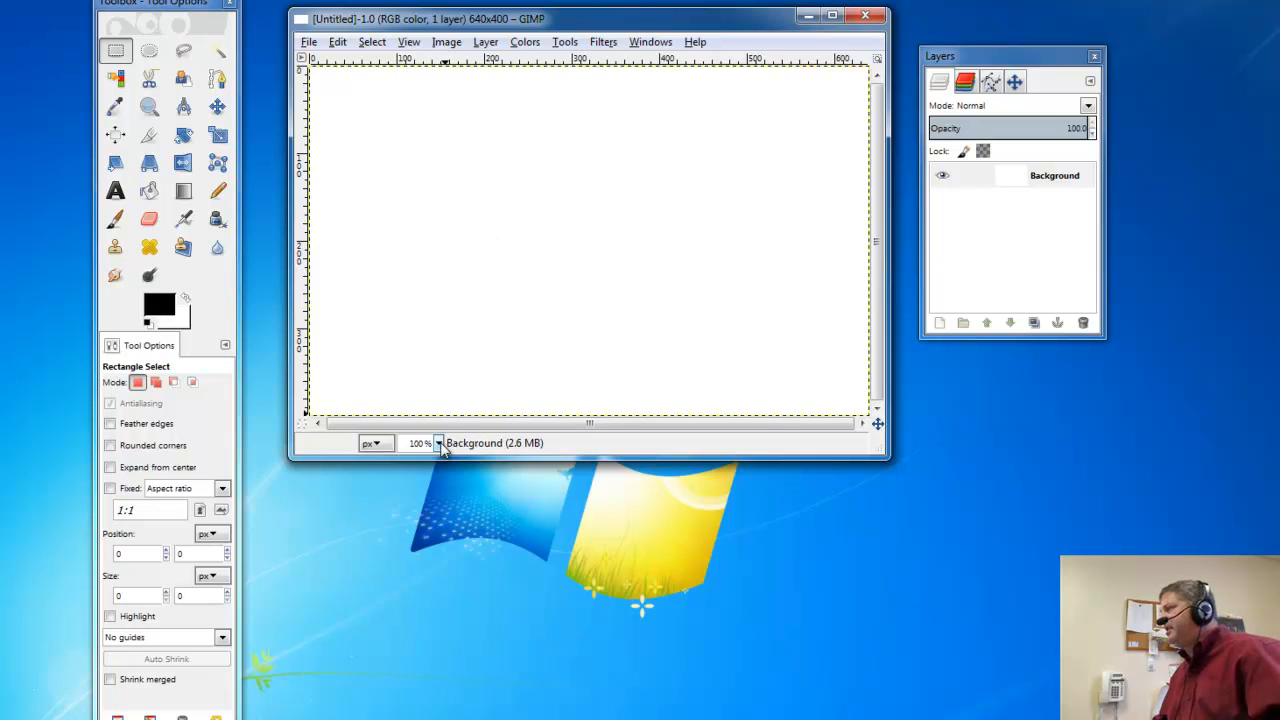
left_click(440, 444)
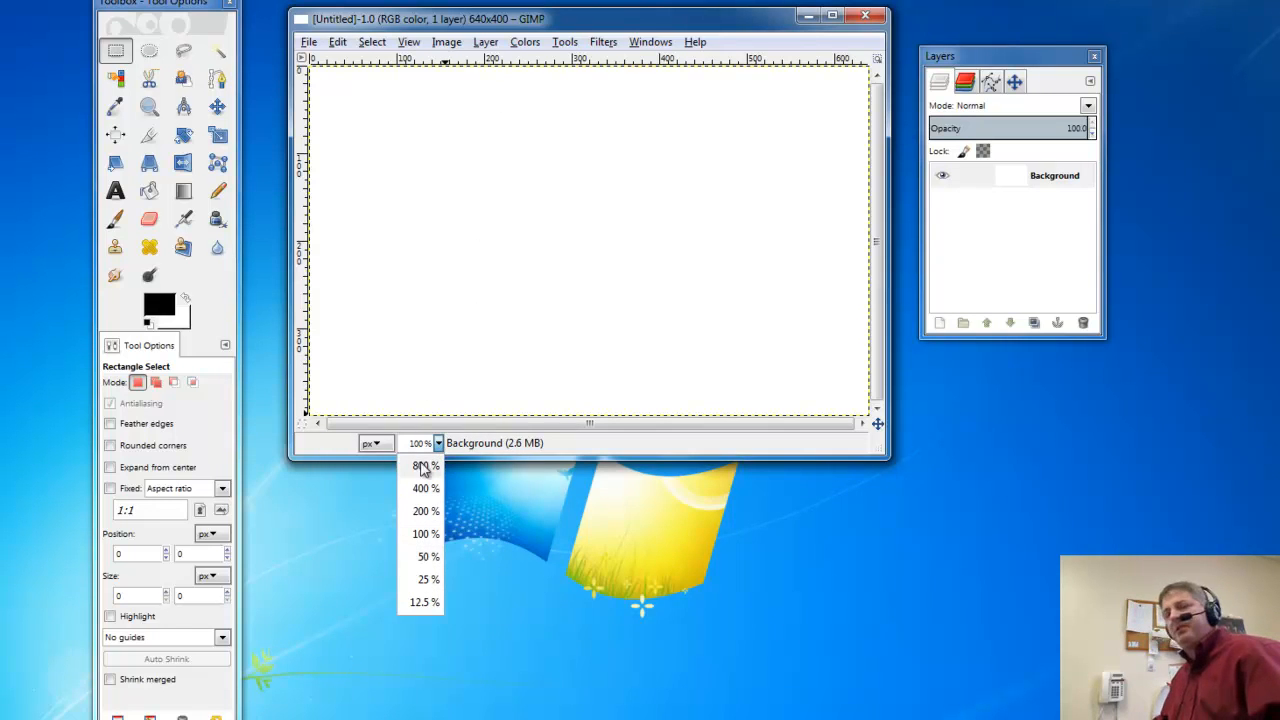
left_click(420, 532)
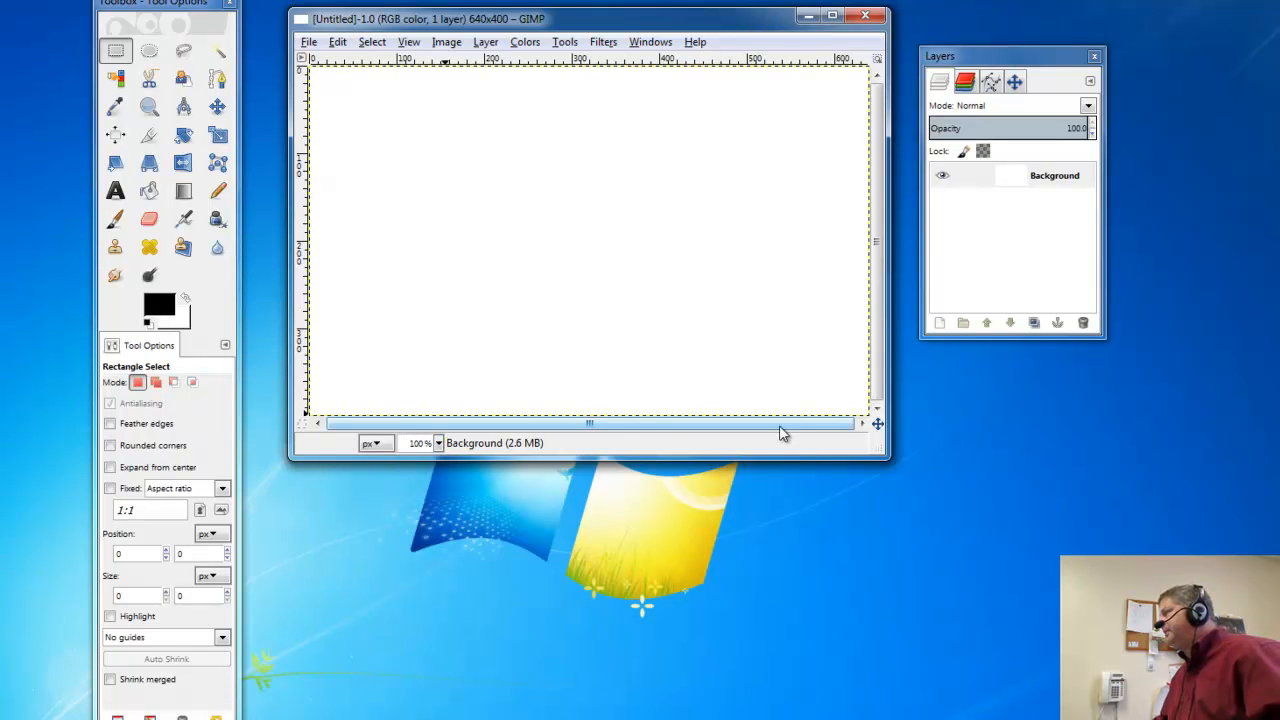
mouse_move(876, 424)
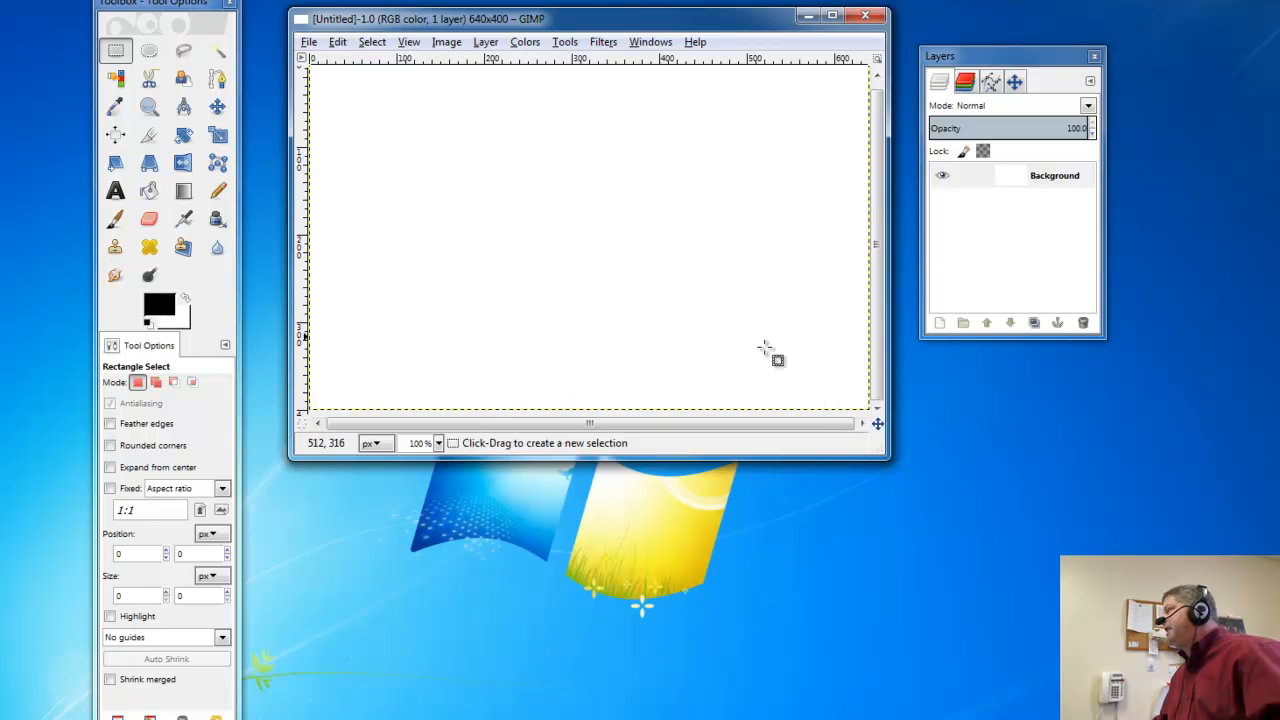
mouse_move(874, 424)
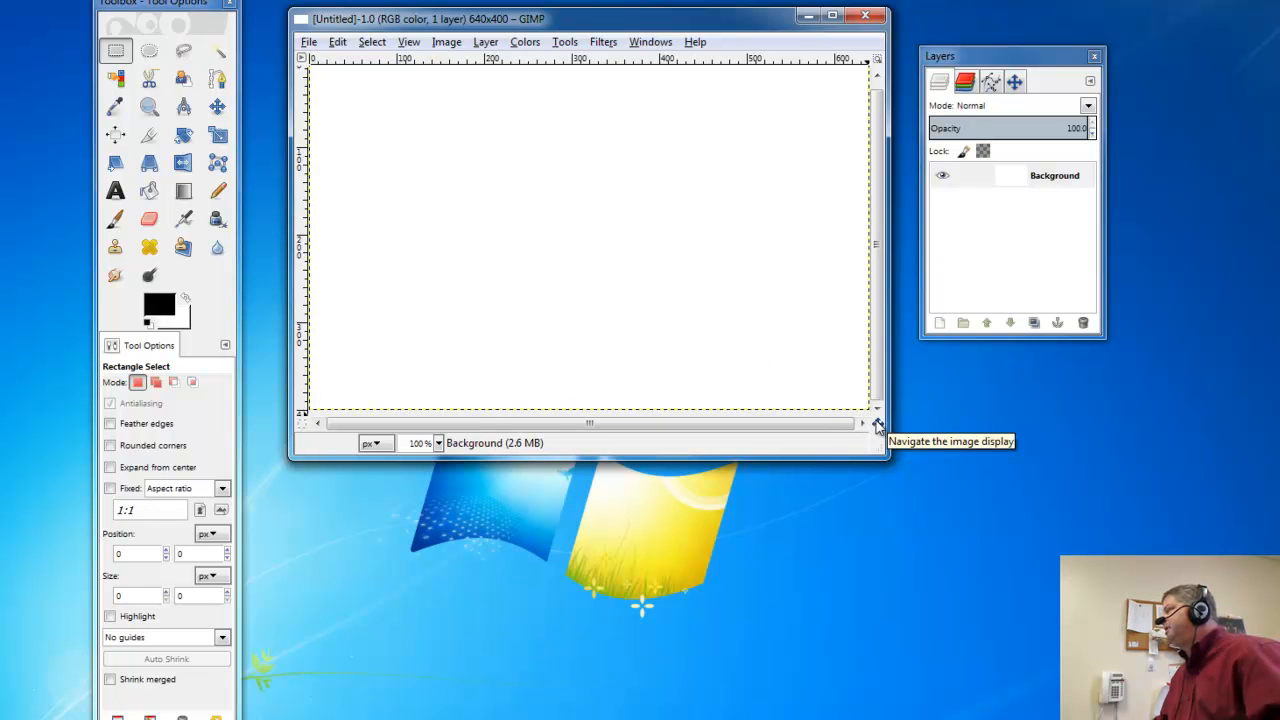
mouse_move(876, 424)
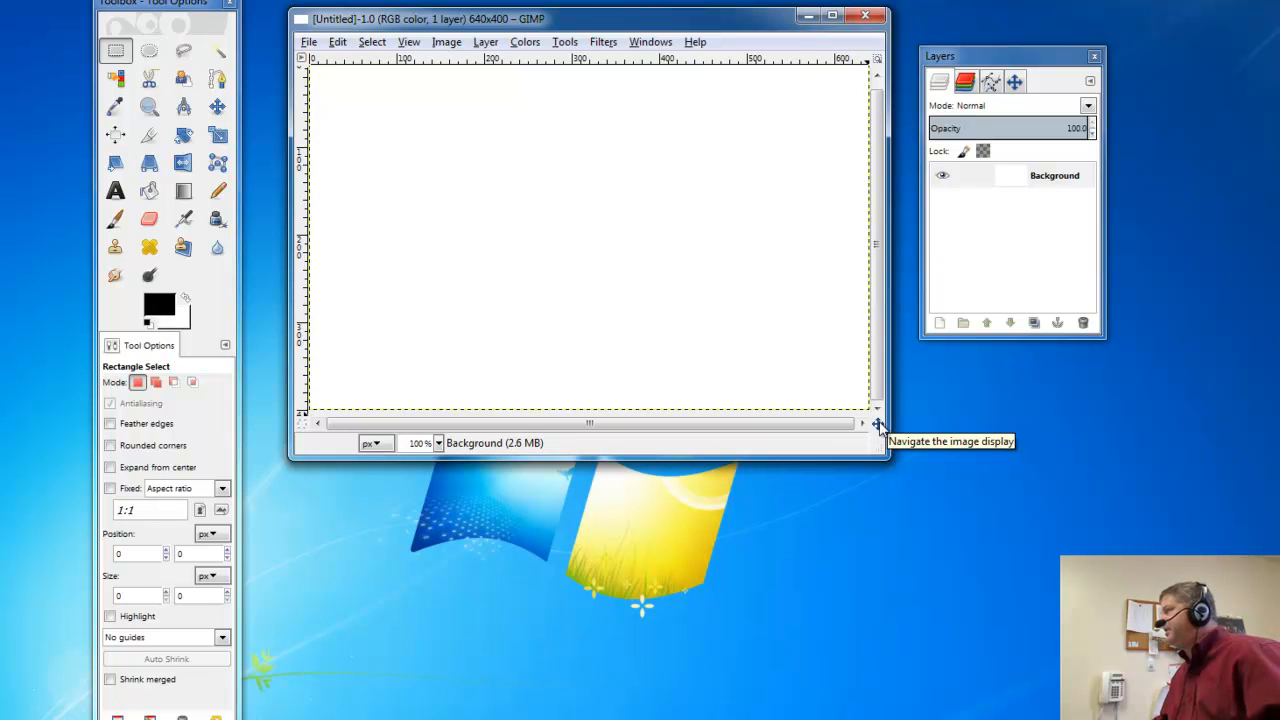
left_click(874, 424)
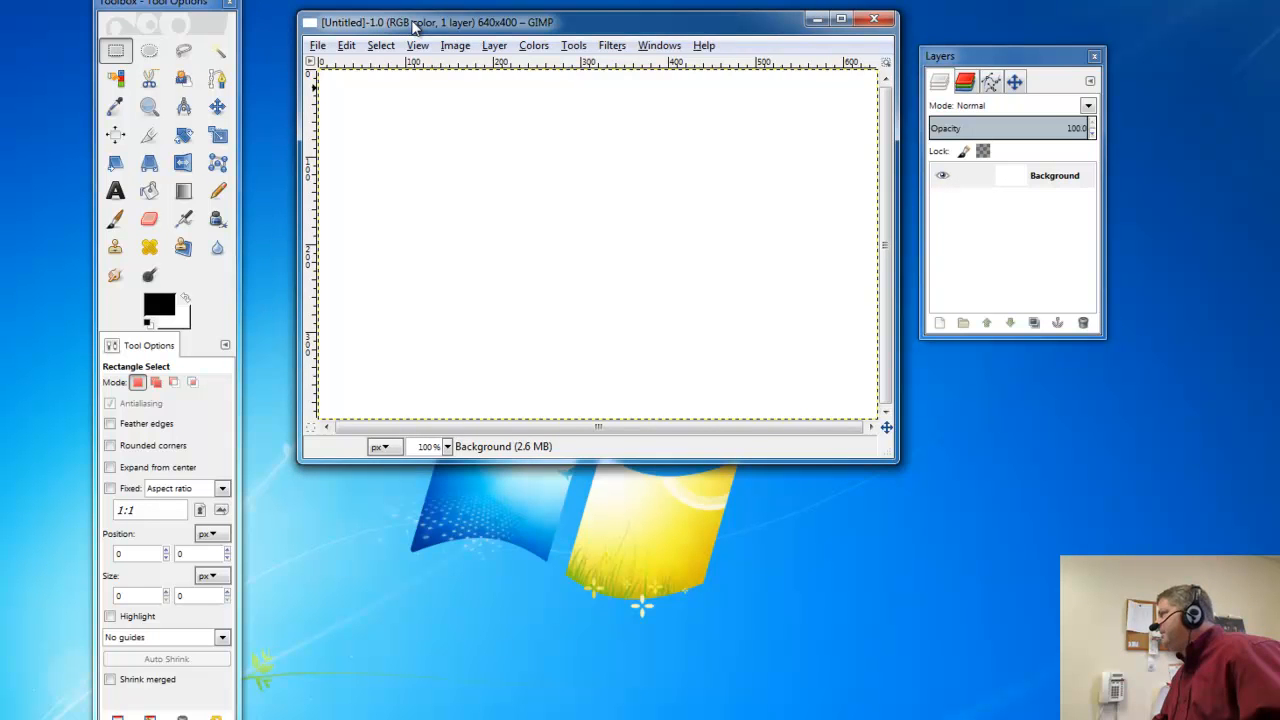
left_click_drag(412, 22, 380, 20)
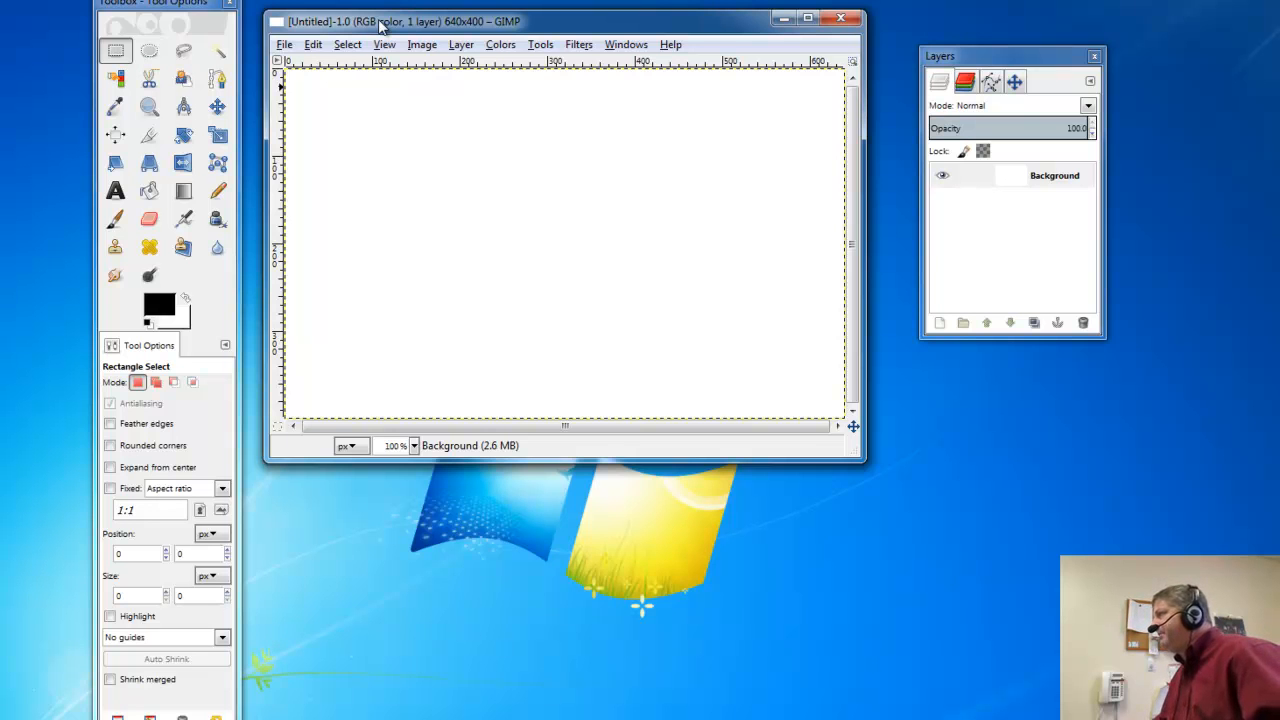
left_click_drag(378, 20, 396, 24)
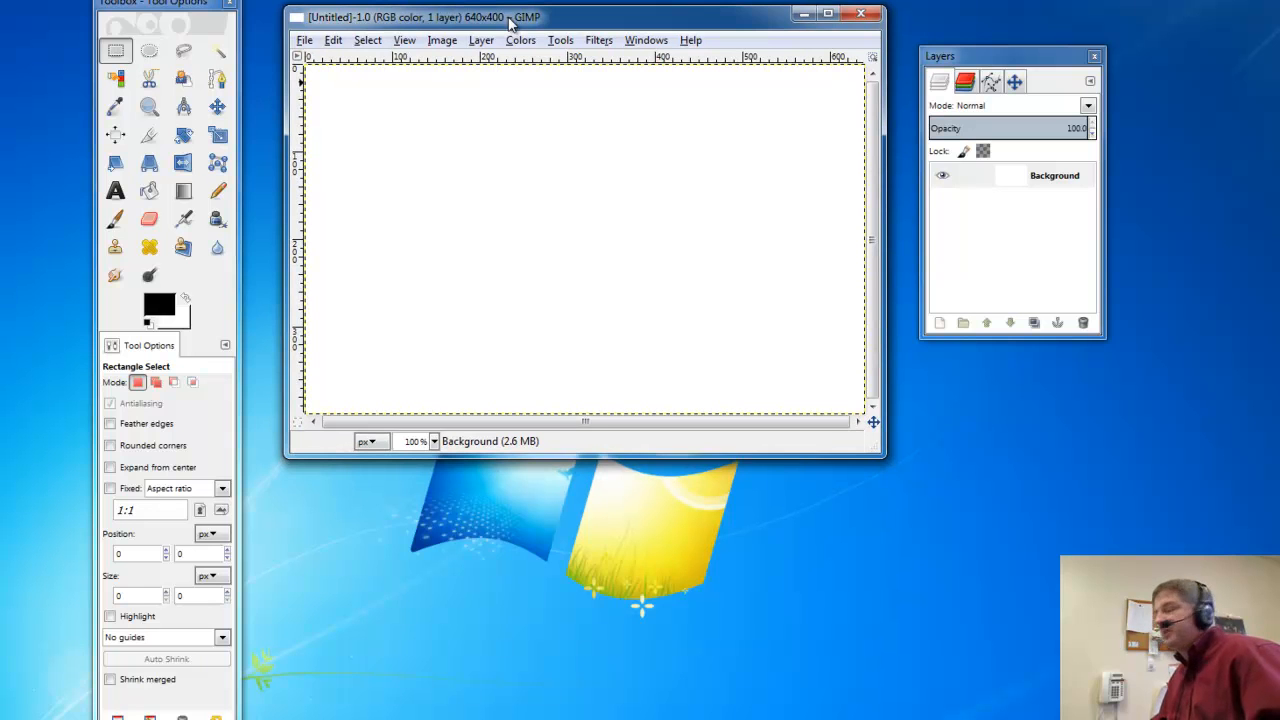
mouse_move(316, 42)
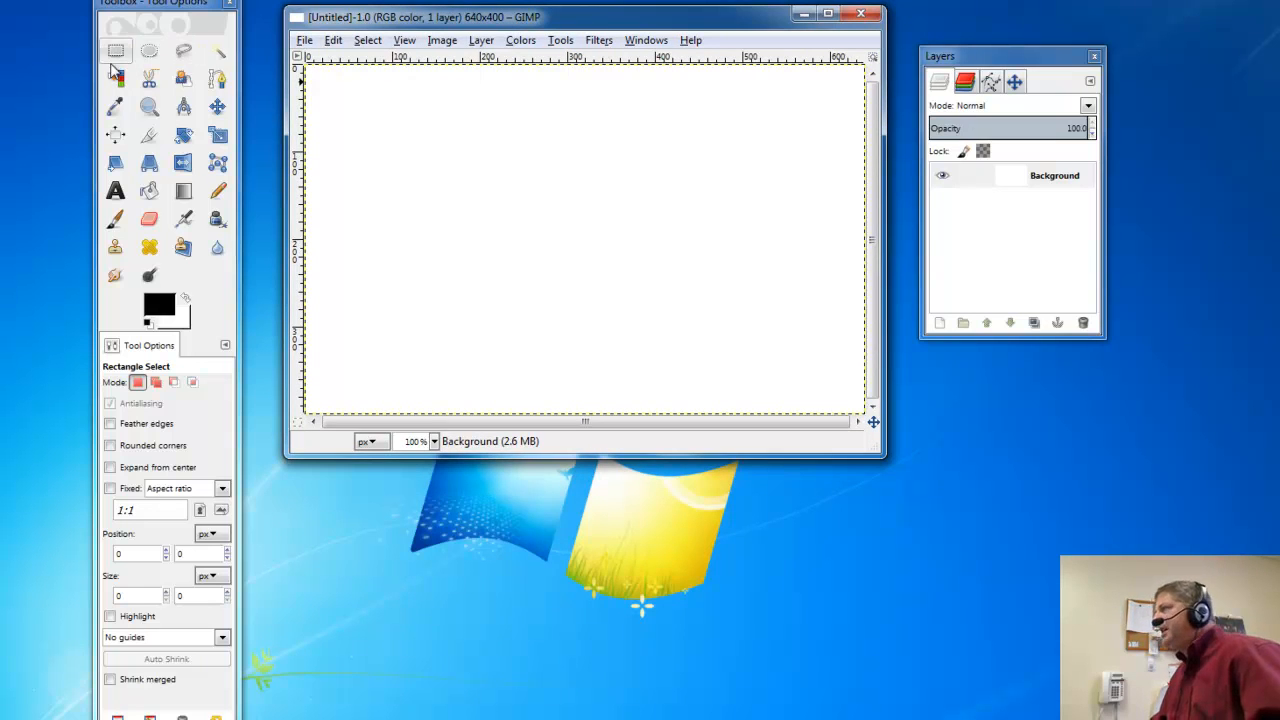
mouse_move(114, 52)
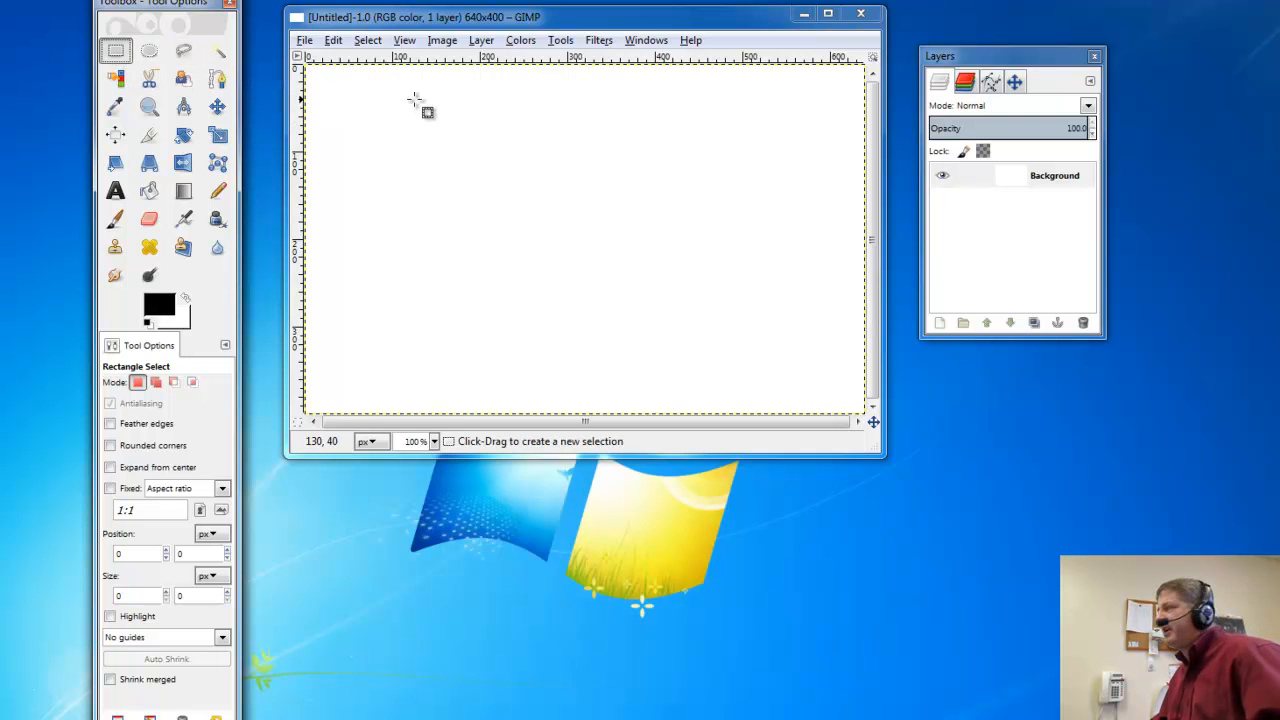
Select a rectangle about 234×118 px in the image's upper-left area.
left_click_drag(392, 104, 590, 210)
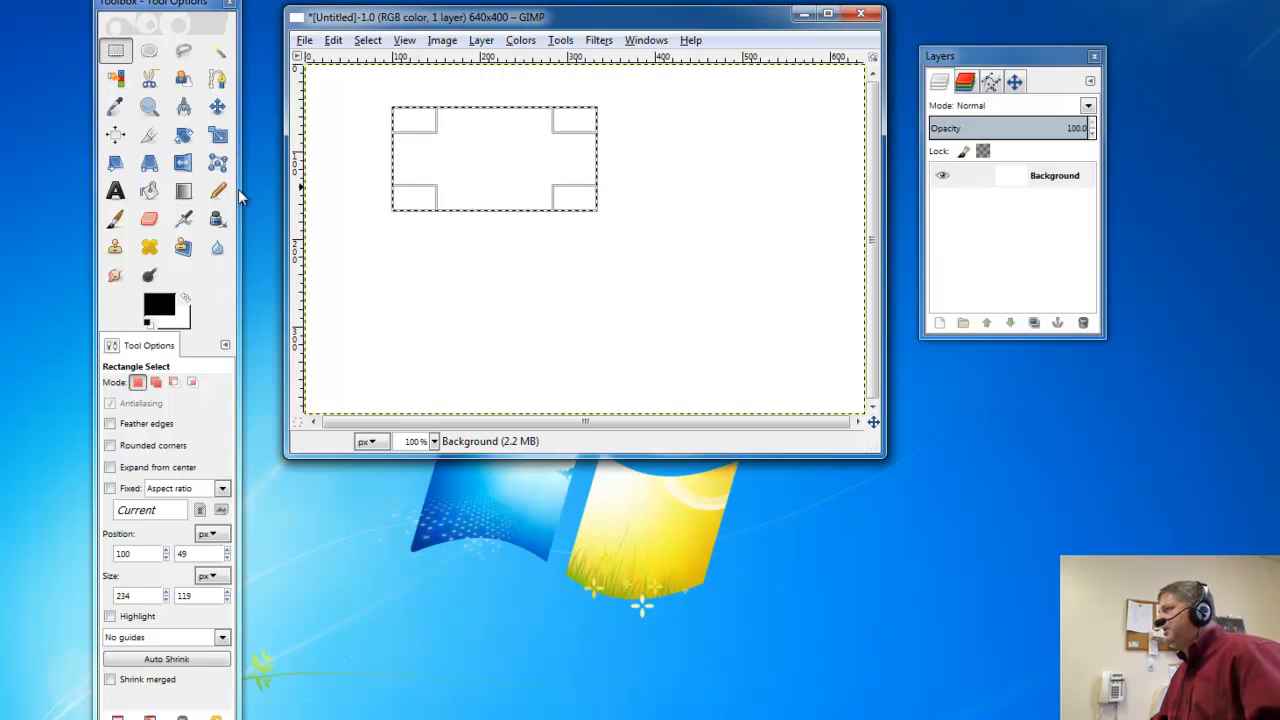
mouse_move(150, 192)
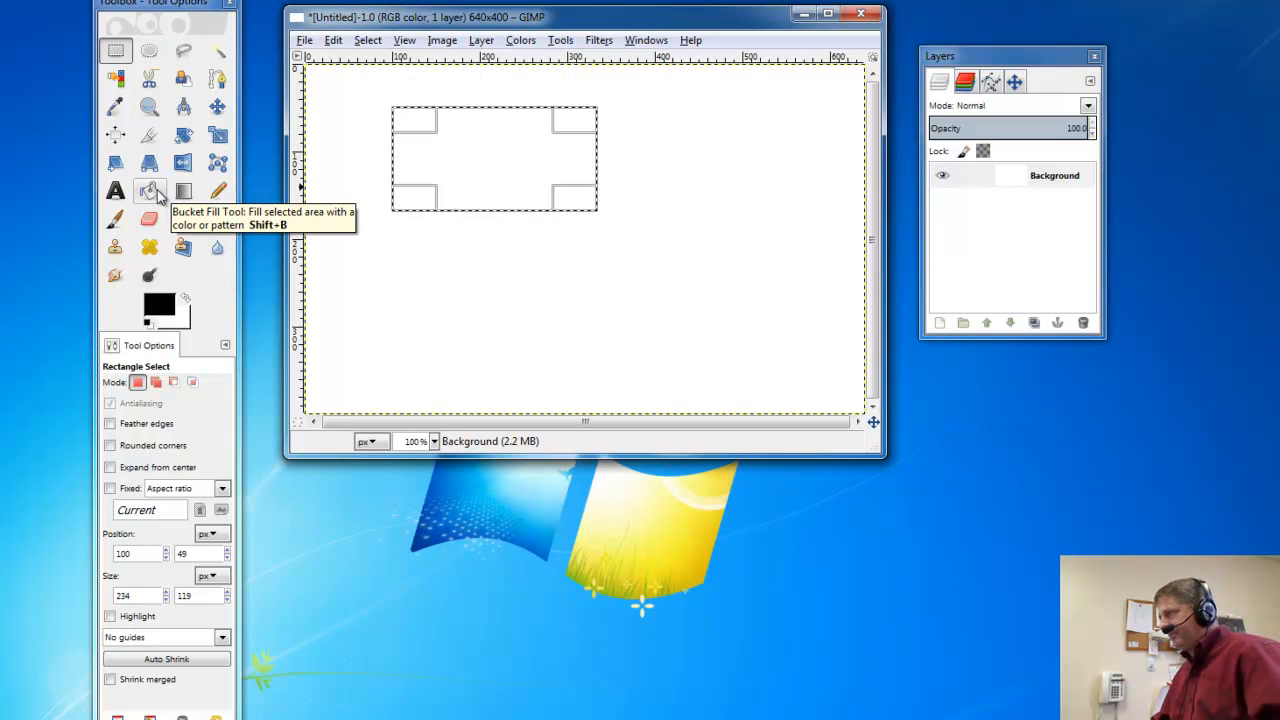
mouse_move(178, 304)
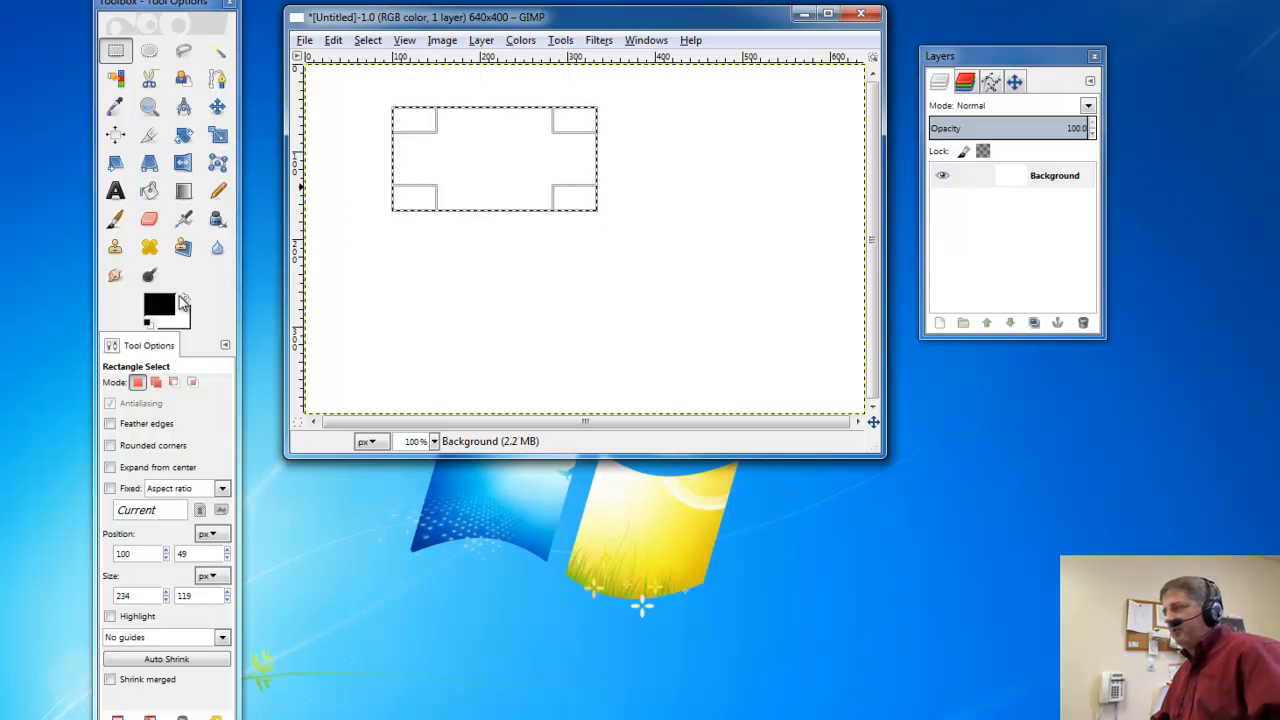
mouse_move(160, 310)
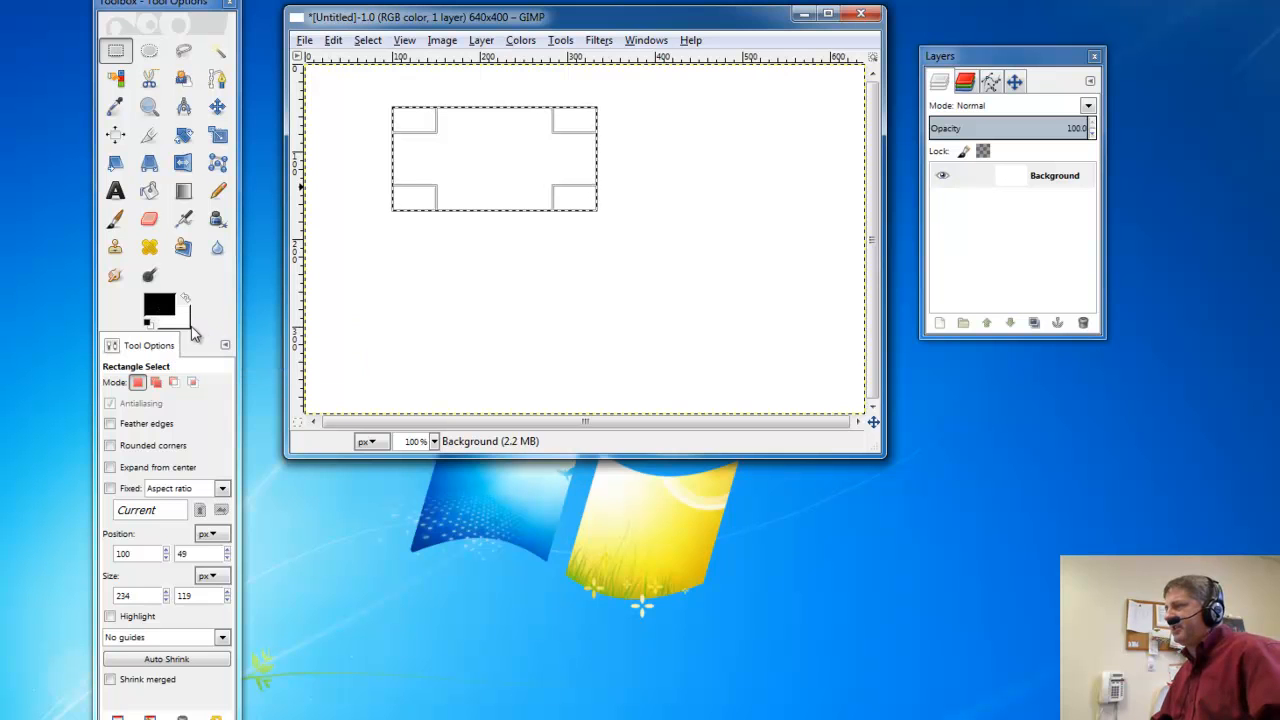
mouse_move(160, 312)
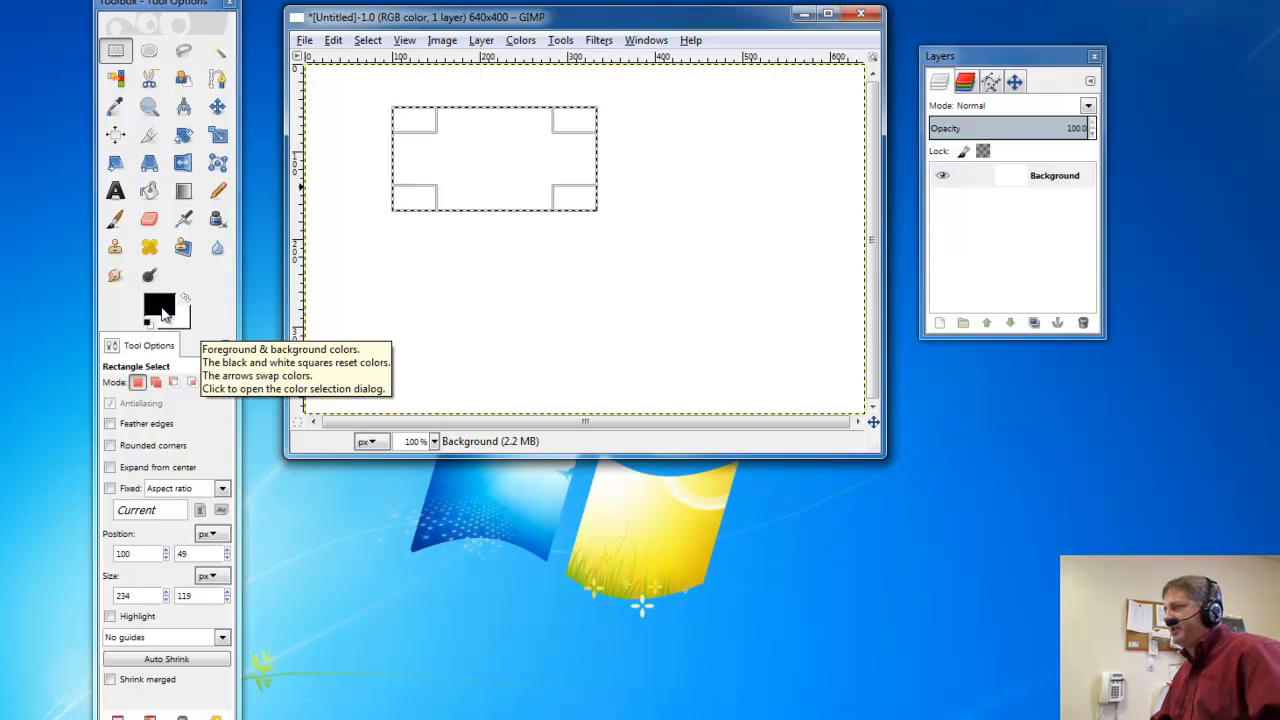
Change the foreground colour from black to peach.
left_click(158, 304)
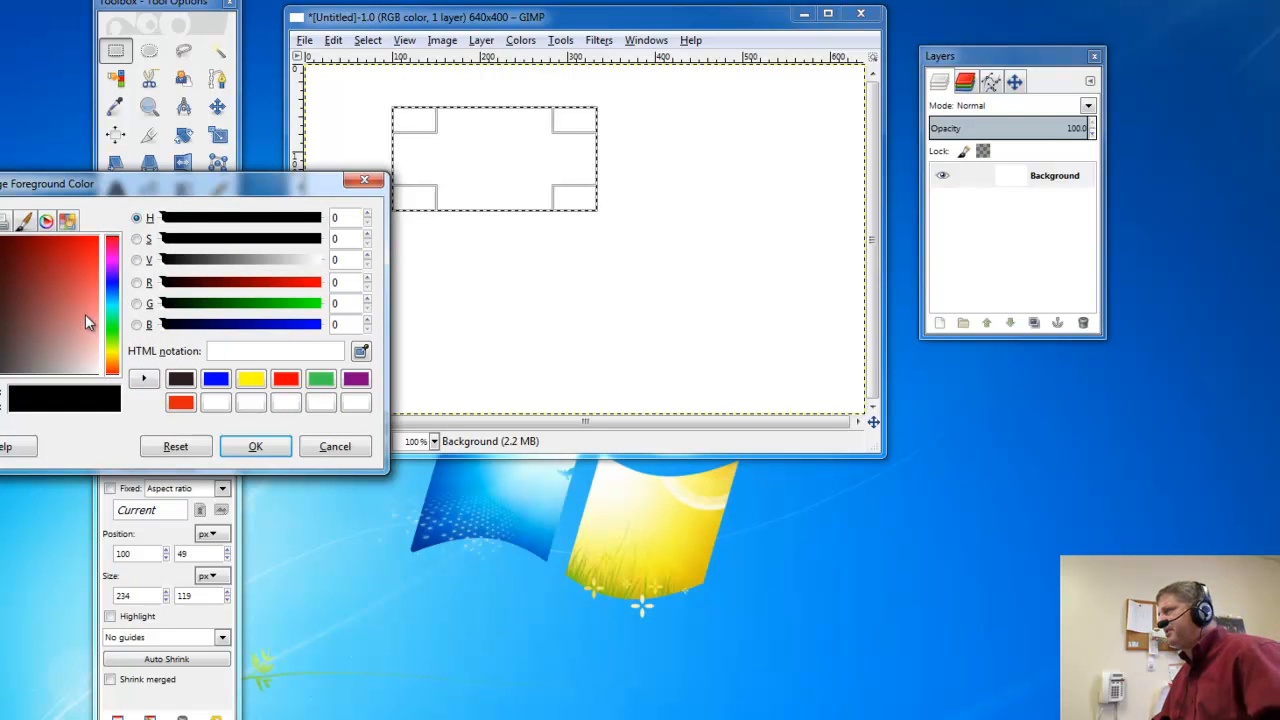
left_click(60, 310)
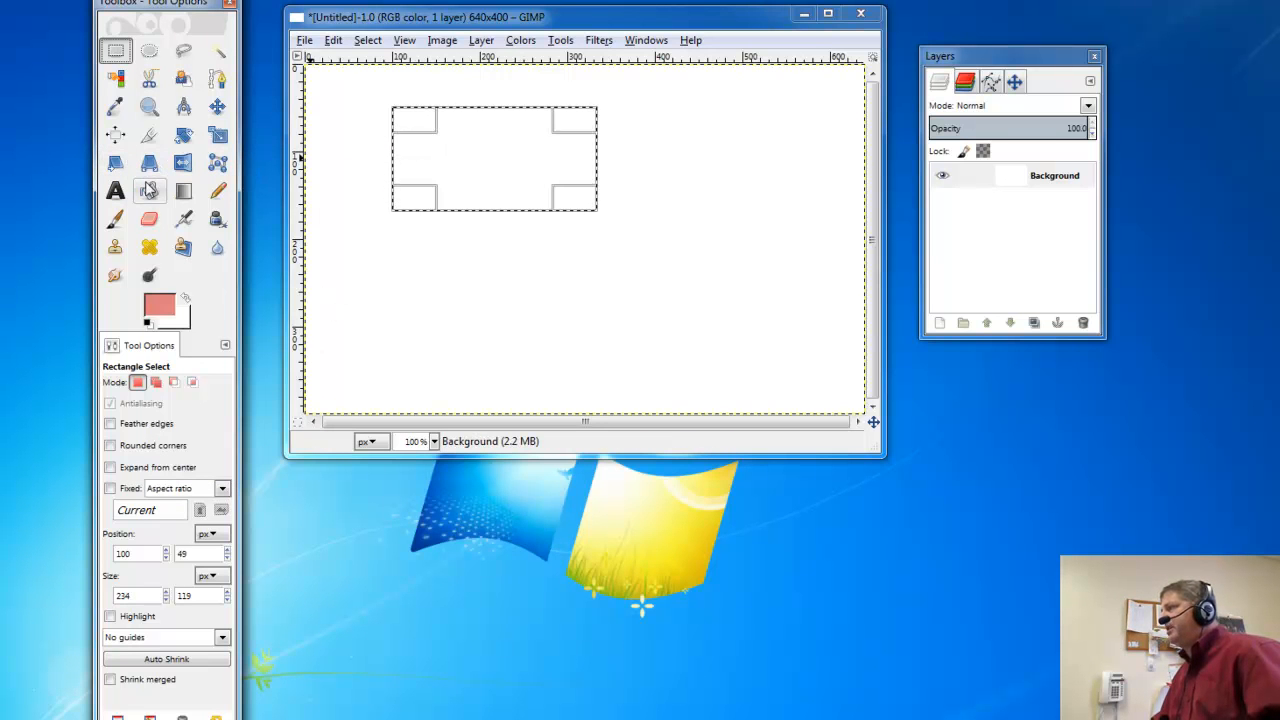
Bucket-fill the rectangular selection with the peach foreground colour.
left_click(148, 192)
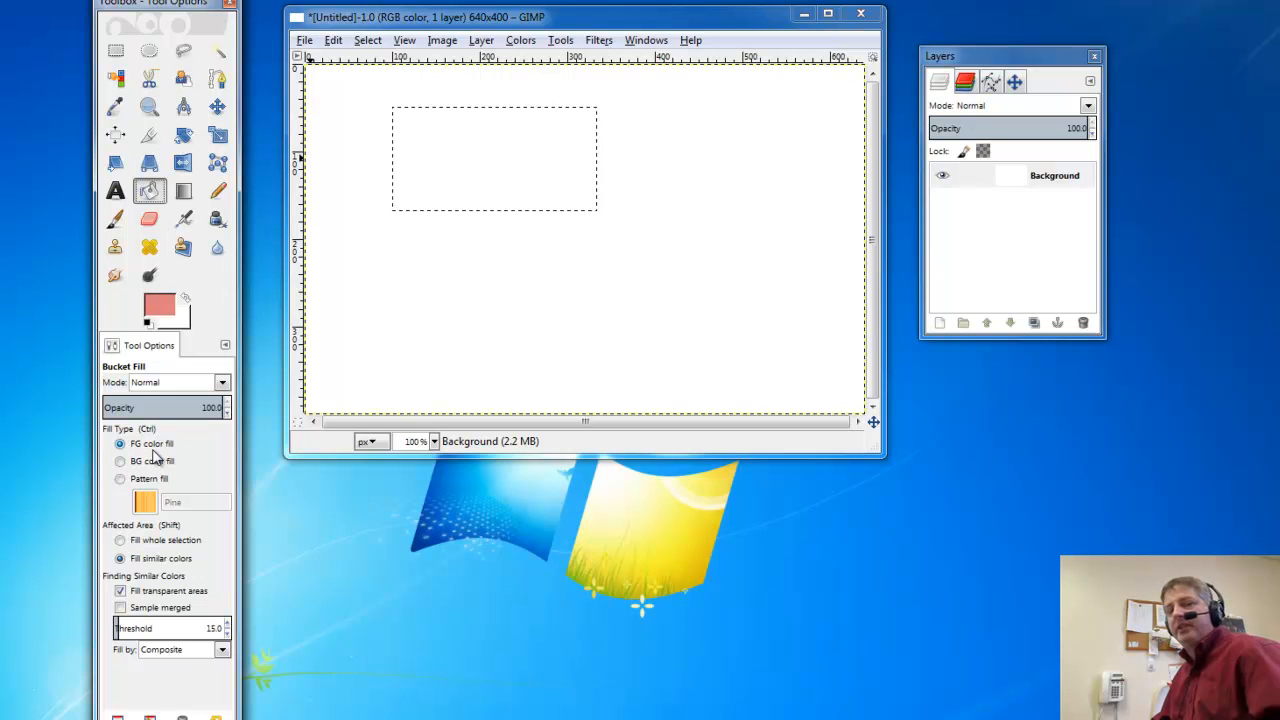
mouse_move(440, 136)
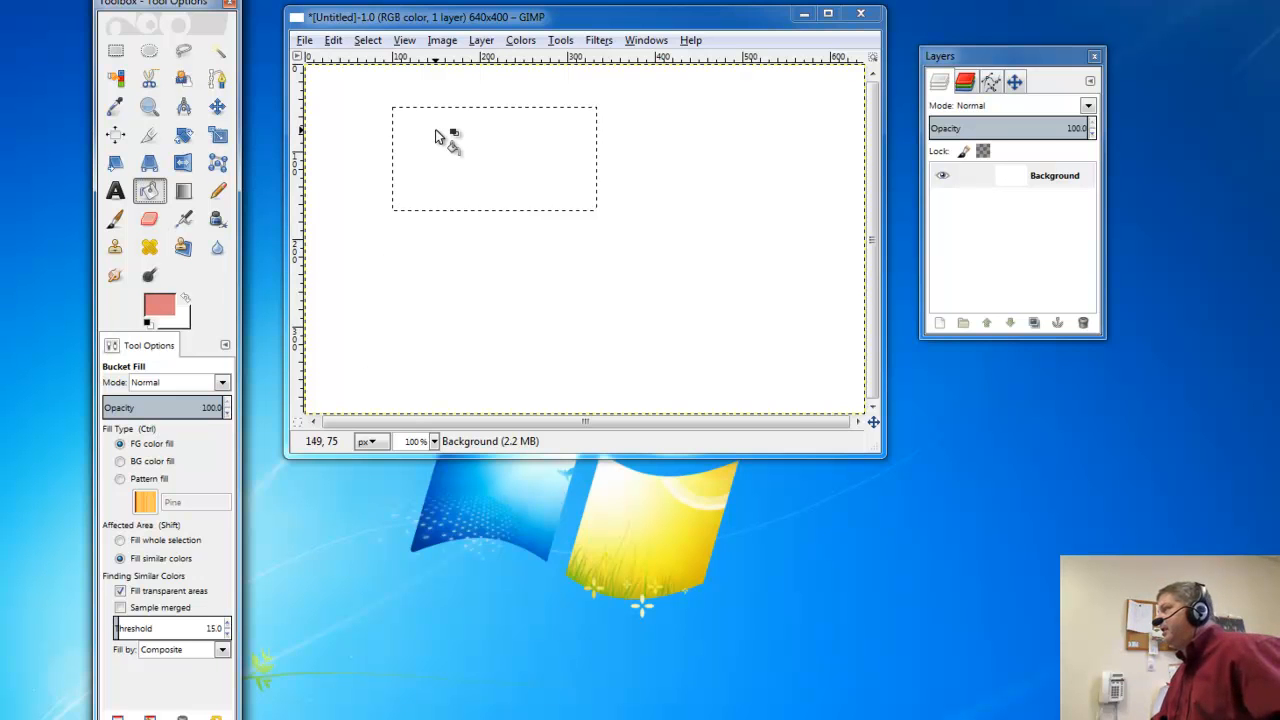
left_click(438, 136)
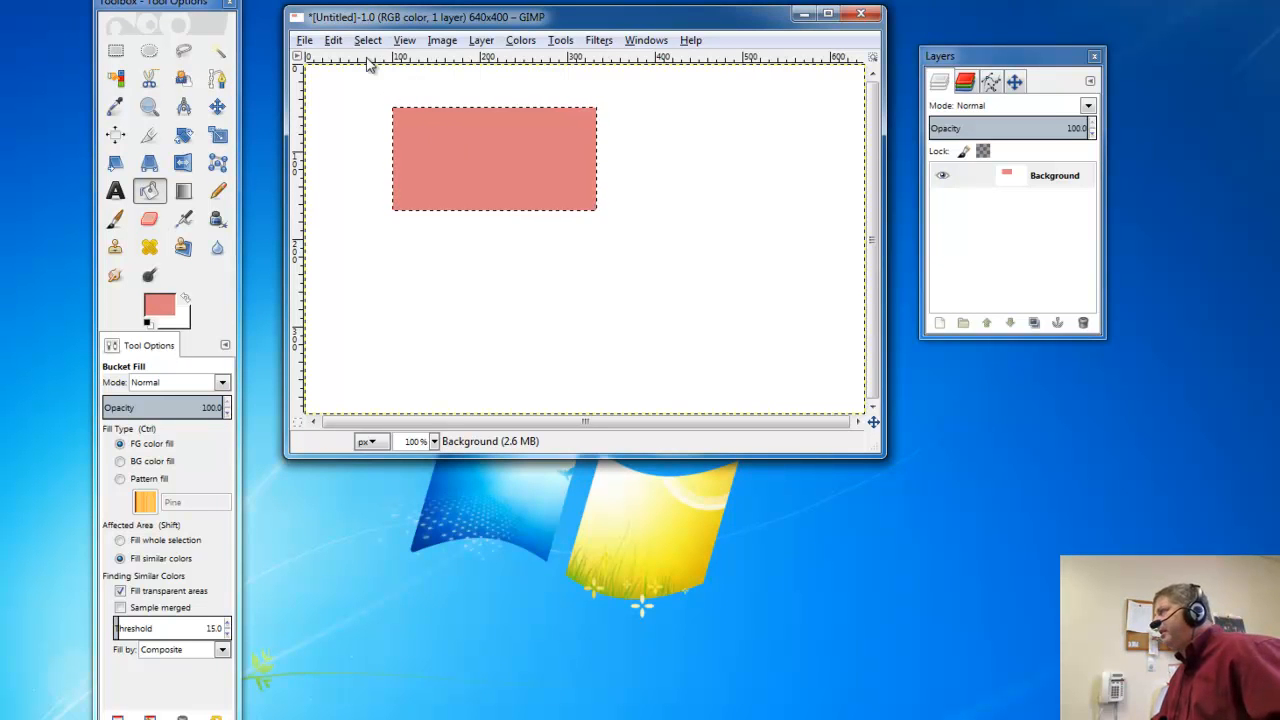
left_click(304, 40)
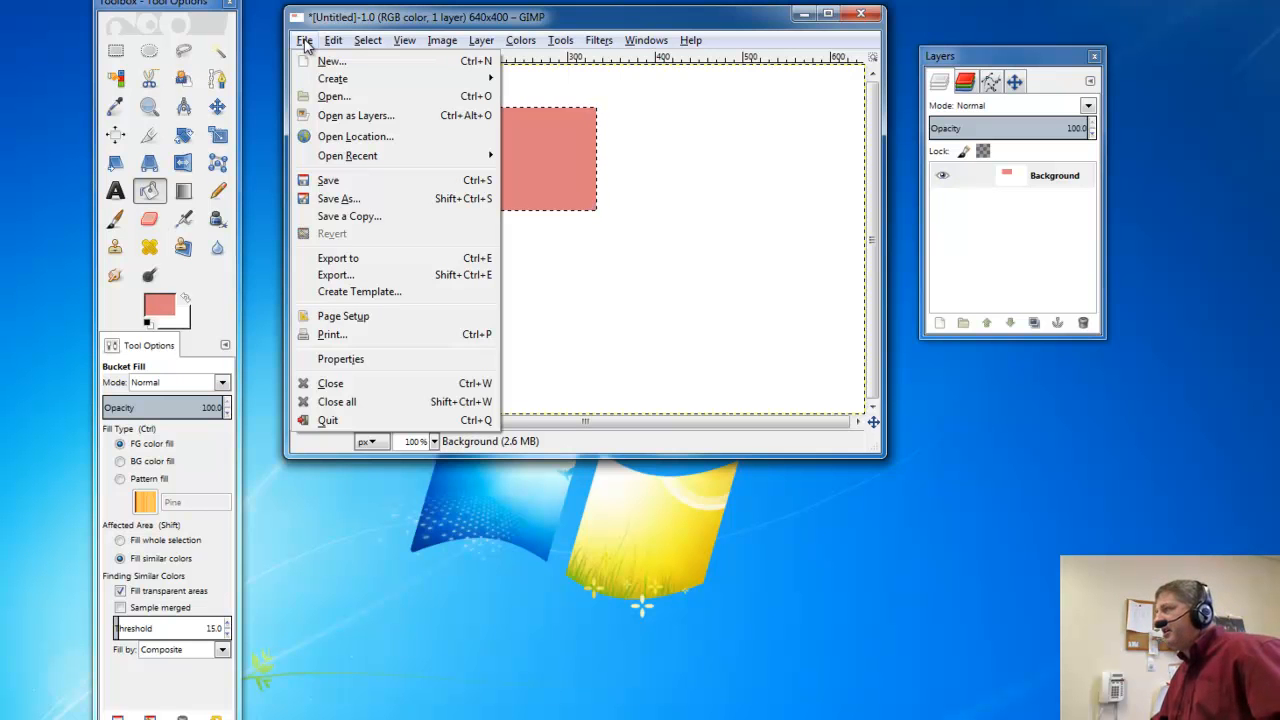
mouse_move(356, 182)
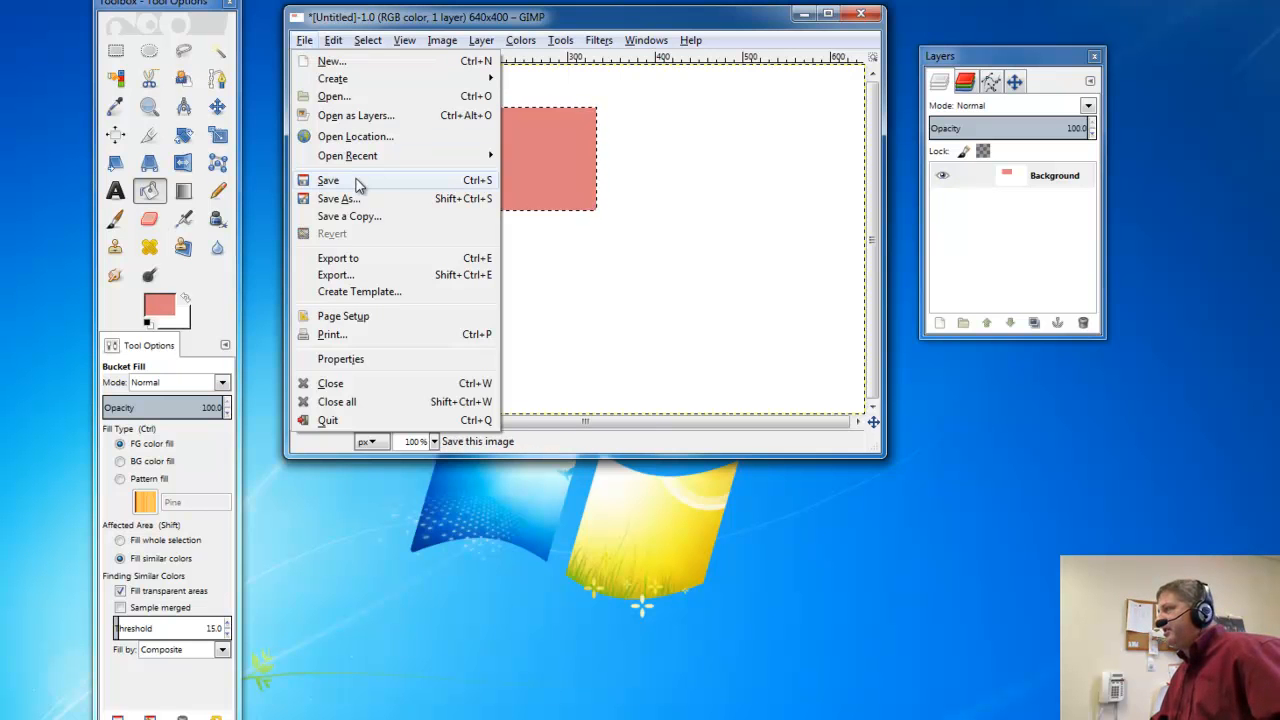
mouse_move(358, 186)
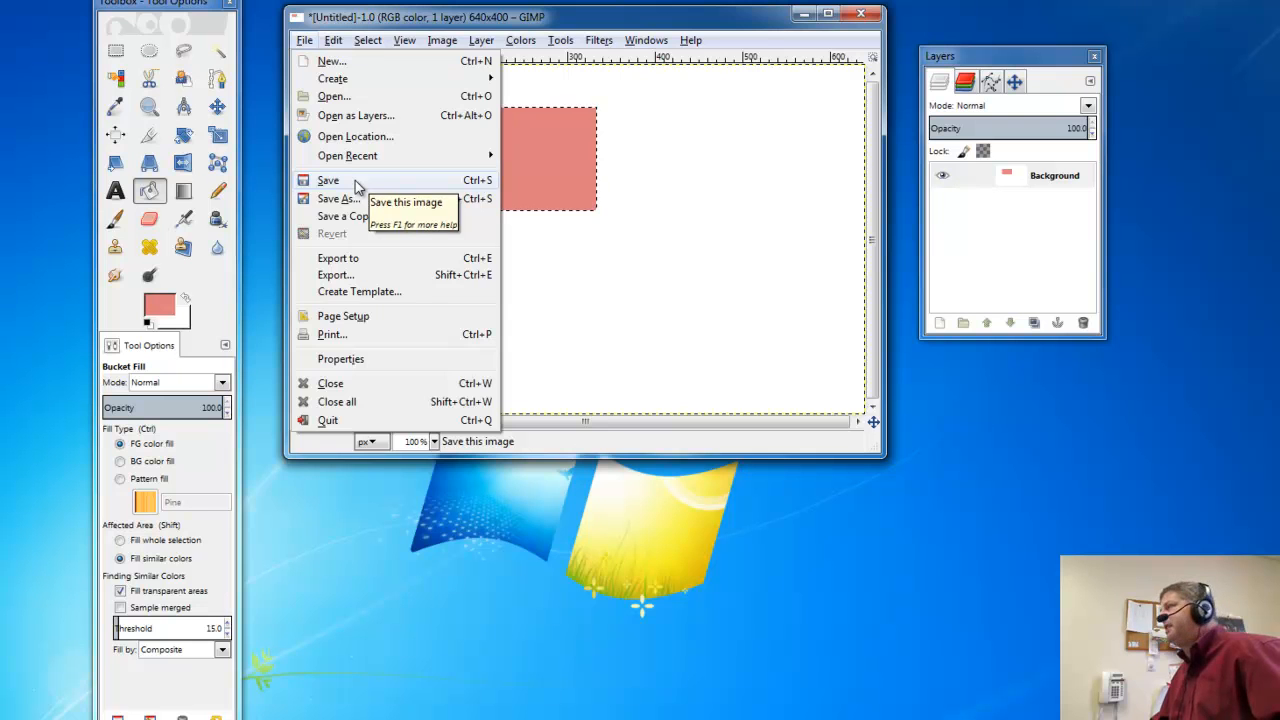
Start saving the untitled image via File > Save.
left_click(338, 198)
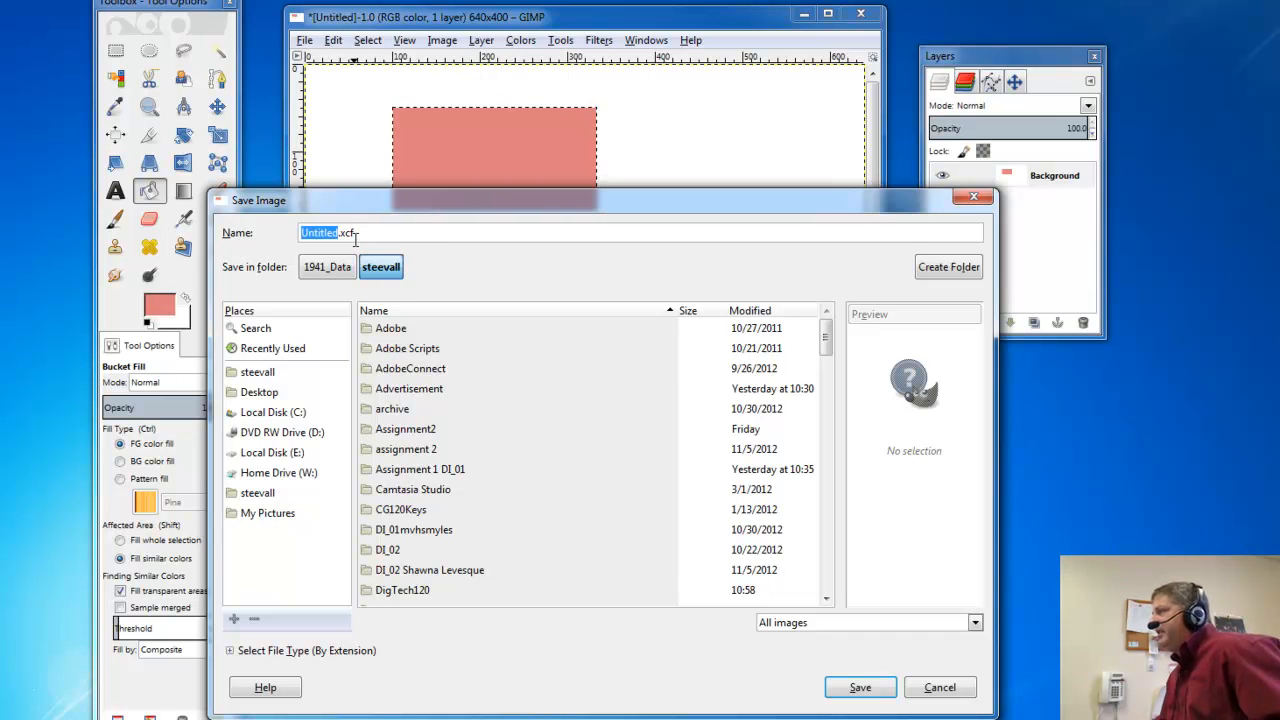
Replace the default Untitled.xcf name with My1stImage in the Save Image dialog.
left_click(364, 232)
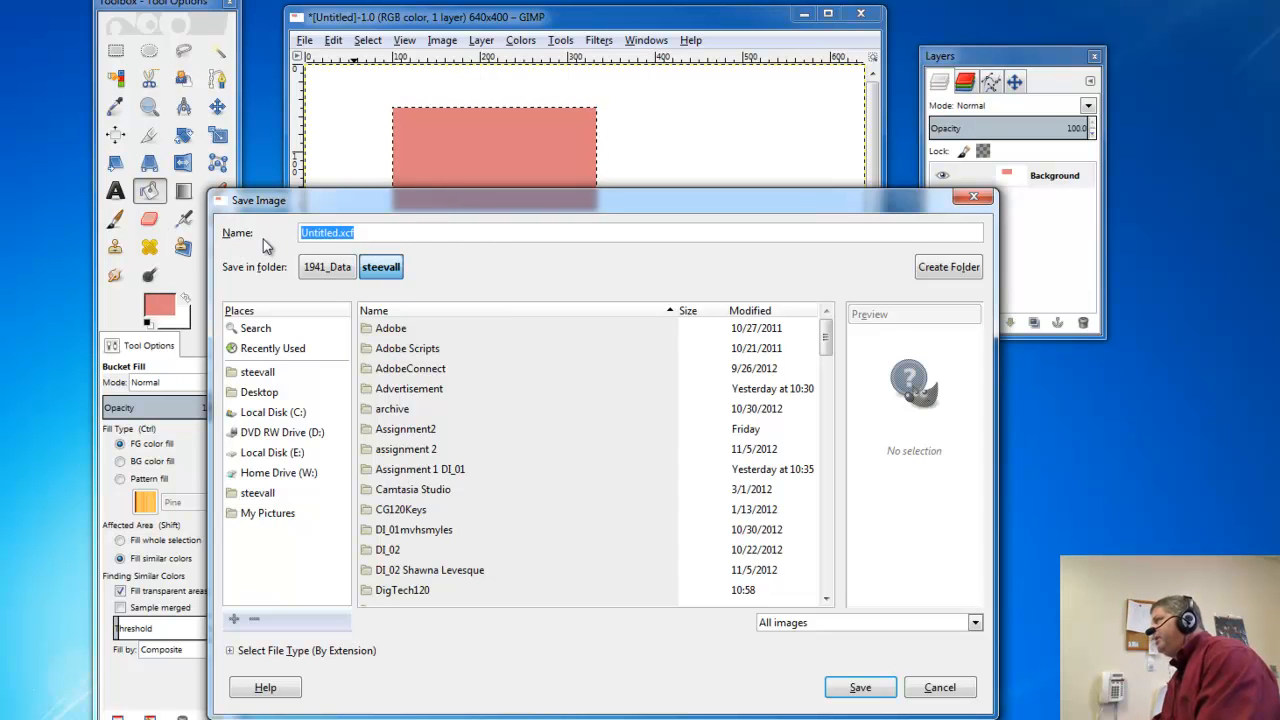
type("M")
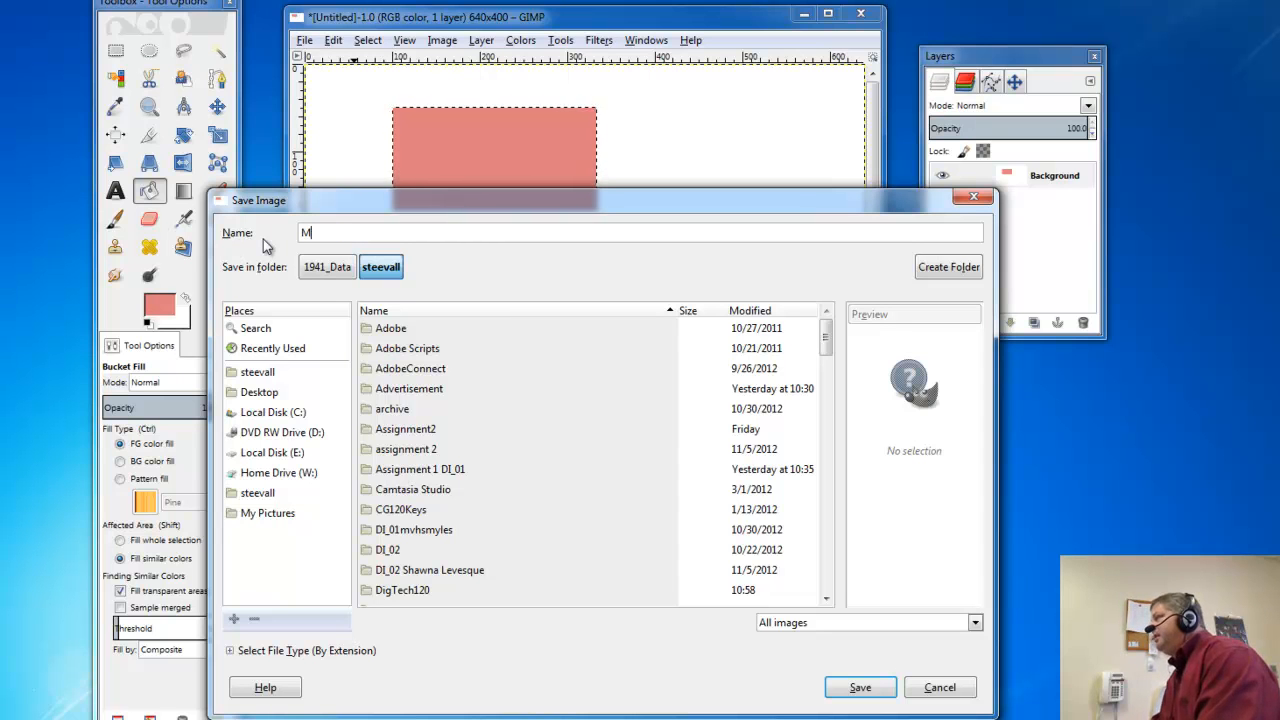
type("y1st")
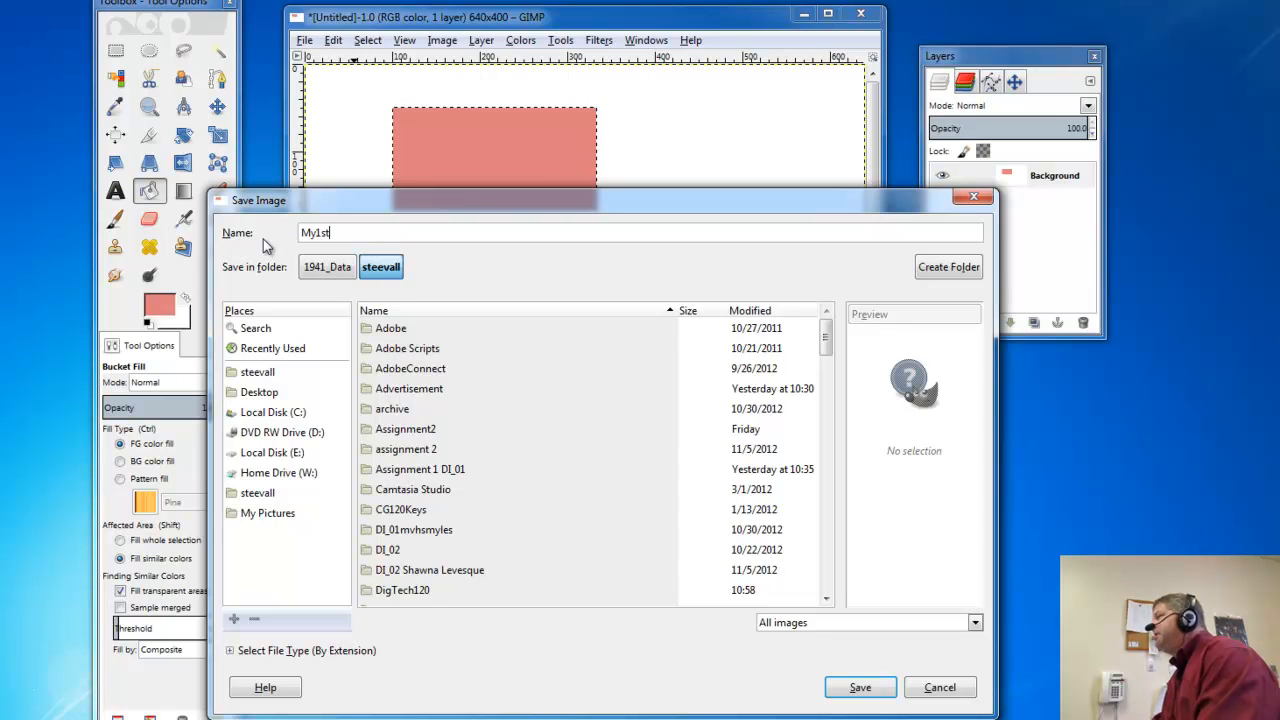
type("Image")
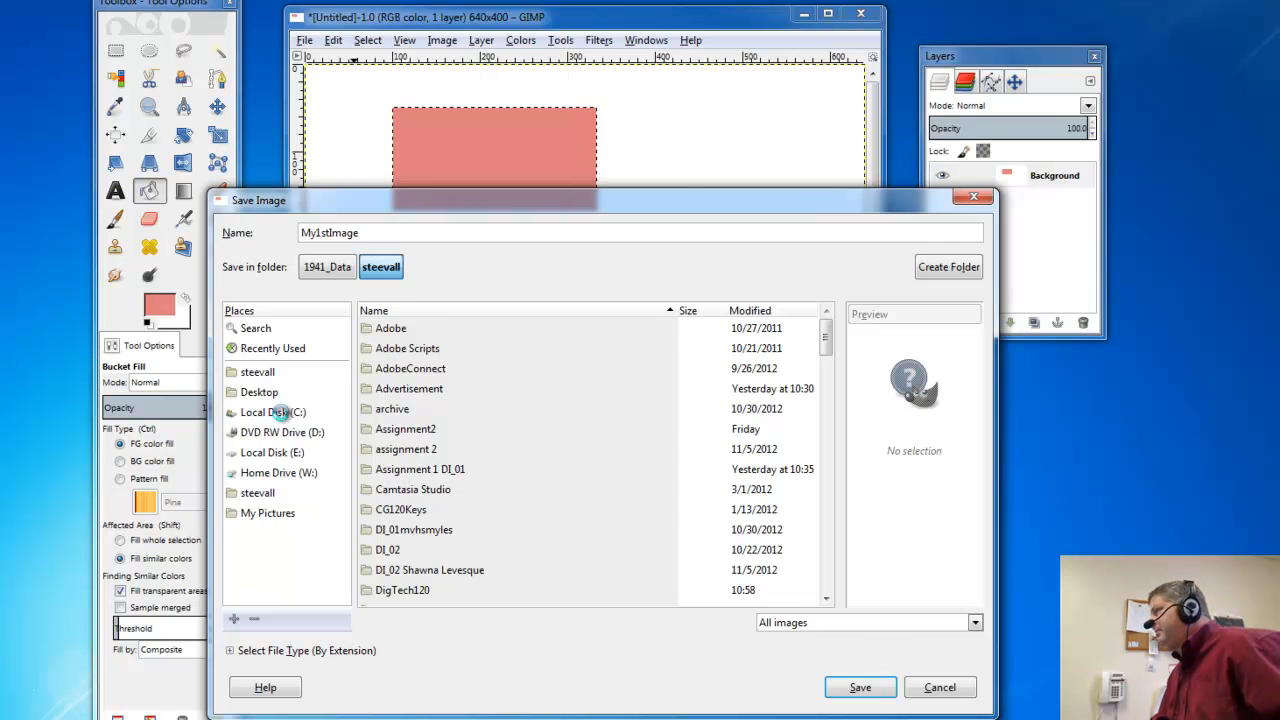
Save My1stImage.xcf into Home Drive (W:) > DigTech120 > Development.
left_click(270, 412)
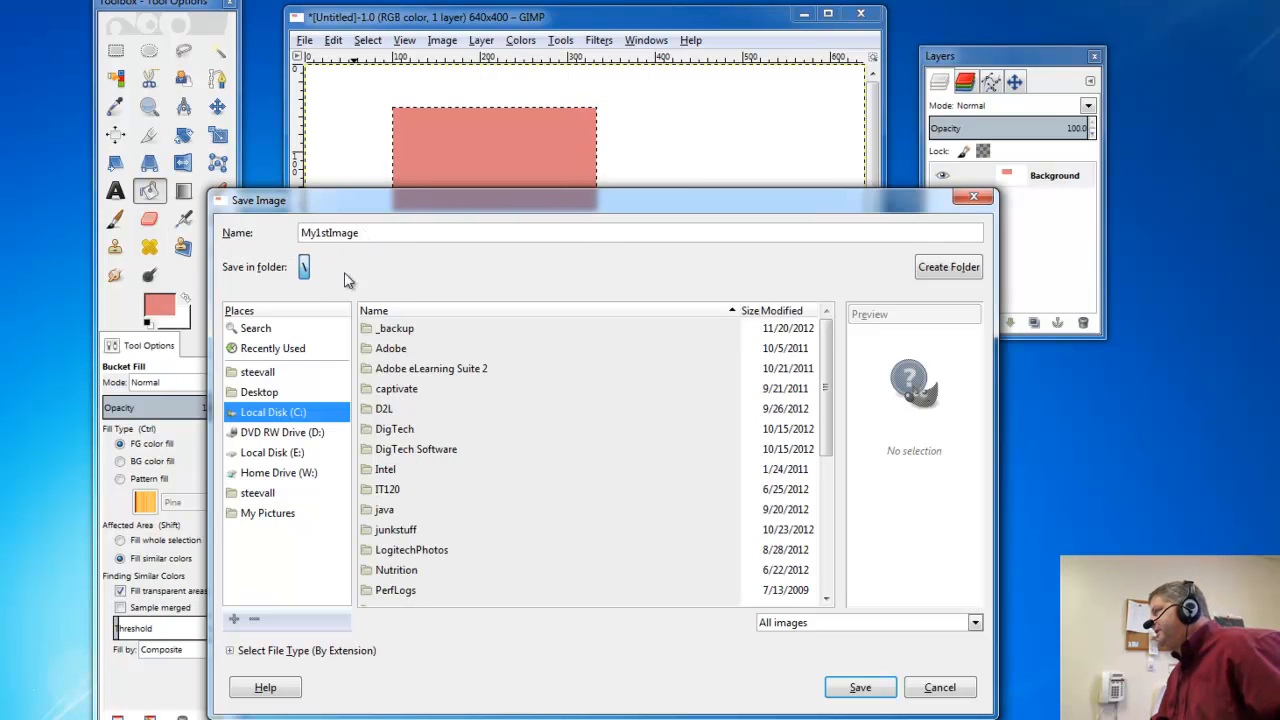
left_click(276, 472)
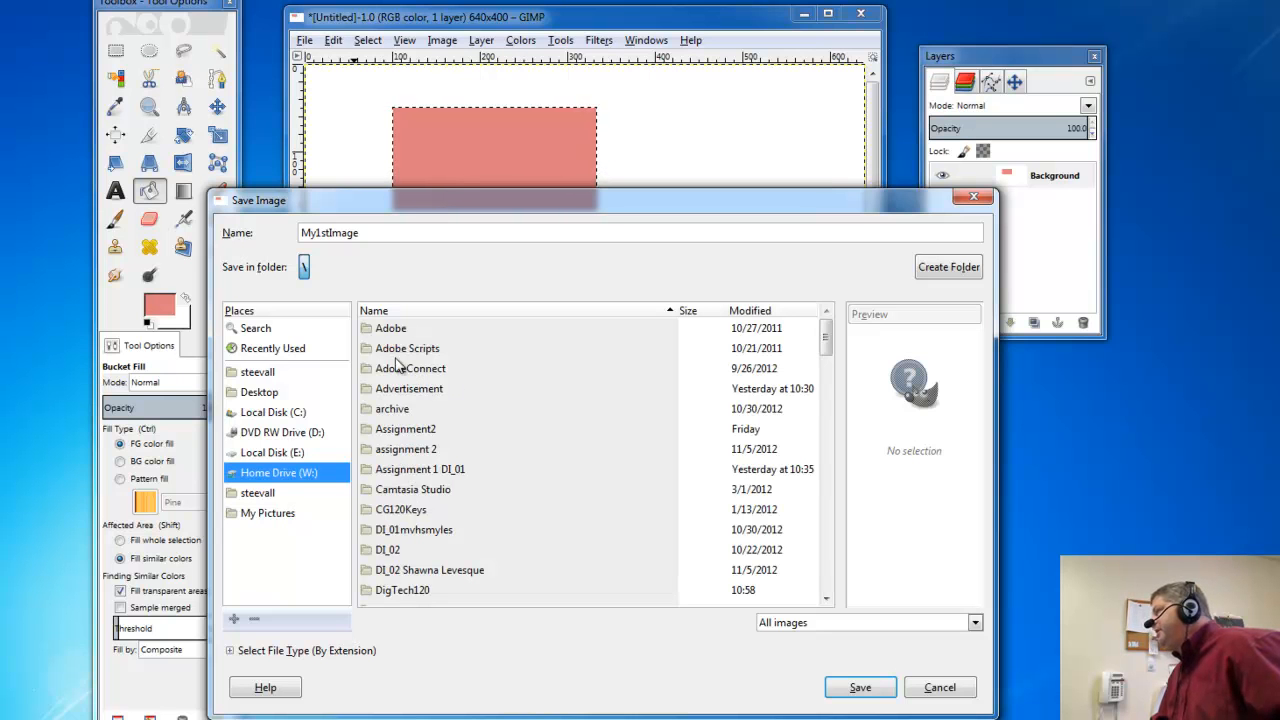
mouse_move(416, 550)
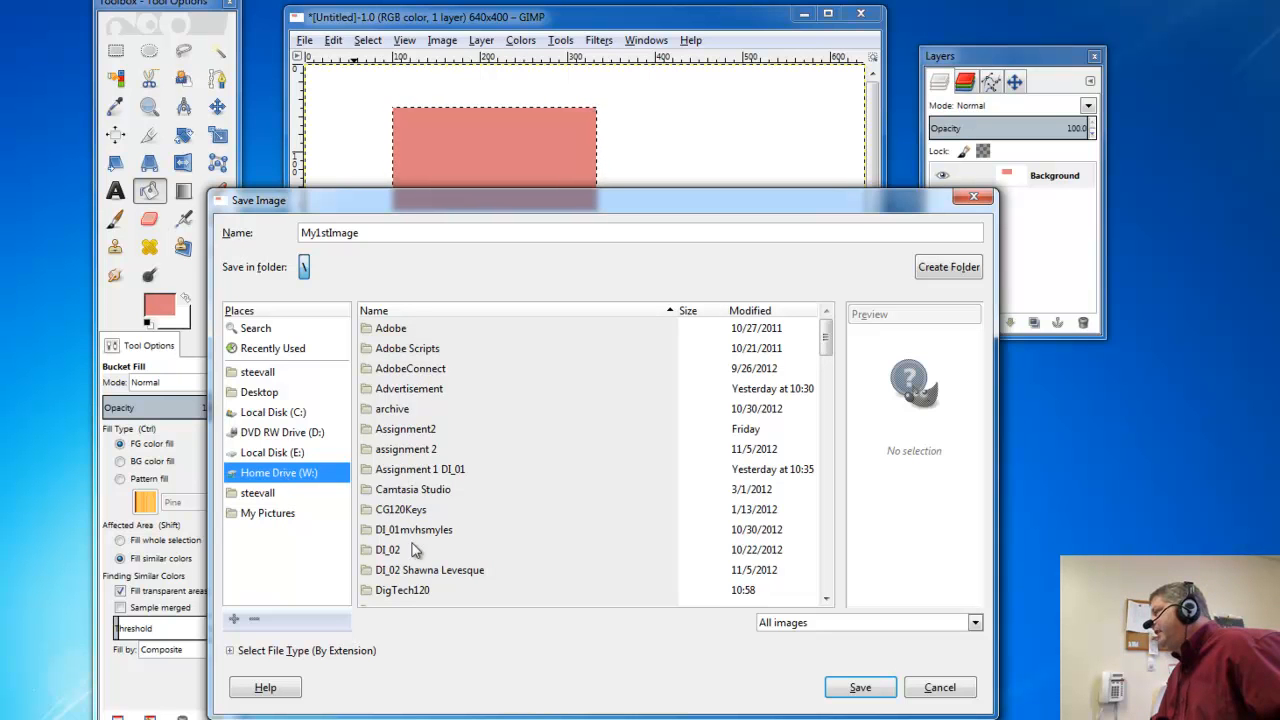
double_click(400, 590)
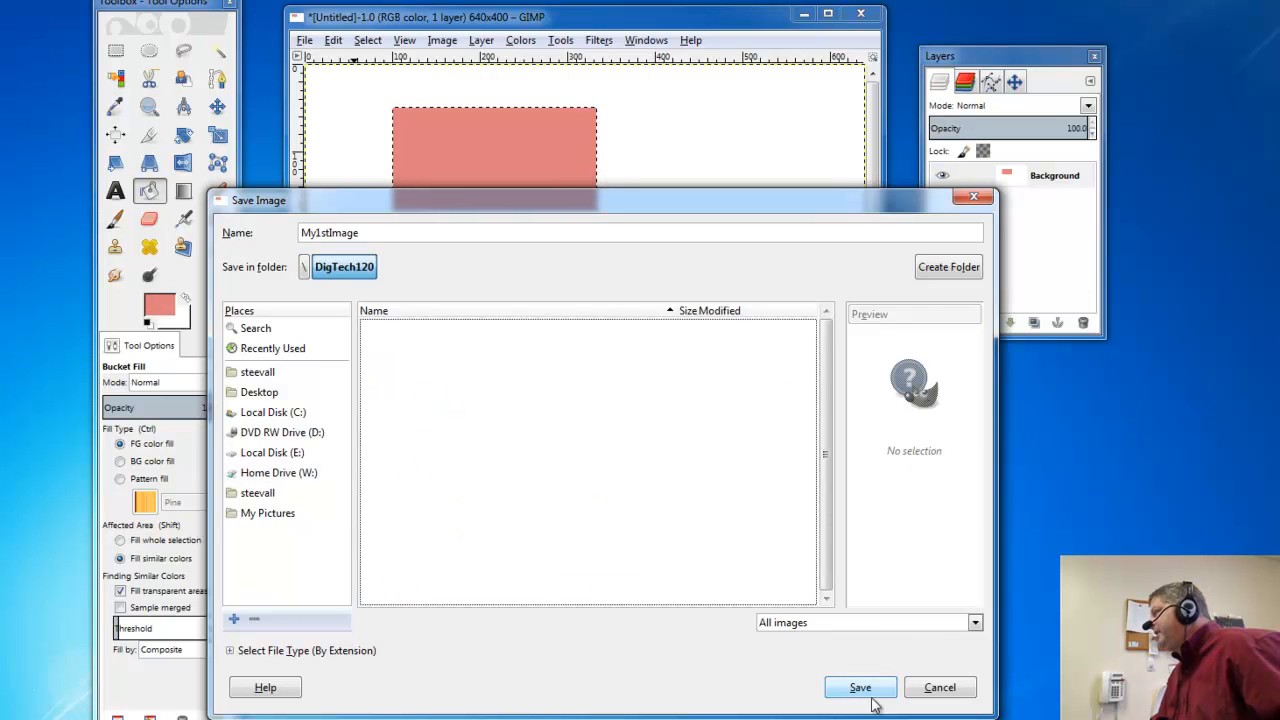
left_click(860, 688)
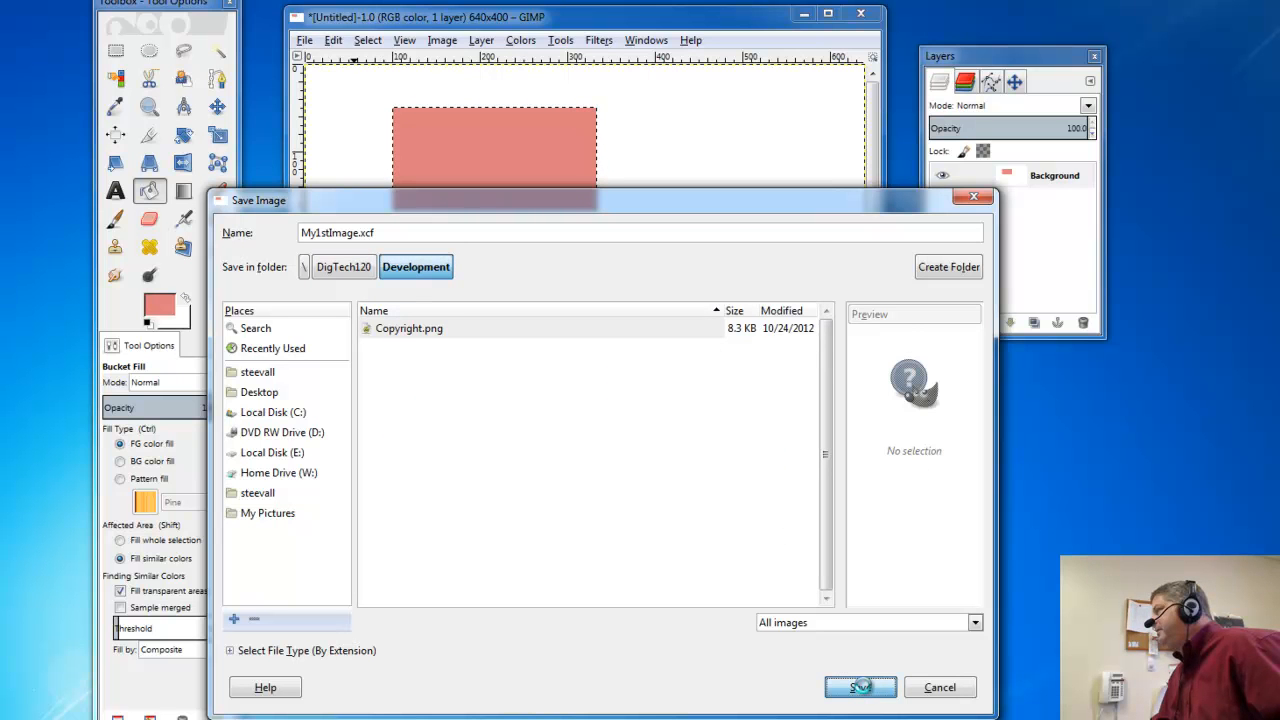
left_click(860, 688)
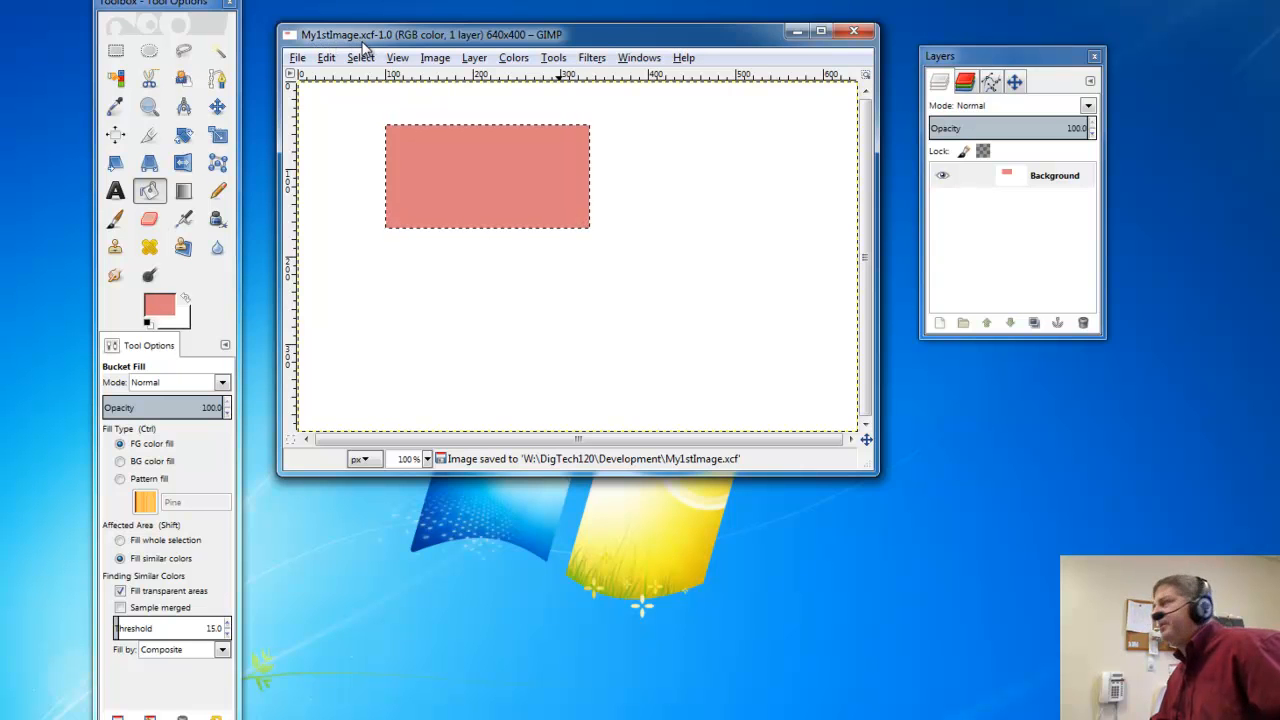
mouse_move(600, 224)
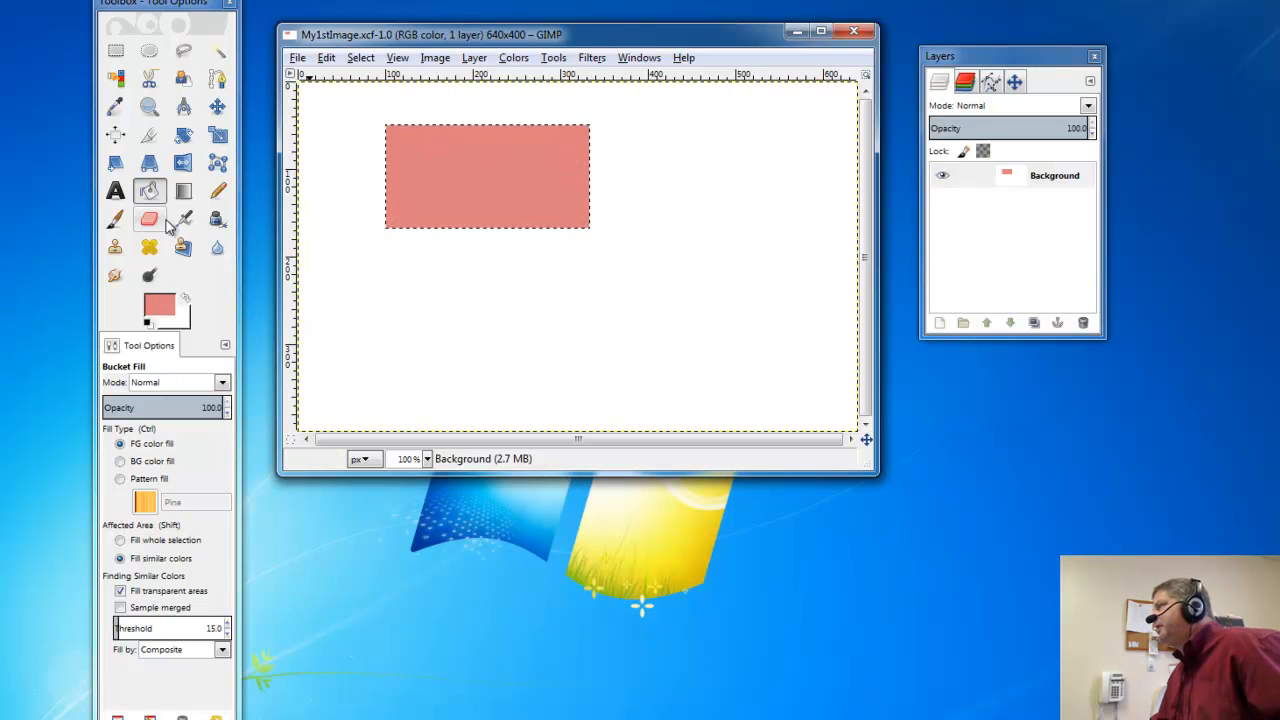
Erase white streaks across the peach rectangle and save the change to My1stImage.xcf.
left_click(148, 218)
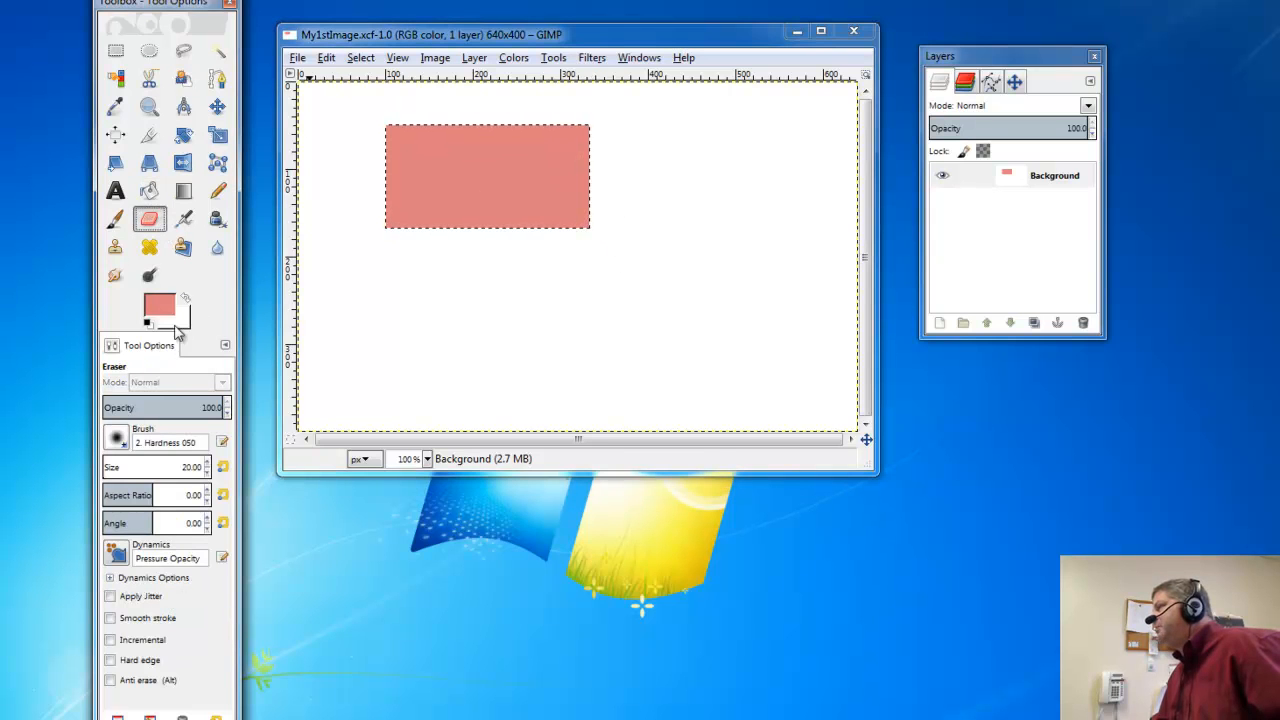
left_click_drag(390, 200, 444, 200)
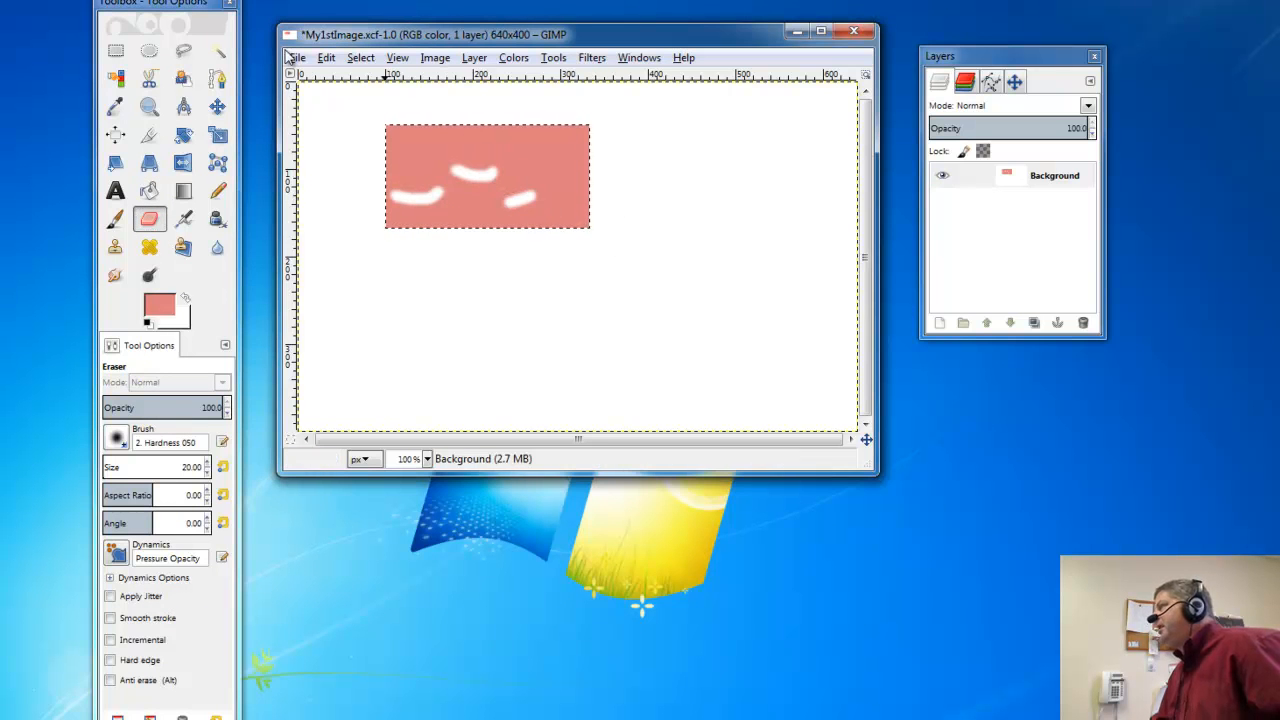
left_click(296, 56)
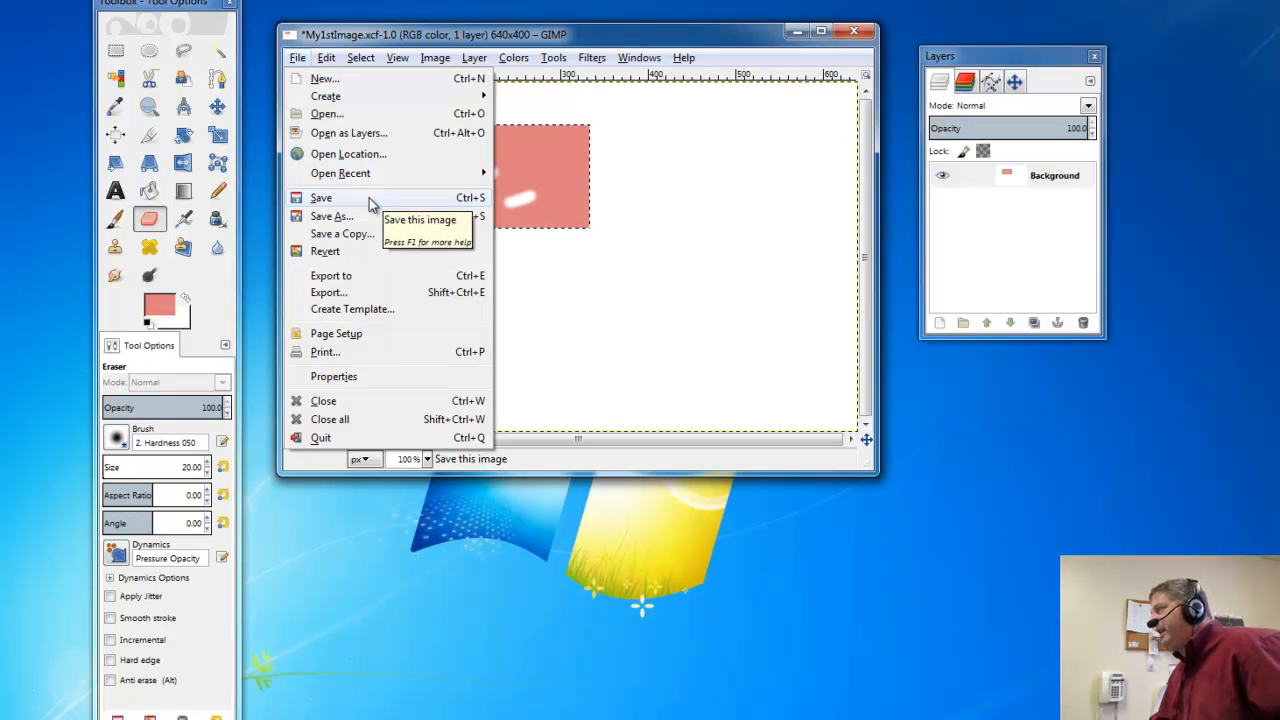
left_click(320, 198)
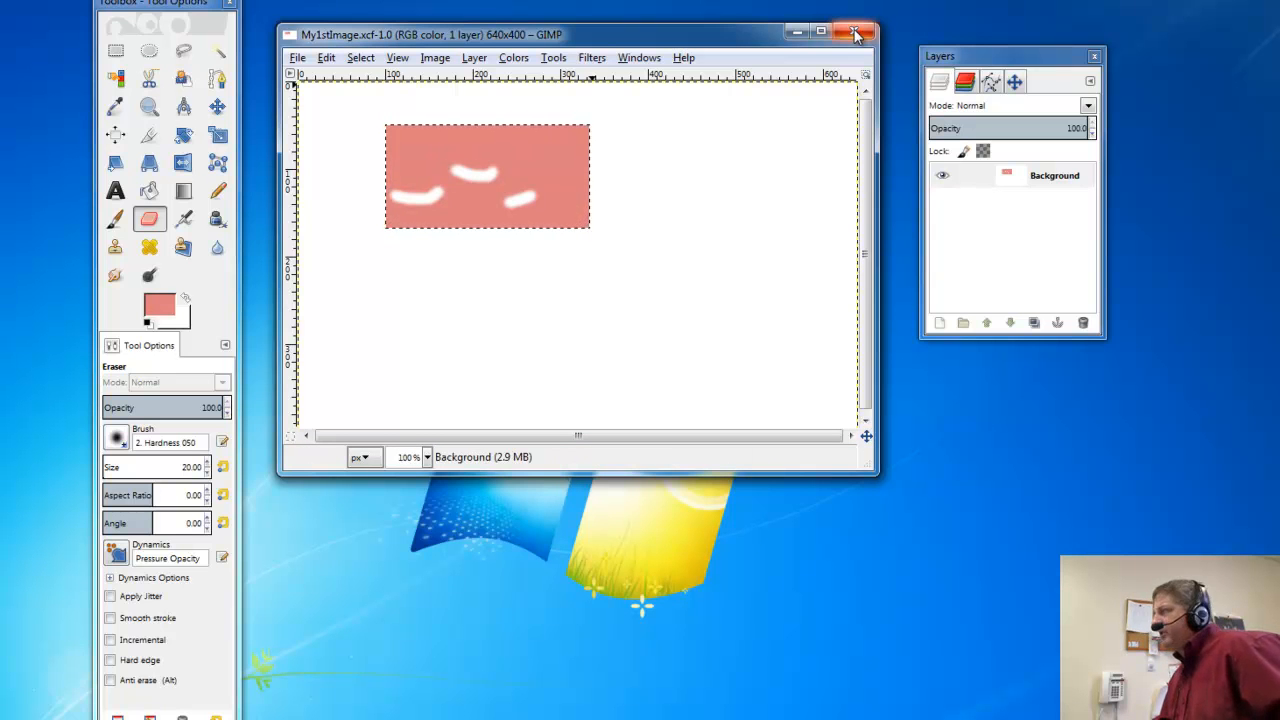
Close the image window and reopen My1stImage.xcf from Open Recent.
left_click(858, 30)
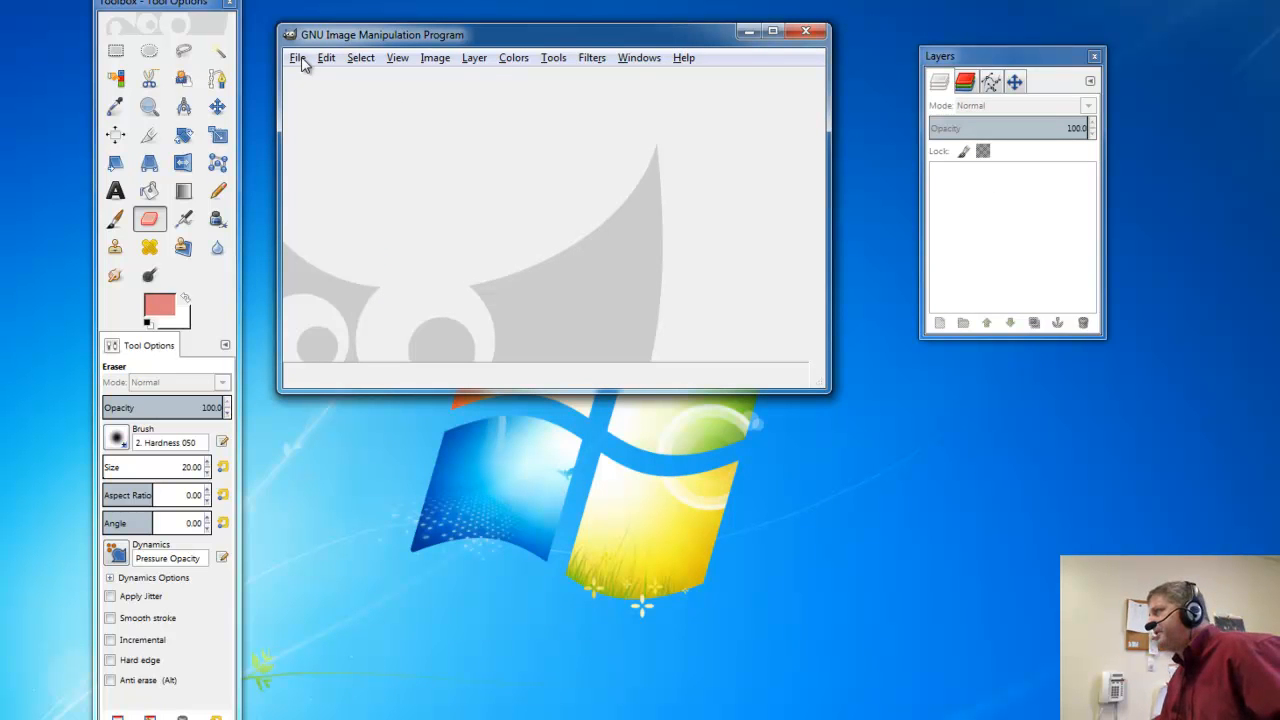
left_click(298, 56)
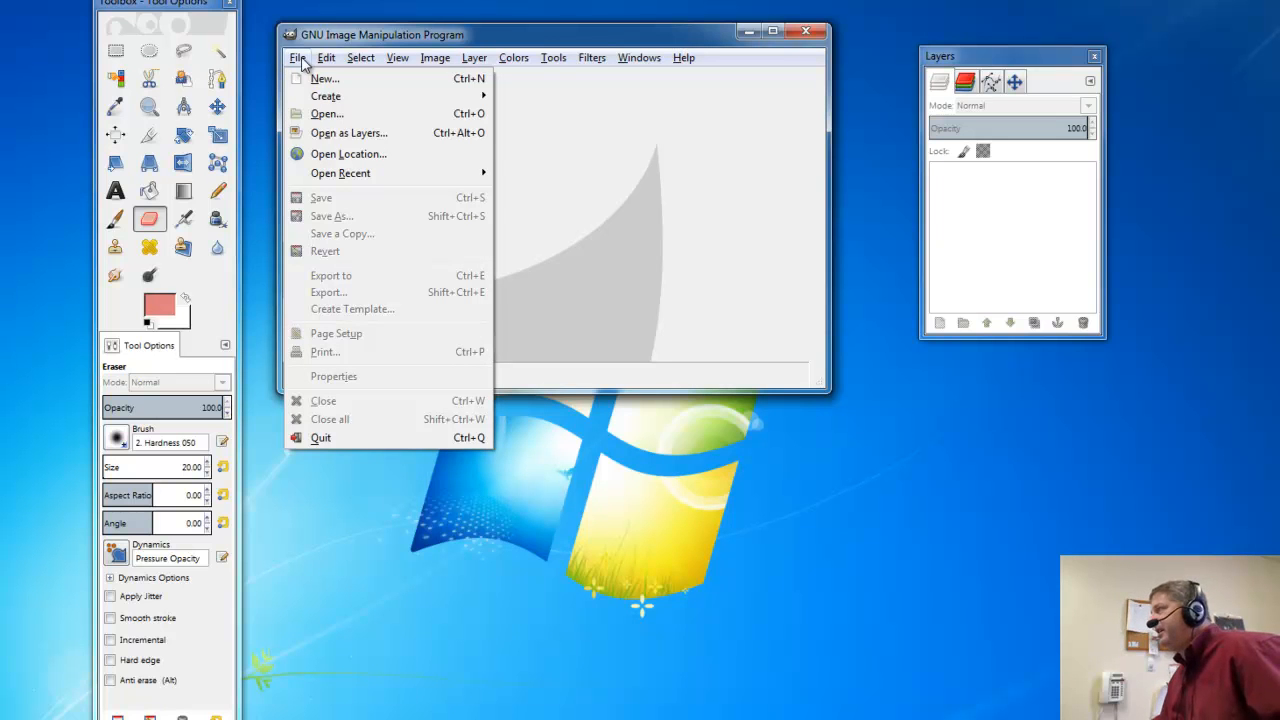
mouse_move(350, 172)
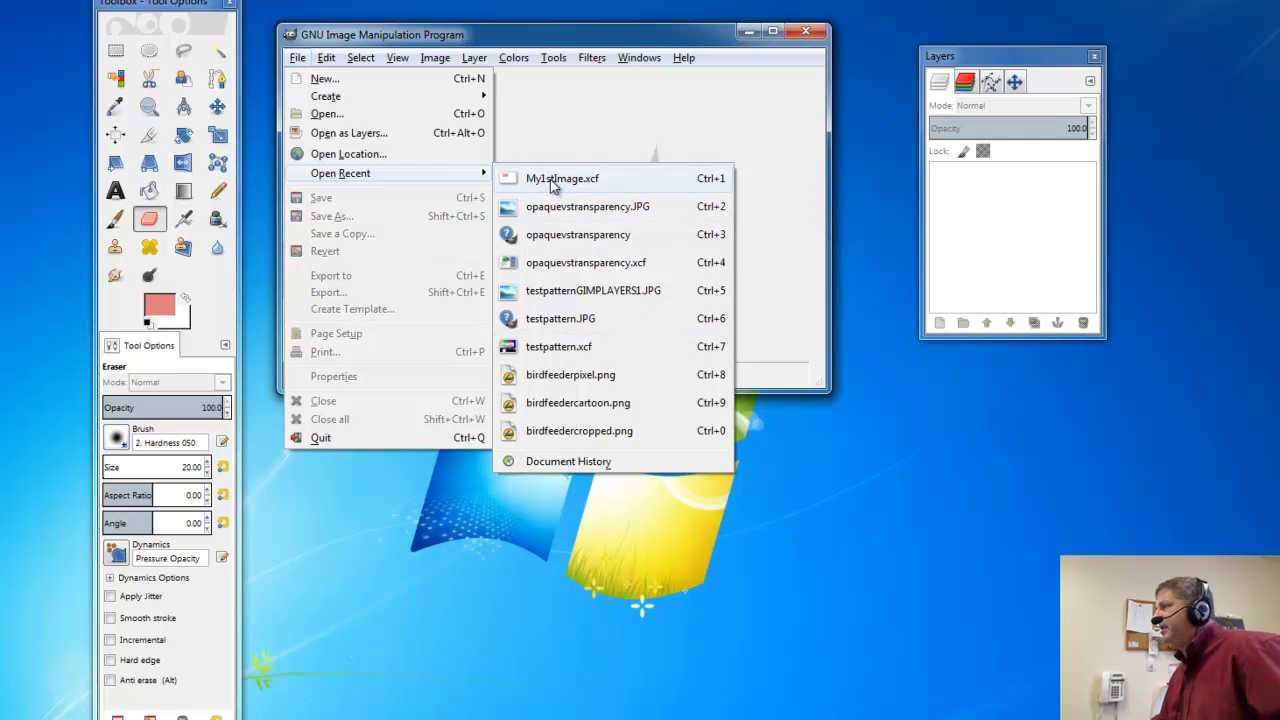
mouse_move(554, 182)
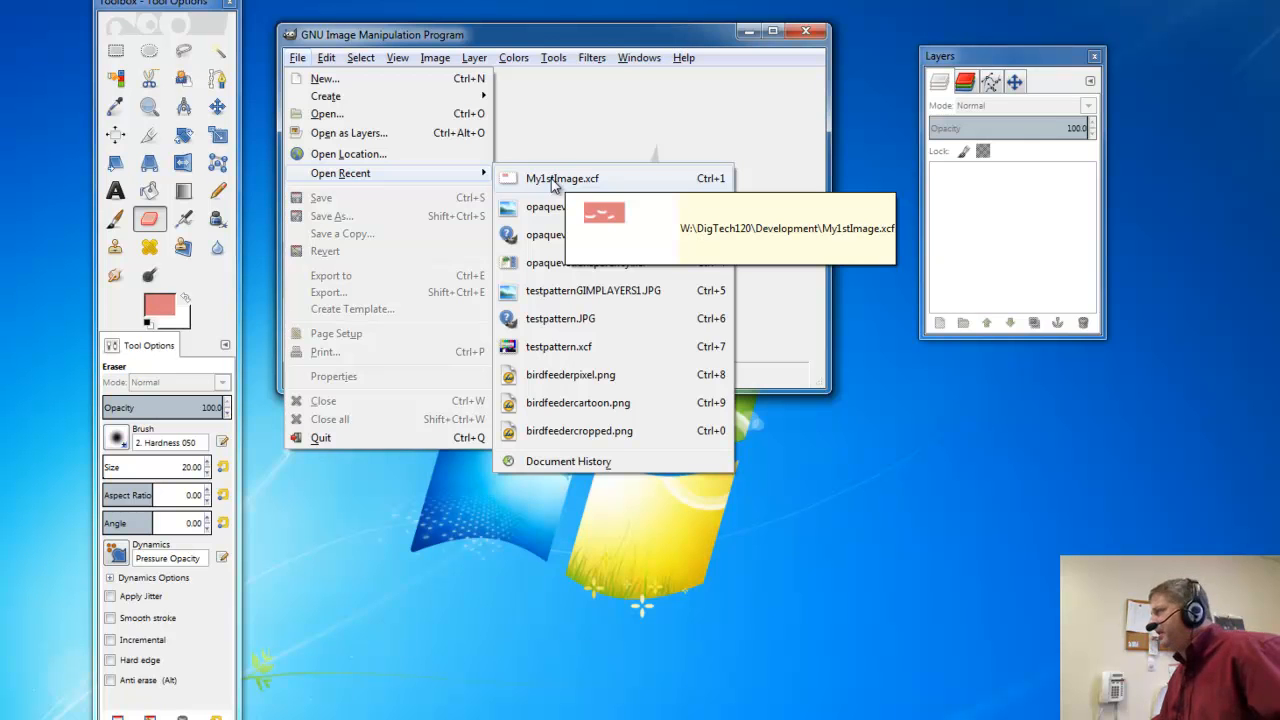
left_click(560, 178)
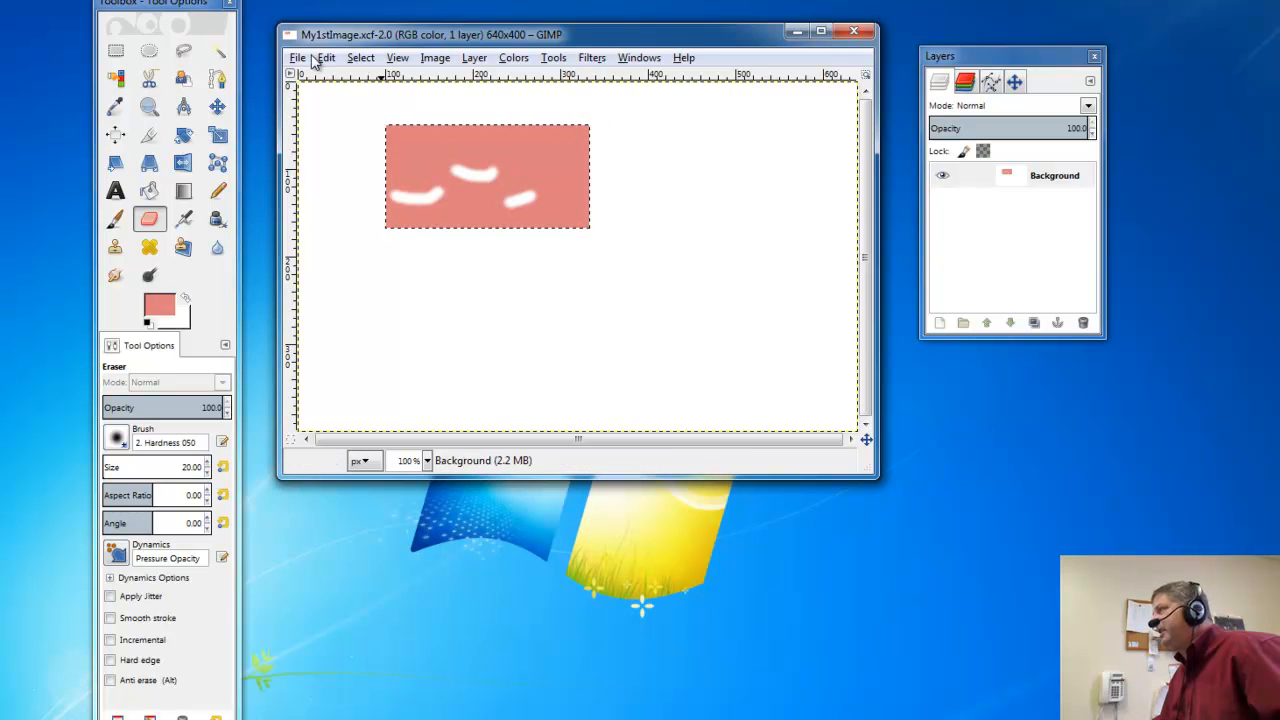
Show the File menu's Save and Export commands over the reopened image.
left_click(296, 56)
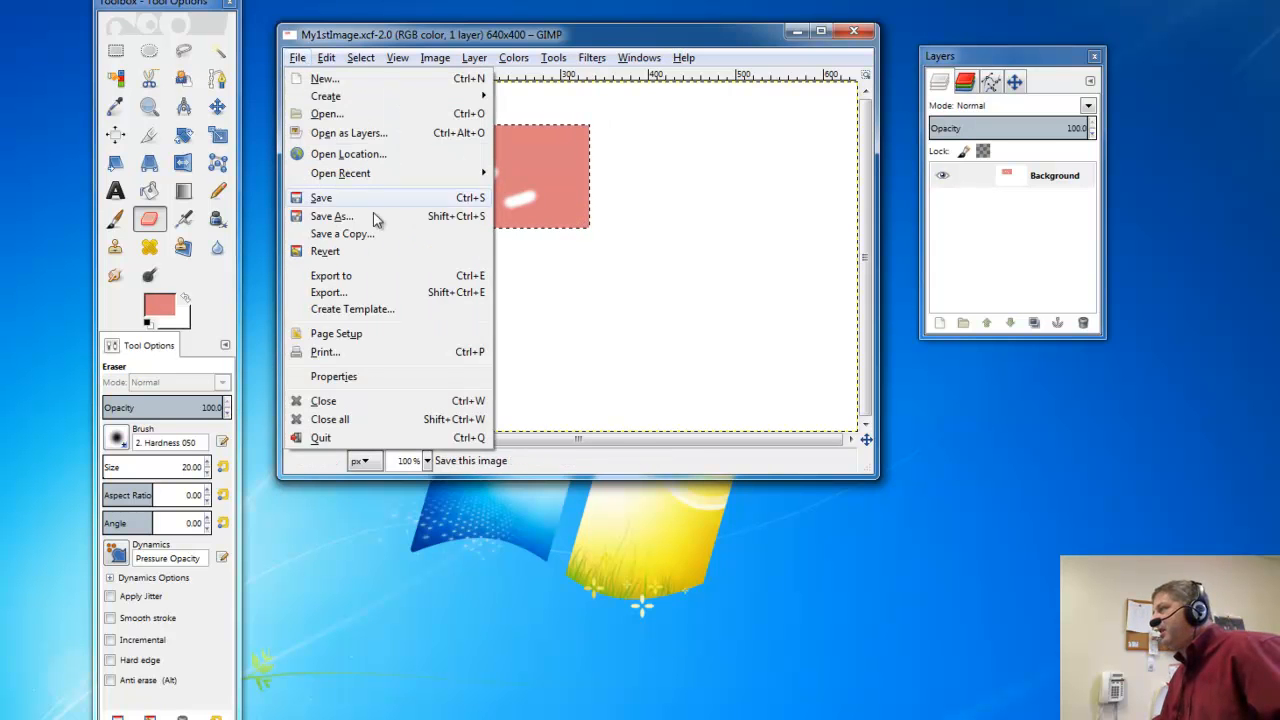
mouse_move(328, 292)
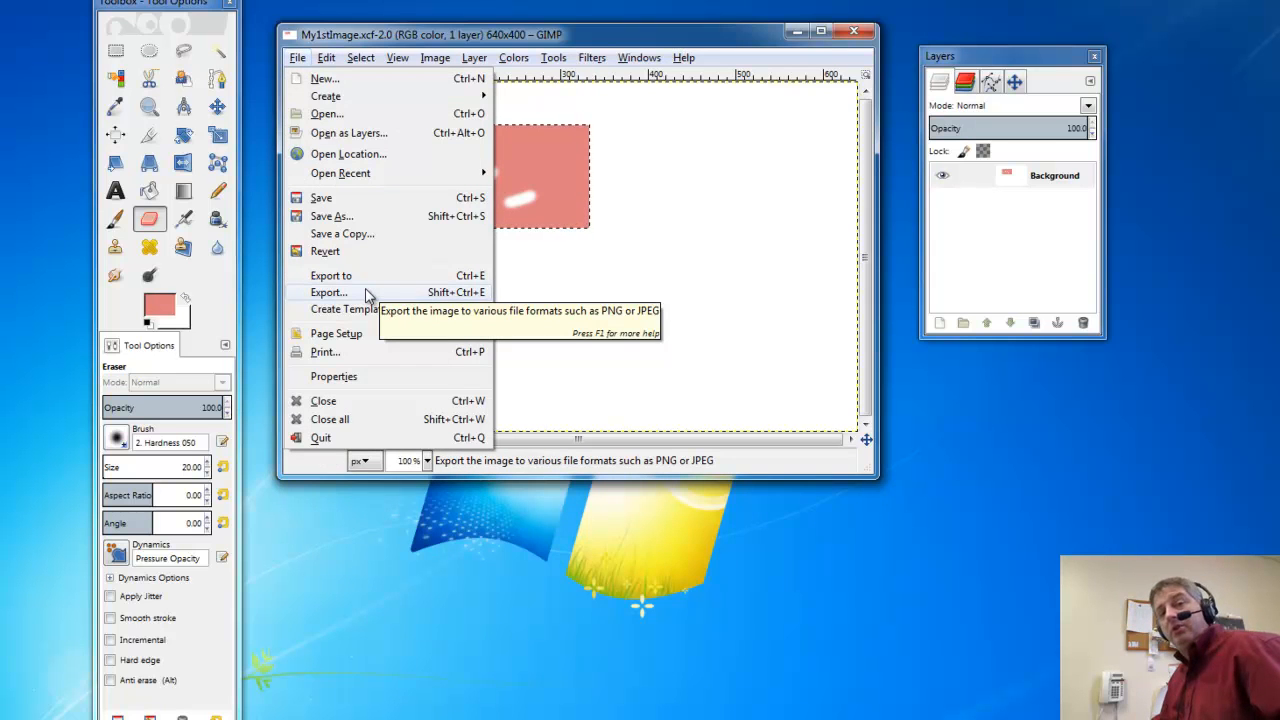